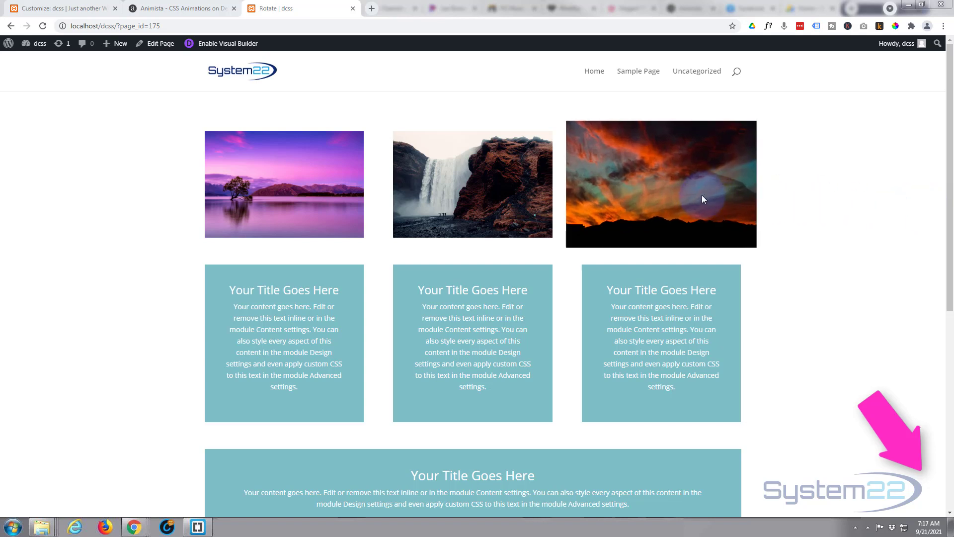
{"action": "mouse_move", "coordinate": [508, 197]}
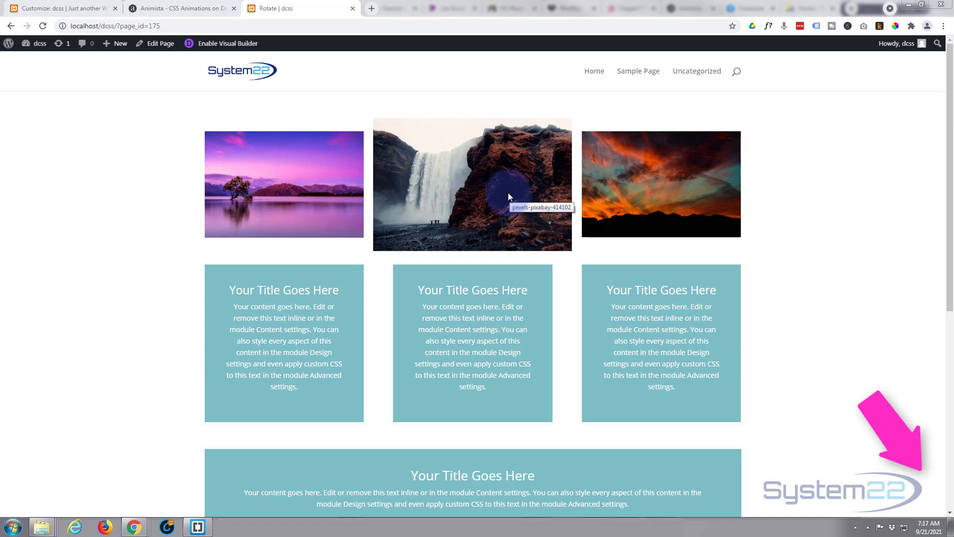
{"action": "mouse_move", "coordinate": [288, 197]}
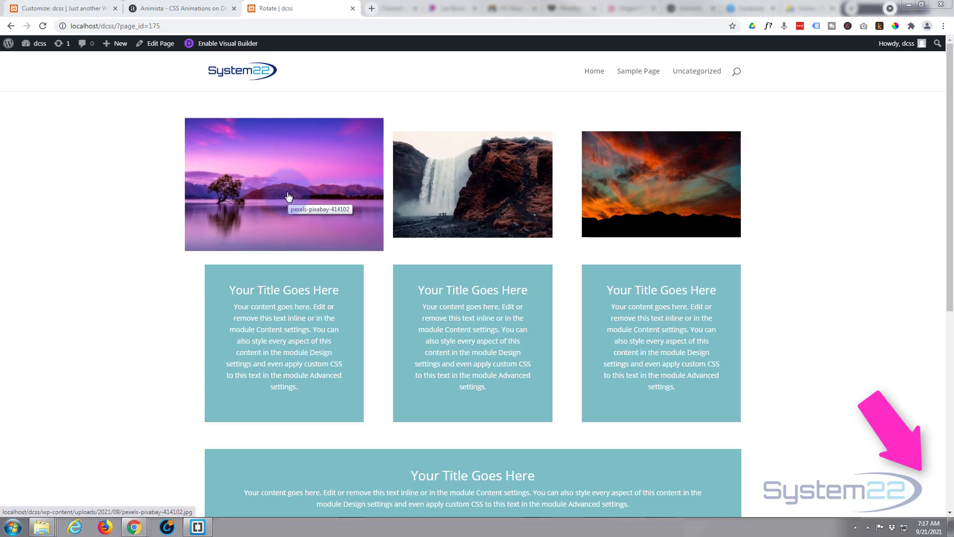
{"action": "mouse_move", "coordinate": [26, 212]}
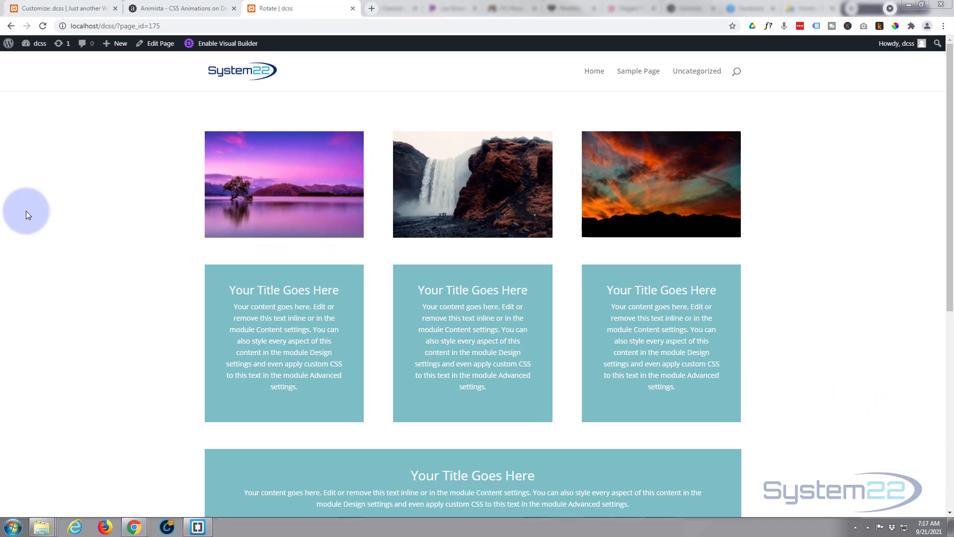
Preview the lavender lake photo in its lightbox on the live page, then close it.
{"action": "left_click", "coordinate": [284, 184]}
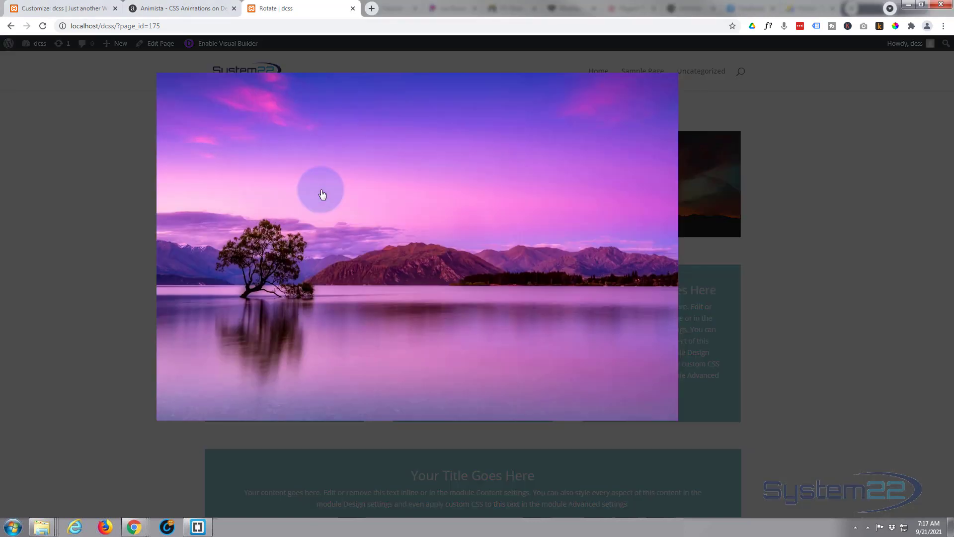
{"action": "left_click", "coordinate": [323, 193]}
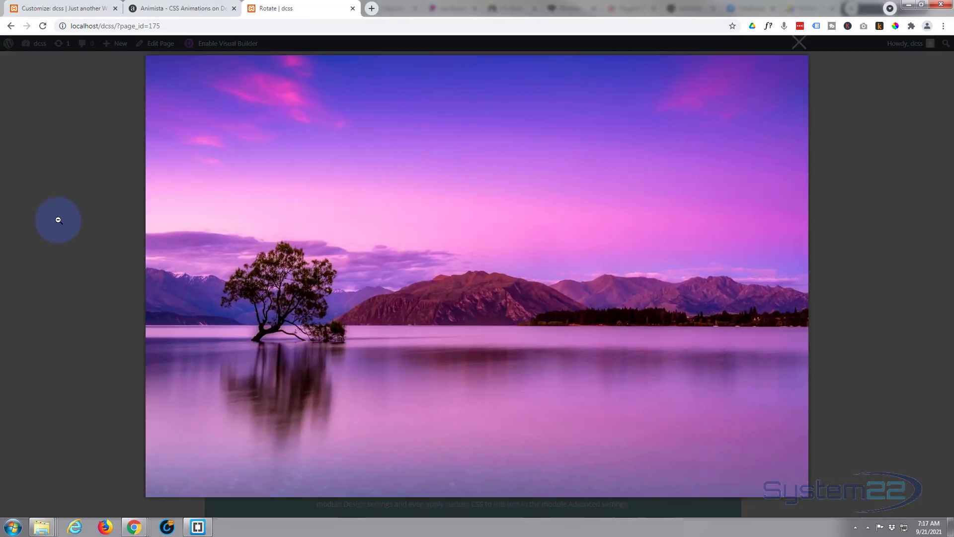
{"action": "left_click", "coordinate": [798, 42]}
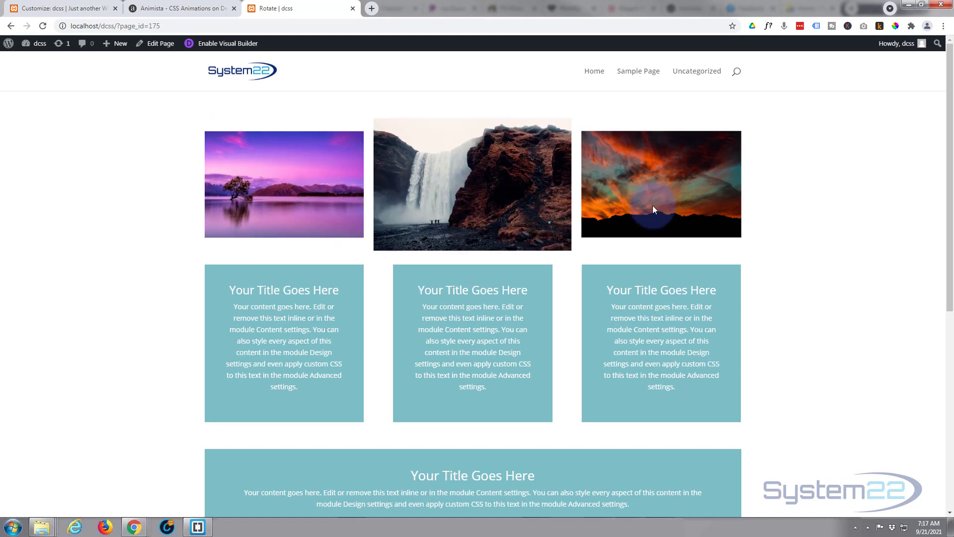
{"action": "mouse_move", "coordinate": [394, 214]}
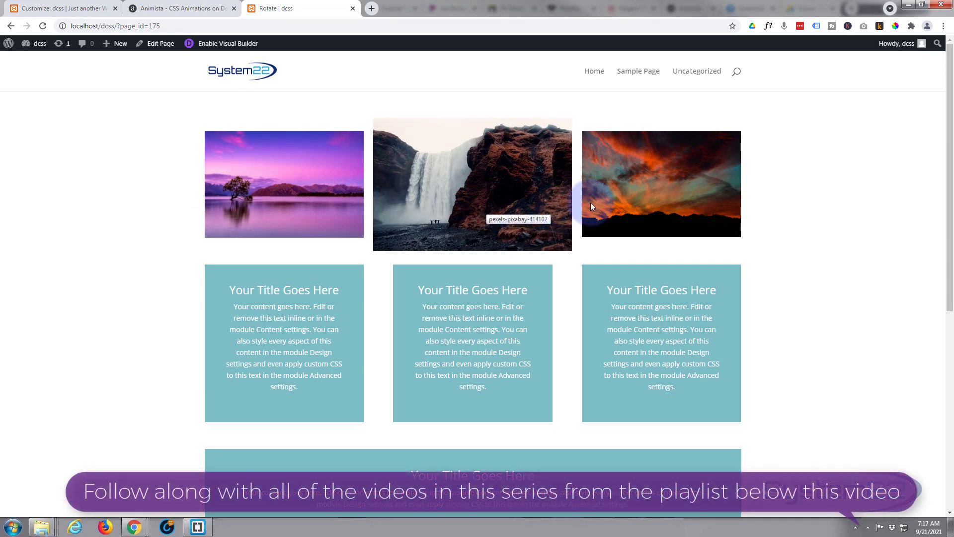
{"action": "mouse_move", "coordinate": [851, 201]}
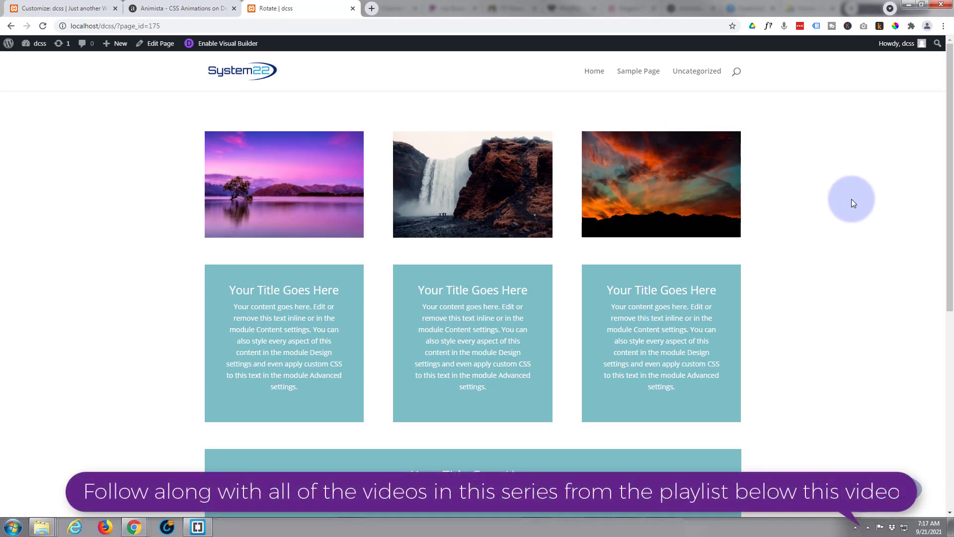
{"action": "mouse_move", "coordinate": [860, 197]}
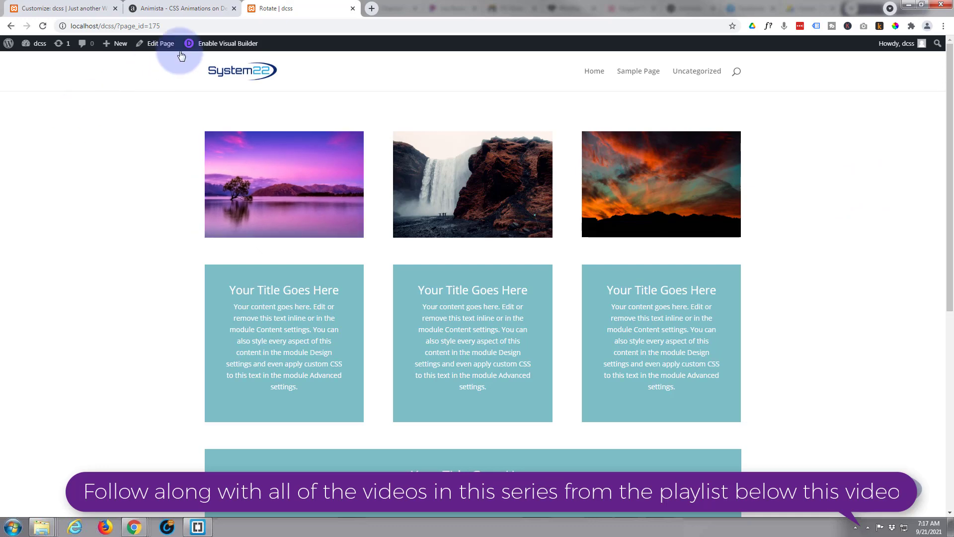
Enable the Visual Builder and add a three-column row below the title cards.
{"action": "left_click", "coordinate": [227, 43]}
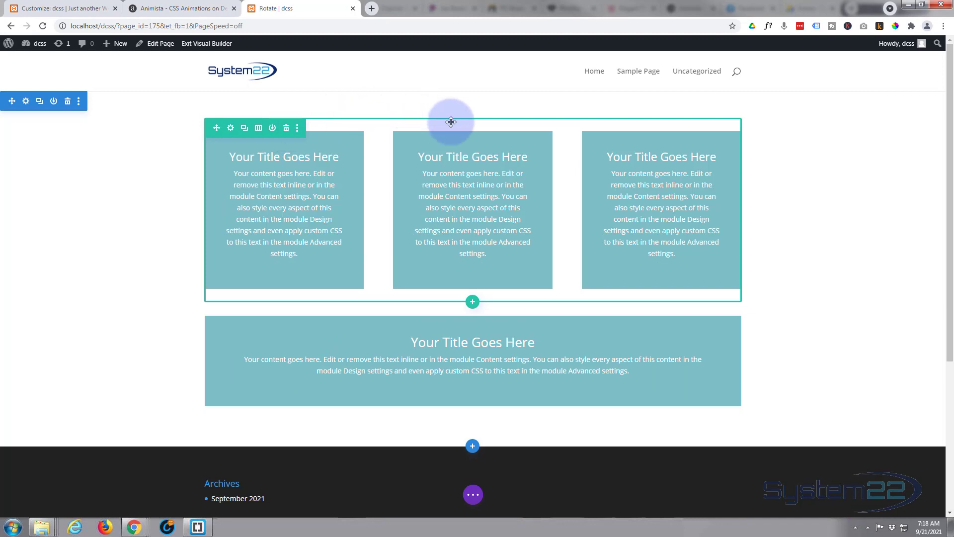
{"action": "mouse_move", "coordinate": [472, 272]}
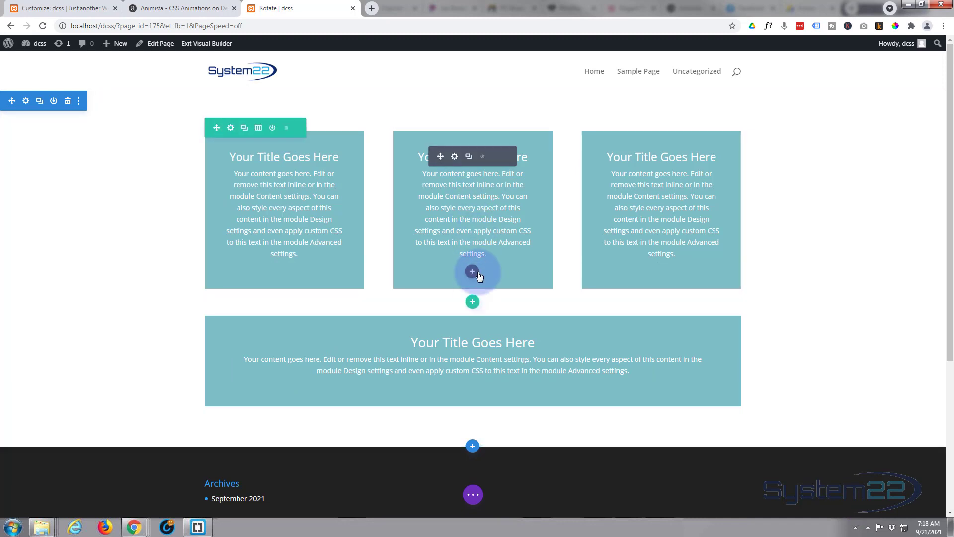
{"action": "left_click", "coordinate": [472, 272]}
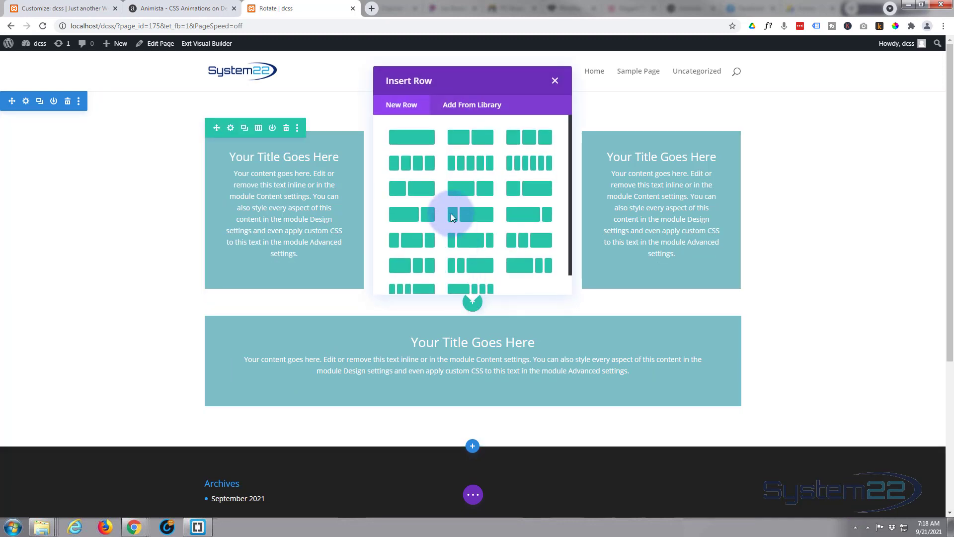
{"action": "left_click", "coordinate": [453, 217]}
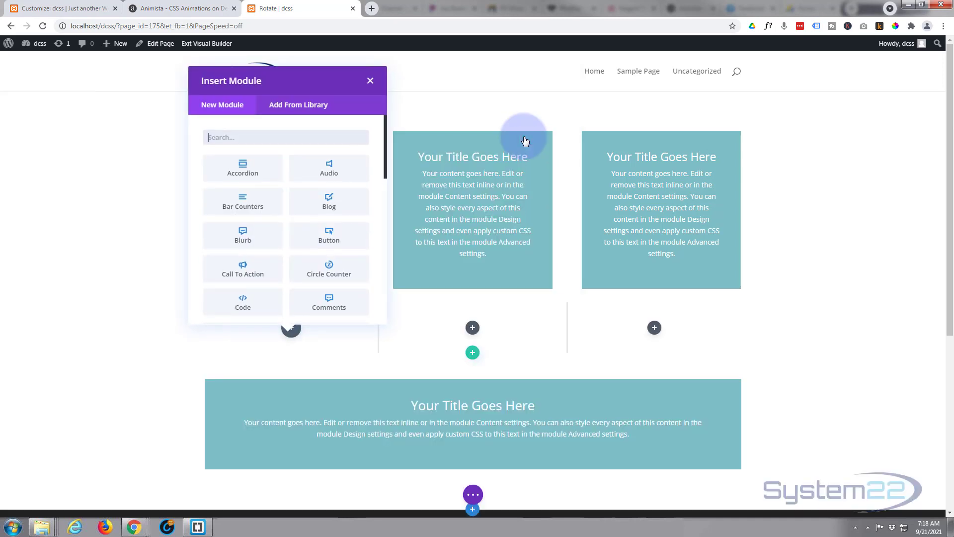
{"action": "scroll", "scroll_direction": "up", "scroll_amount": 3}
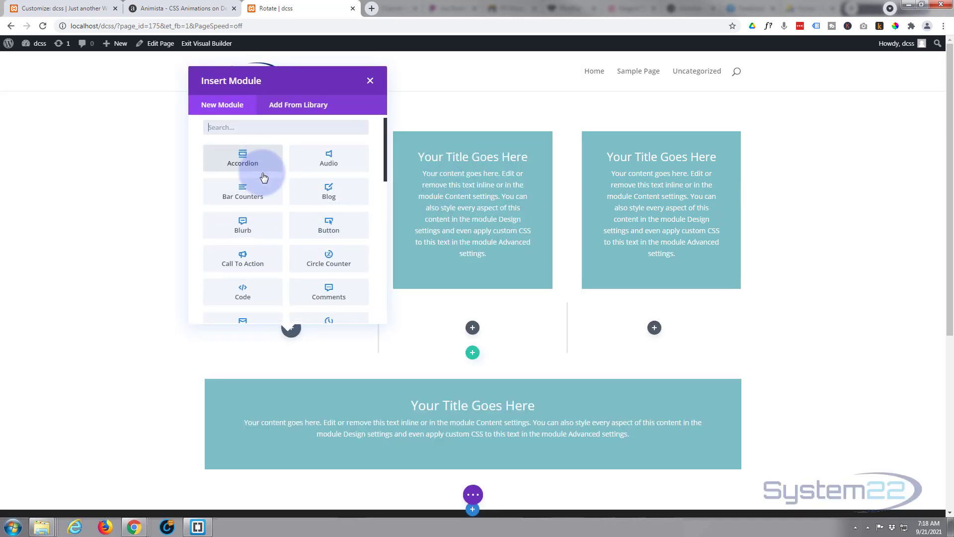
{"action": "scroll", "scroll_direction": "down", "scroll_amount": 3}
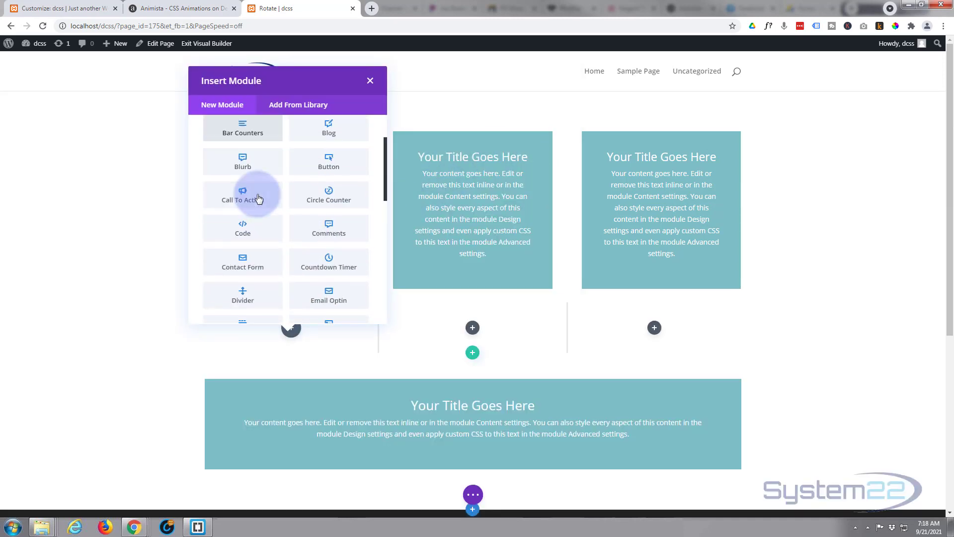
{"action": "scroll", "scroll_direction": "down", "scroll_amount": 3}
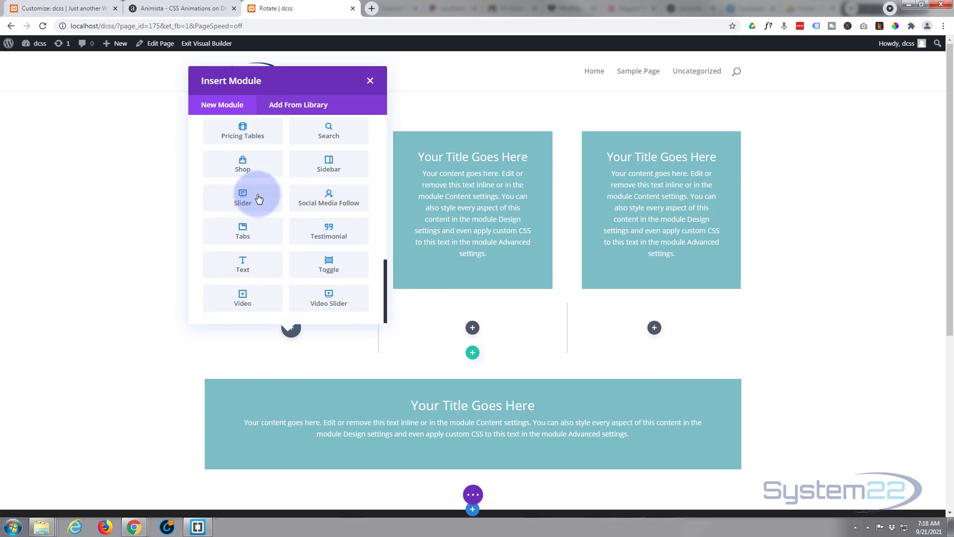
{"action": "mouse_move", "coordinate": [264, 295]}
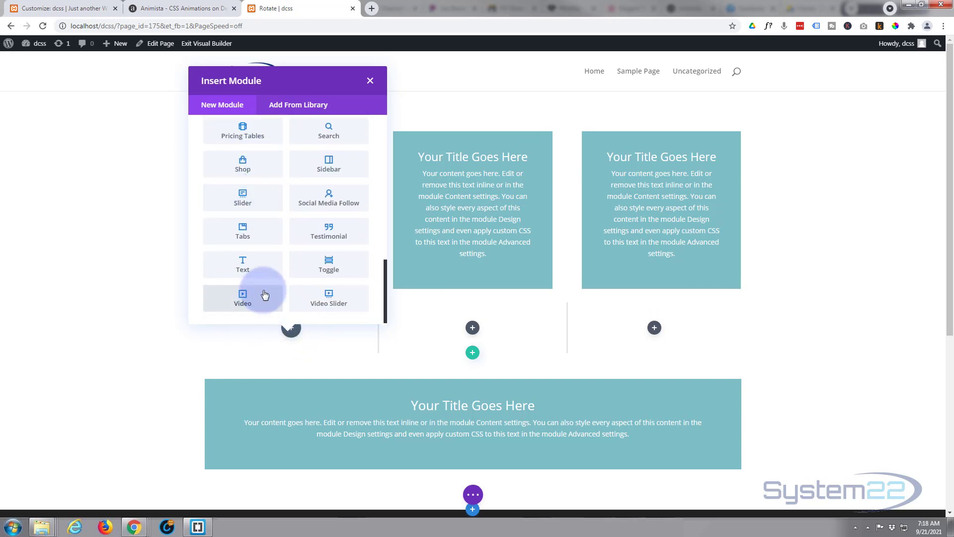
{"action": "scroll", "scroll_direction": "up", "scroll_amount": 3}
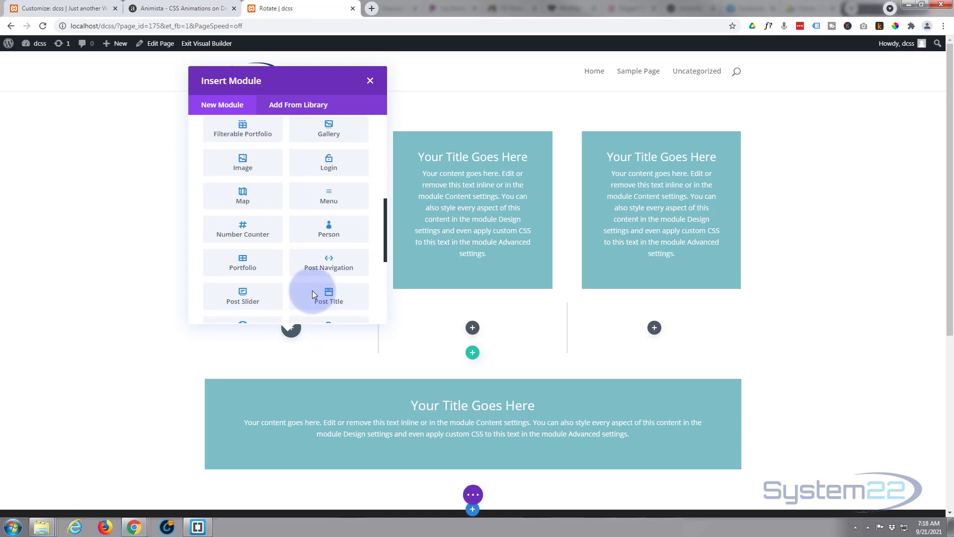
{"action": "scroll", "scroll_direction": "up", "scroll_amount": 3}
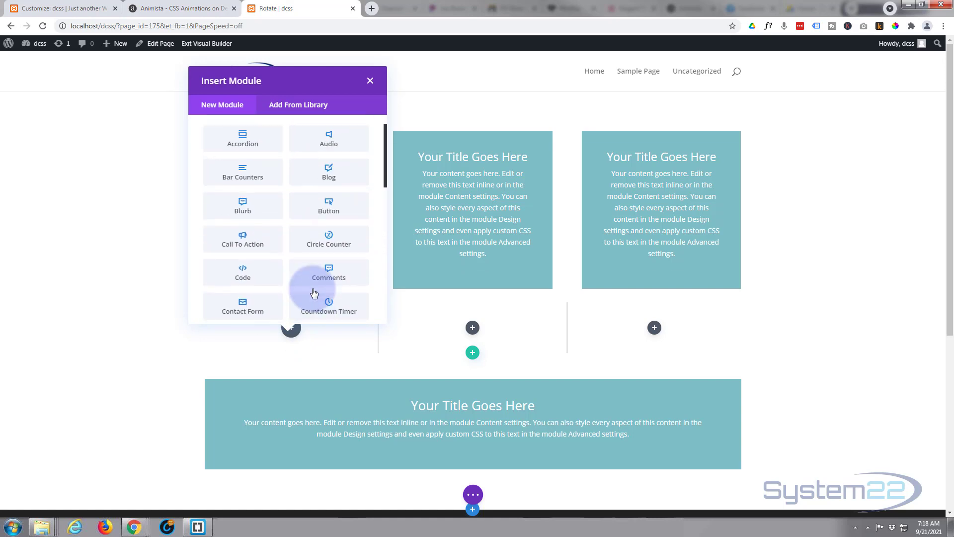
{"action": "scroll", "scroll_direction": "up", "scroll_amount": 3}
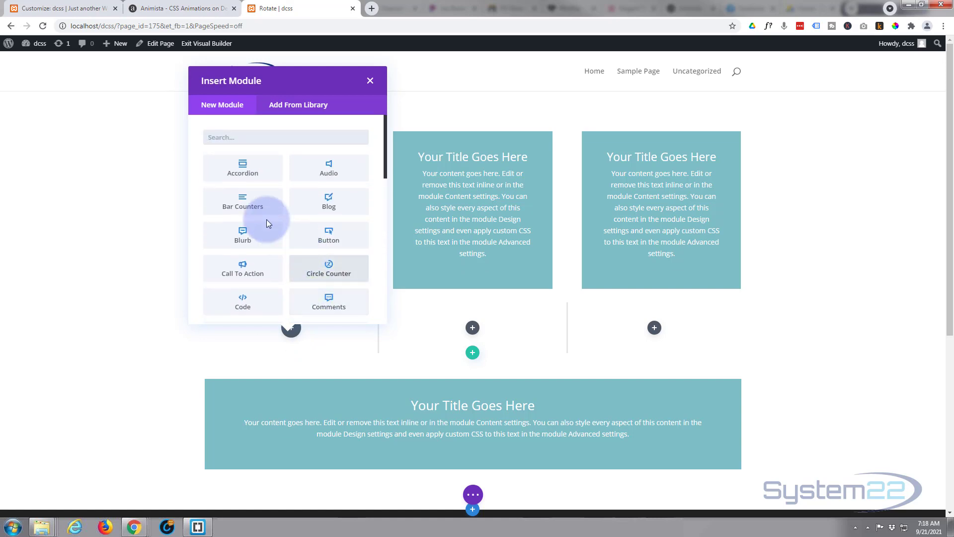
{"action": "scroll", "scroll_direction": "down", "scroll_amount": 3}
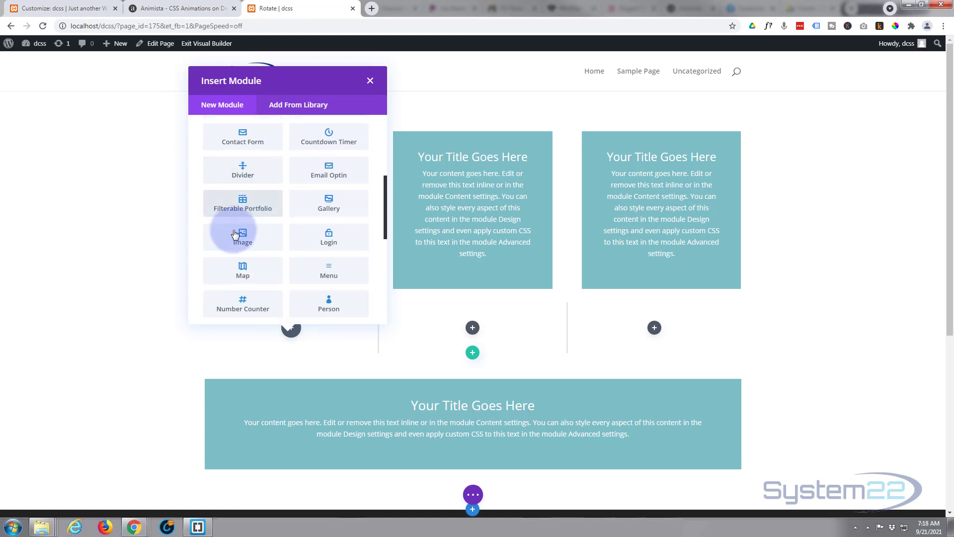
{"action": "mouse_move", "coordinate": [332, 234]}
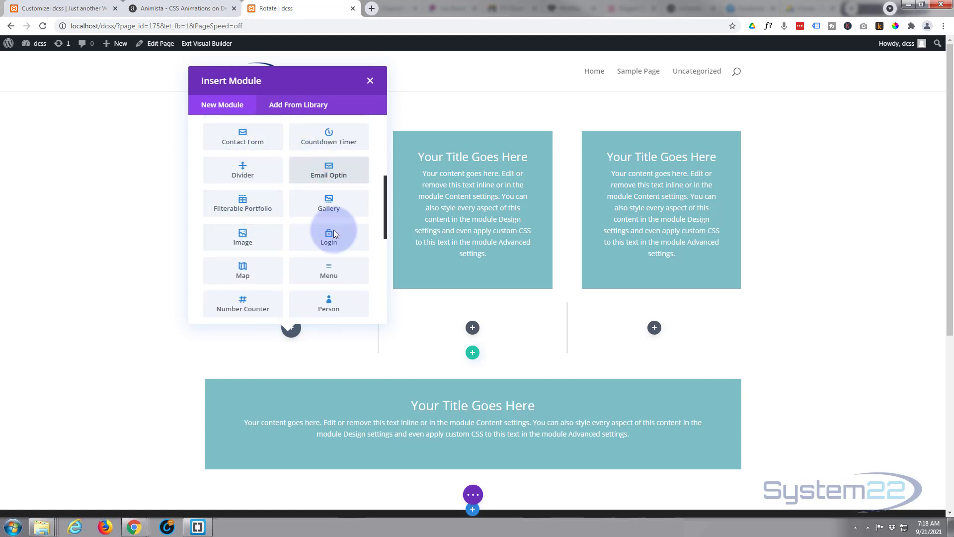
{"action": "mouse_move", "coordinate": [242, 250]}
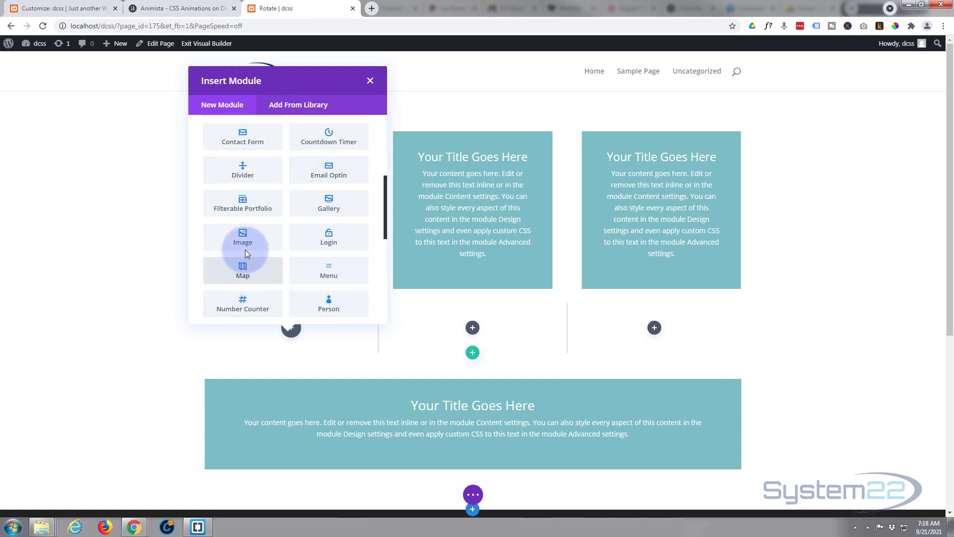
Add an image module to the first column showing the lavender lake photo.
{"action": "left_click", "coordinate": [369, 80]}
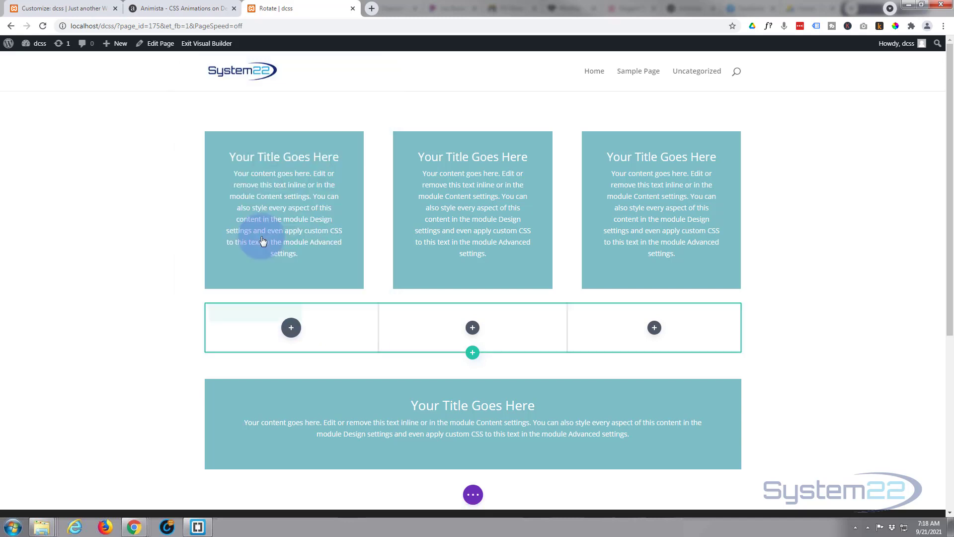
{"action": "left_click", "coordinate": [291, 328]}
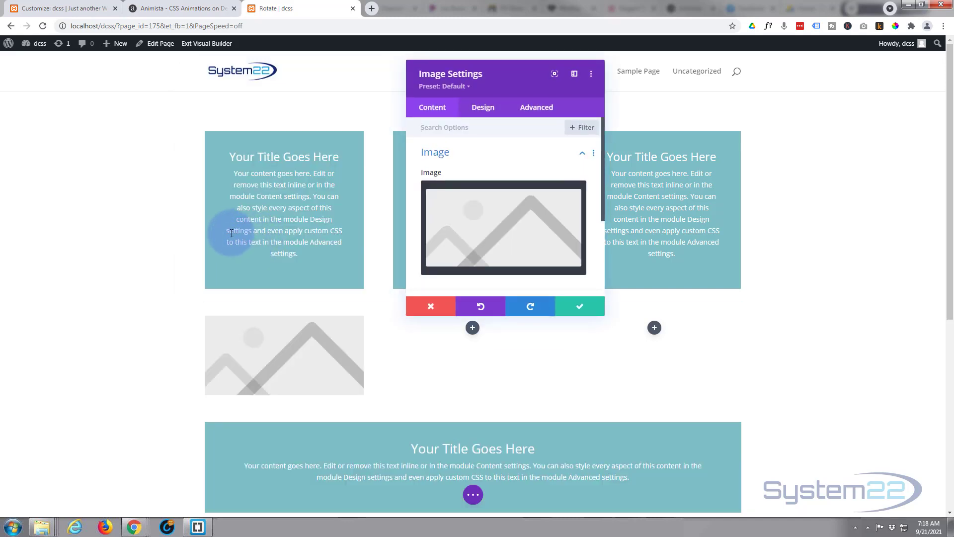
{"action": "left_click", "coordinate": [503, 227]}
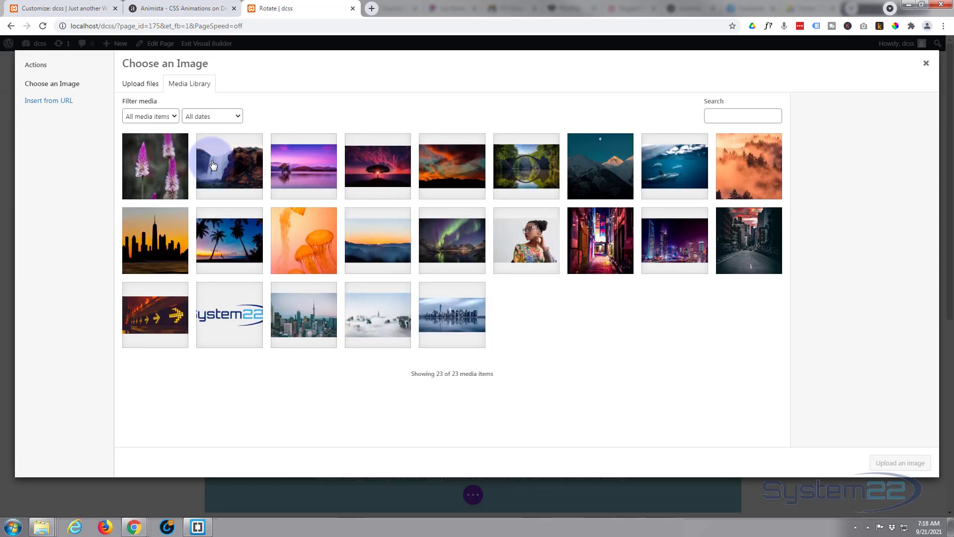
{"action": "left_click", "coordinate": [303, 165]}
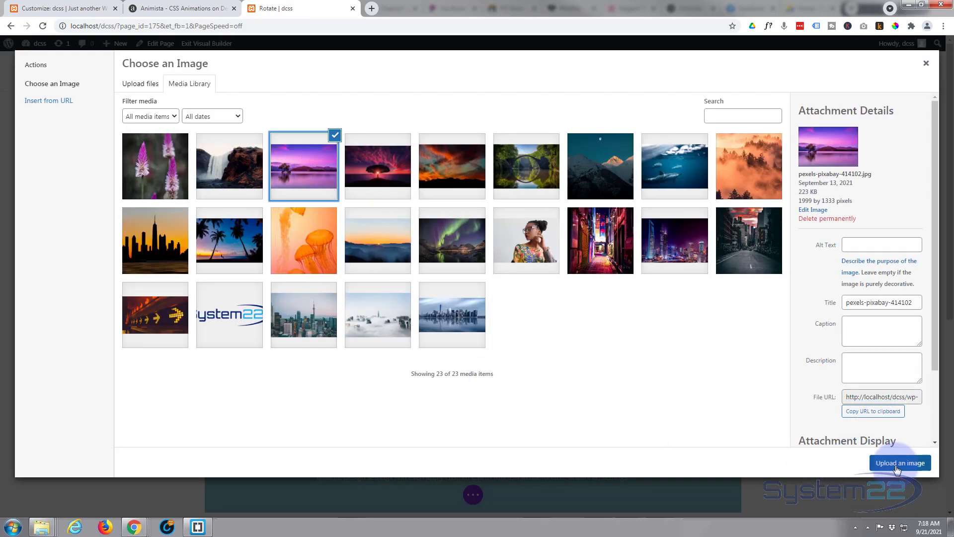
{"action": "left_click", "coordinate": [900, 462]}
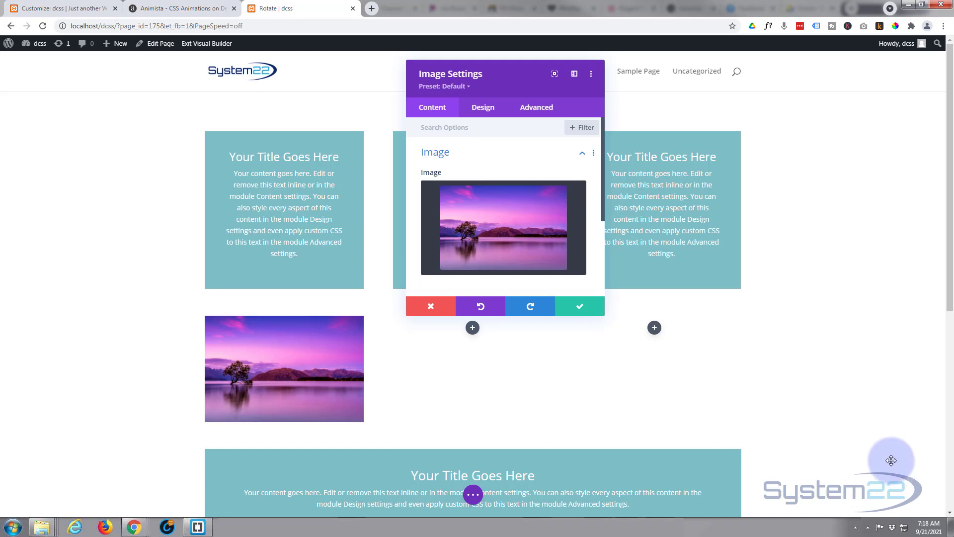
{"action": "mouse_move", "coordinate": [485, 83]}
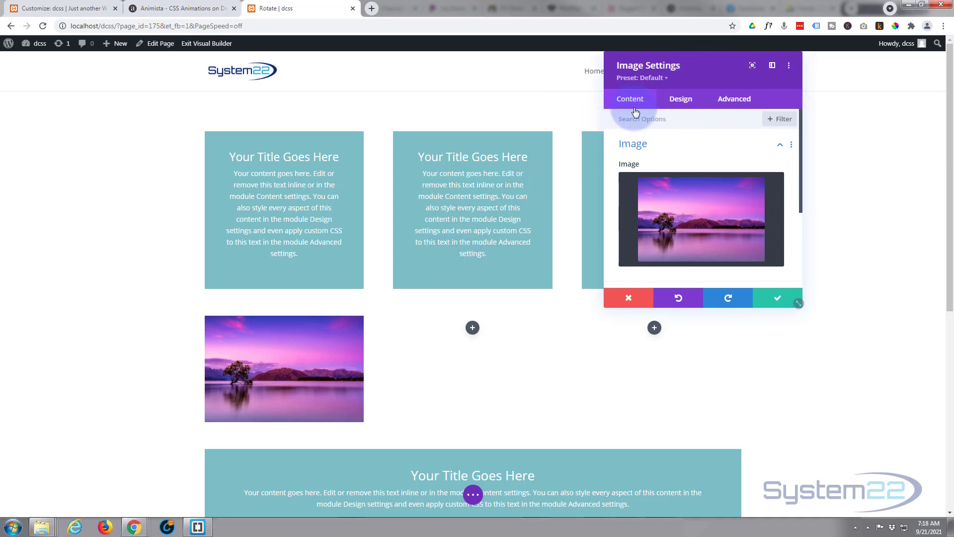
Expand the image's Design tab Transform group, showing scale at 100%.
{"action": "left_click", "coordinate": [680, 98]}
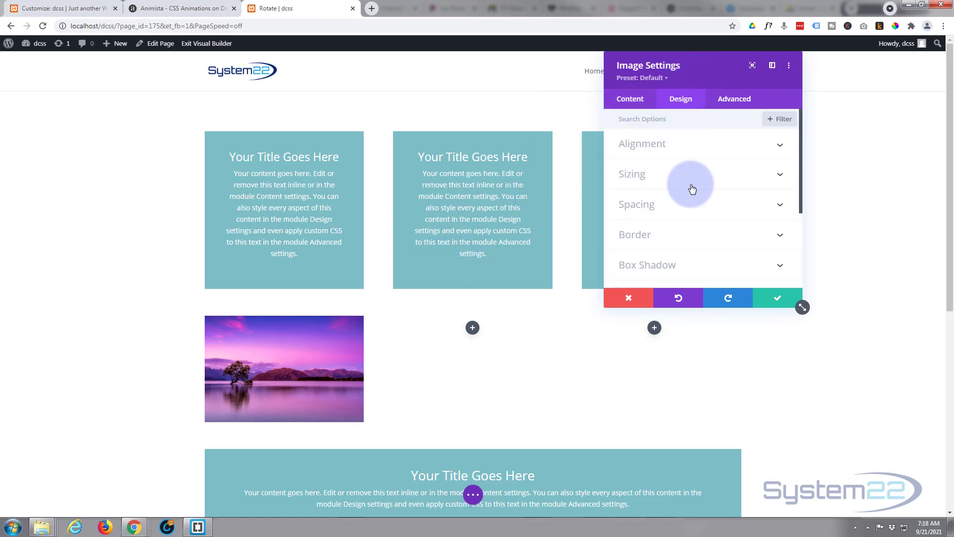
{"action": "scroll", "scroll_direction": "down", "scroll_amount": 3}
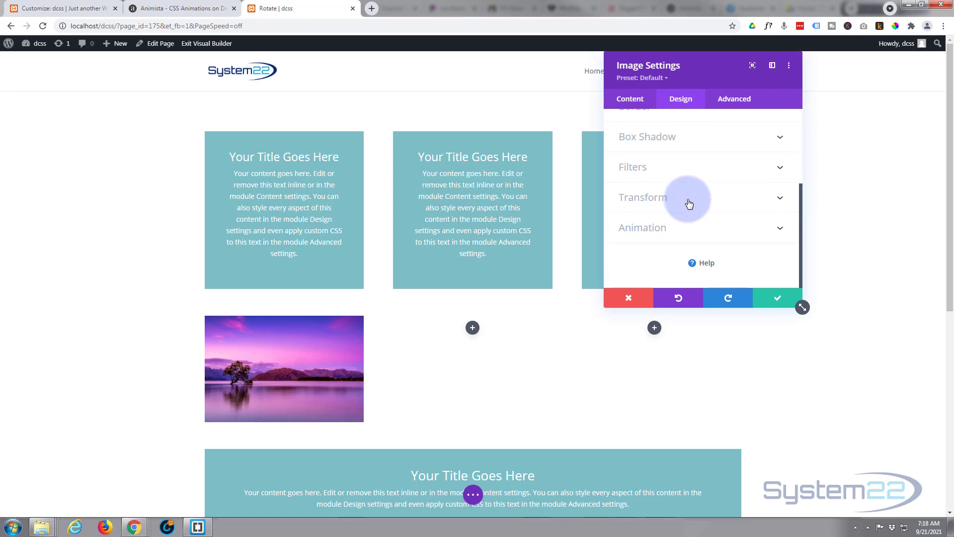
{"action": "left_click", "coordinate": [642, 198]}
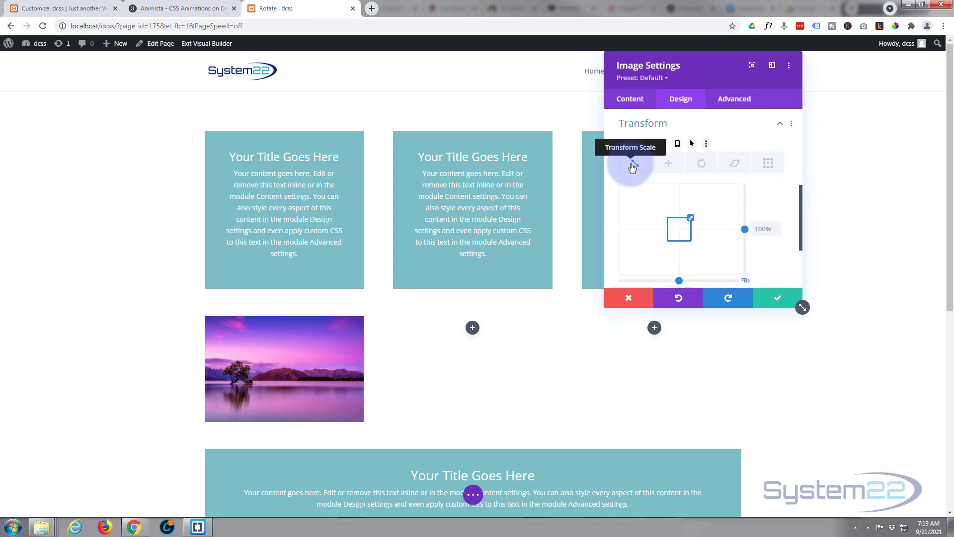
{"action": "mouse_move", "coordinate": [639, 174]}
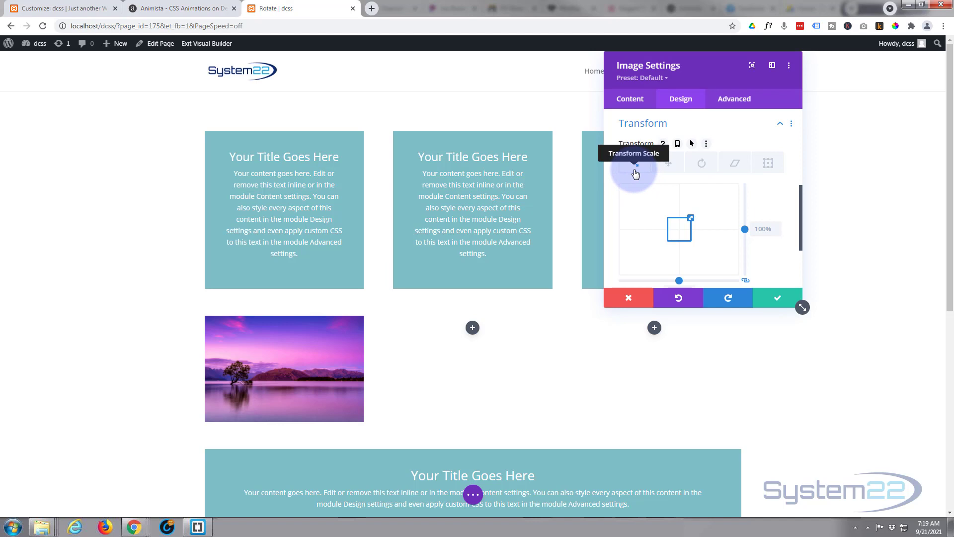
{"action": "mouse_move", "coordinate": [66, 360]}
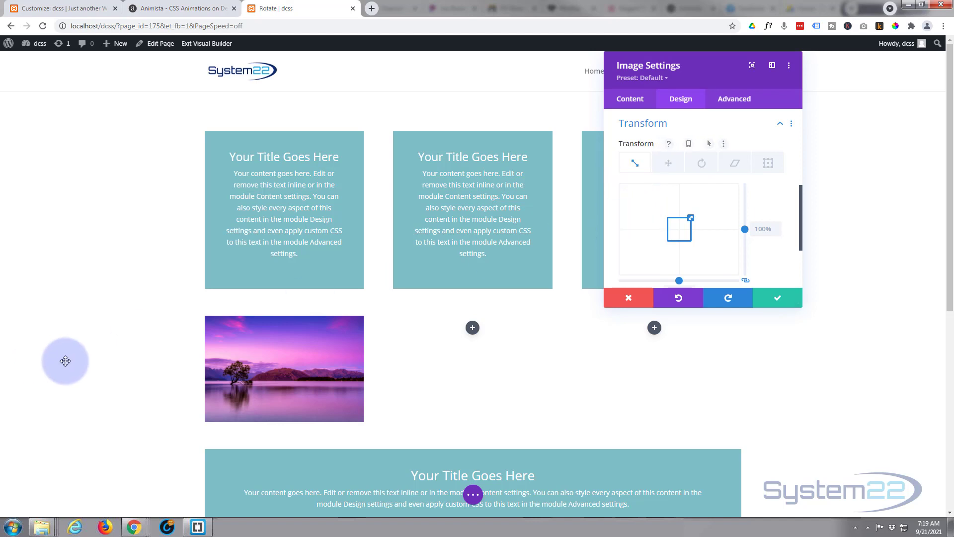
{"action": "mouse_move", "coordinate": [138, 392]}
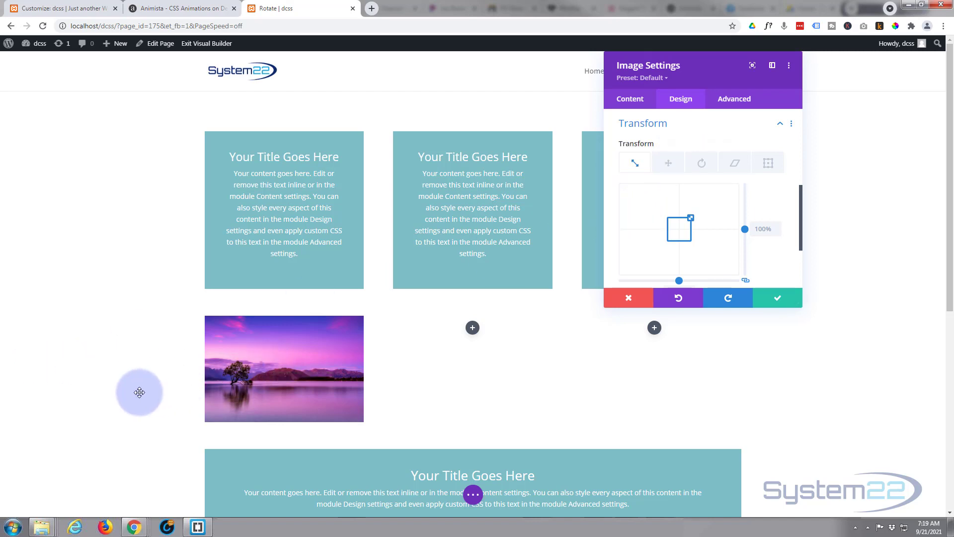
{"action": "mouse_move", "coordinate": [250, 364]}
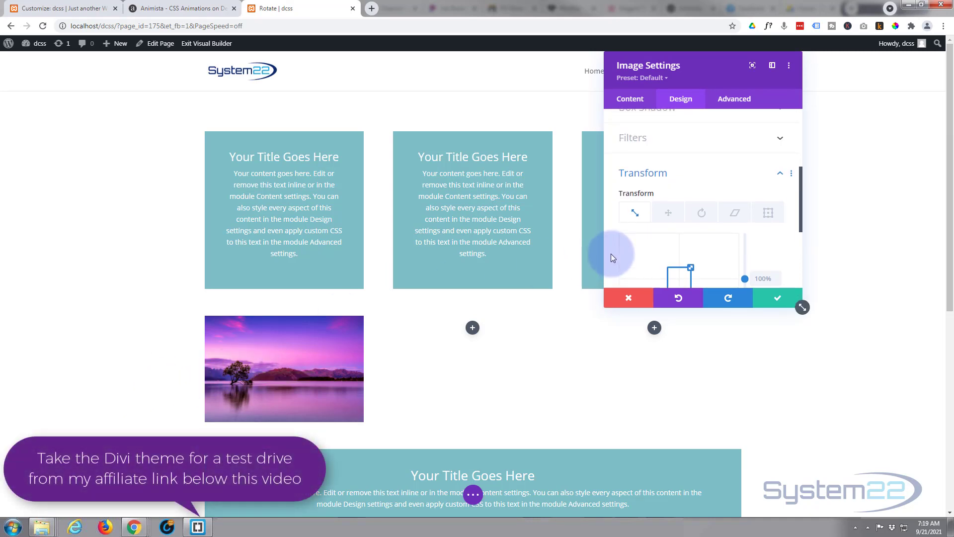
{"action": "mouse_move", "coordinate": [629, 196]}
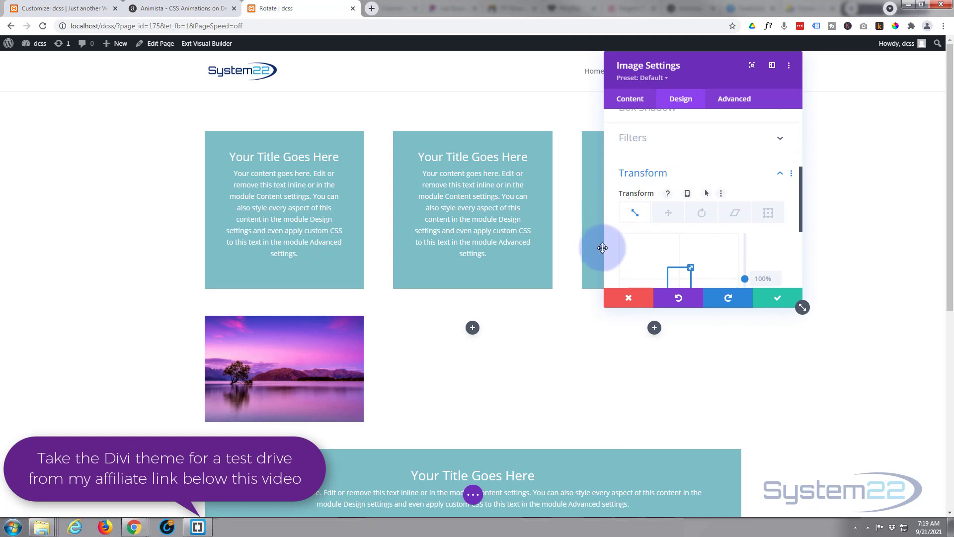
{"action": "mouse_move", "coordinate": [639, 193]}
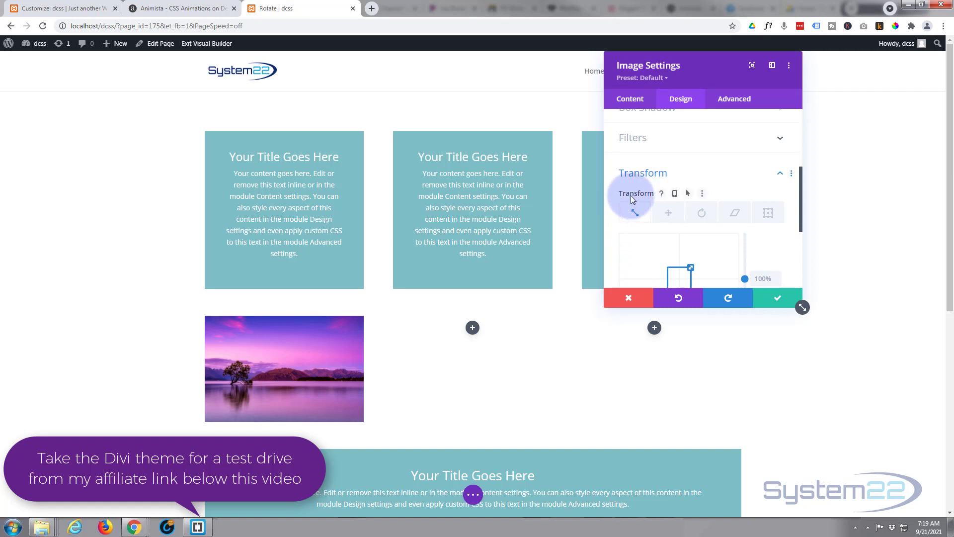
Set the lake image's hover transform scale to 125%, keeping the normal state at 100%.
{"action": "left_click", "coordinate": [692, 193]}
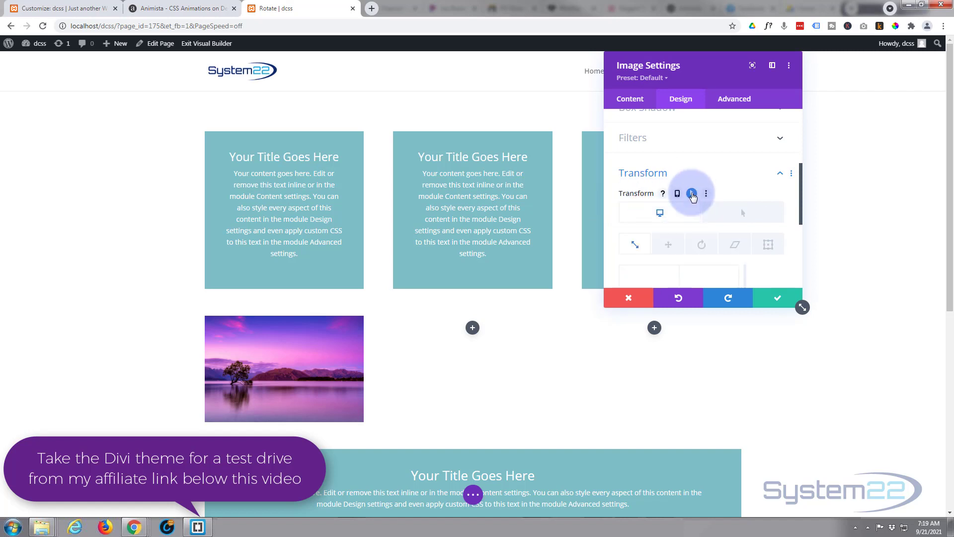
{"action": "mouse_move", "coordinate": [660, 214]}
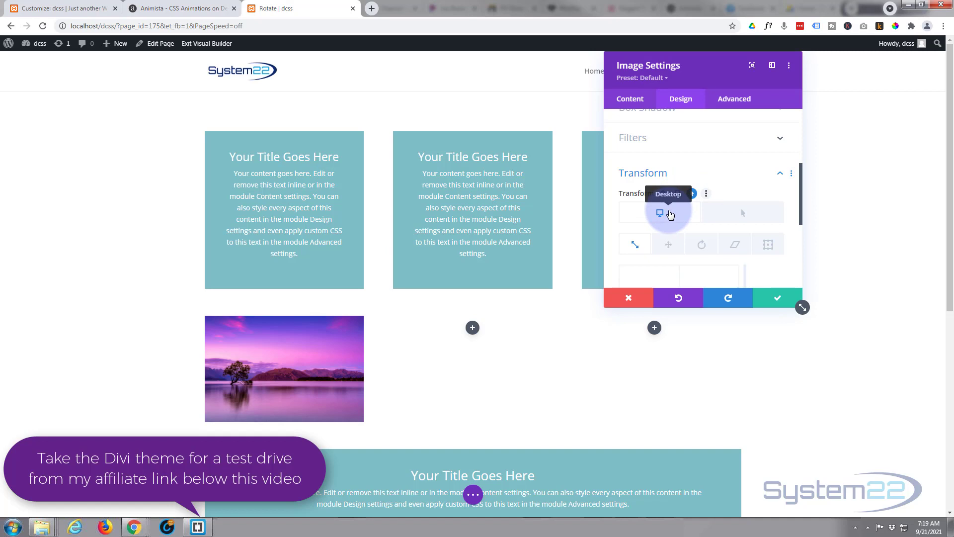
{"action": "left_click", "coordinate": [691, 194]}
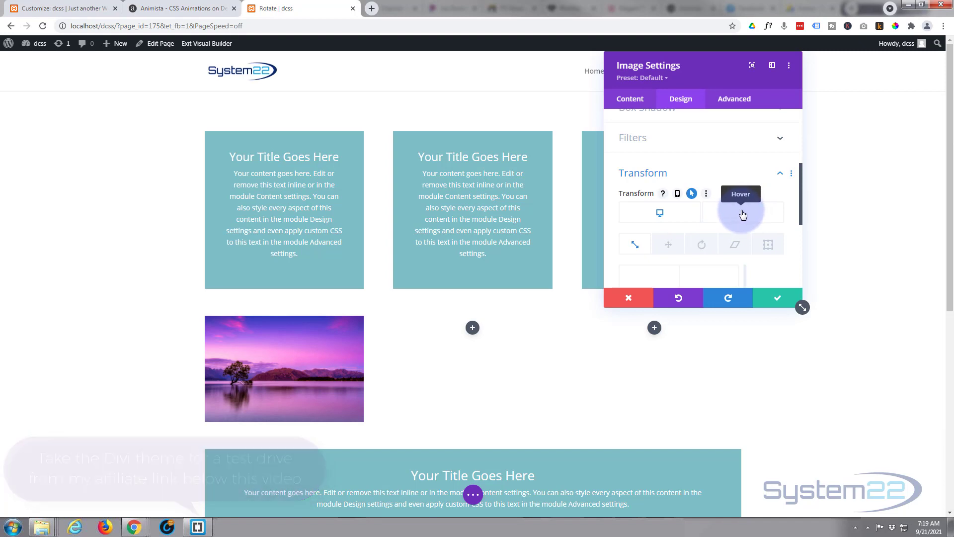
{"action": "mouse_move", "coordinate": [723, 214]}
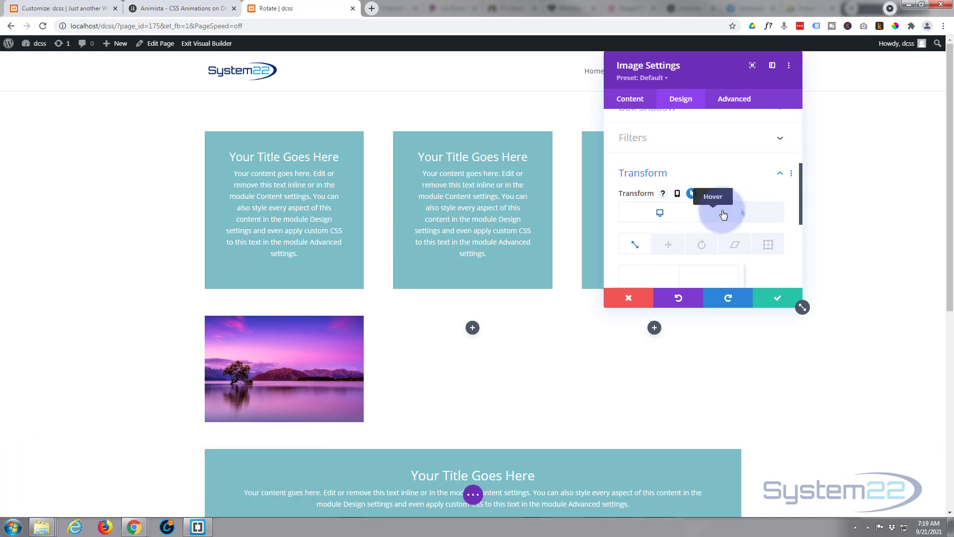
{"action": "left_click", "coordinate": [691, 193]}
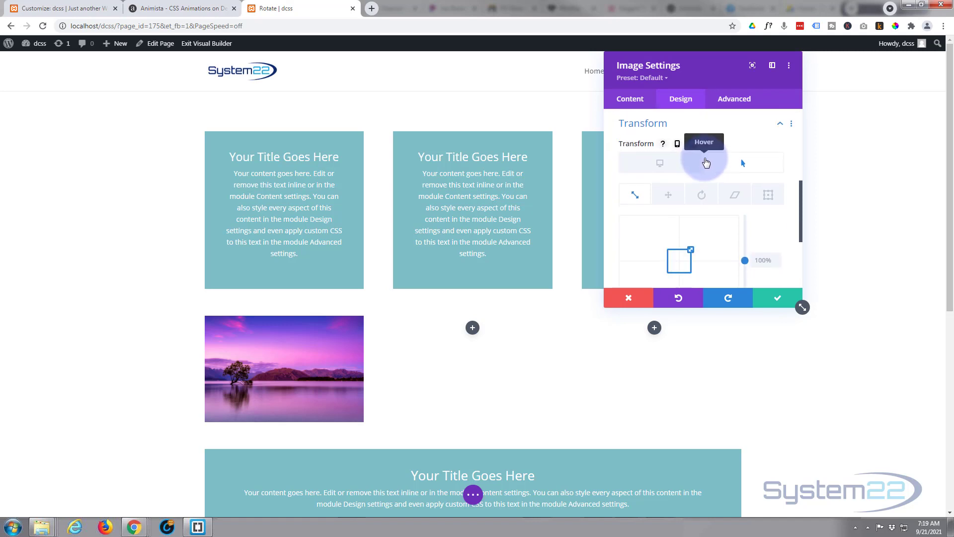
{"action": "scroll", "scroll_direction": "down", "scroll_amount": 3}
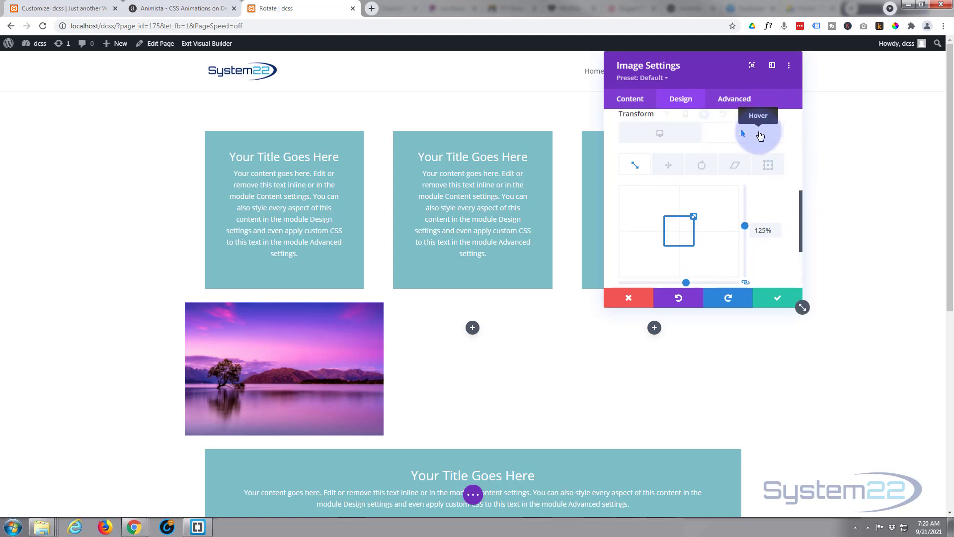
{"action": "left_click", "coordinate": [659, 133]}
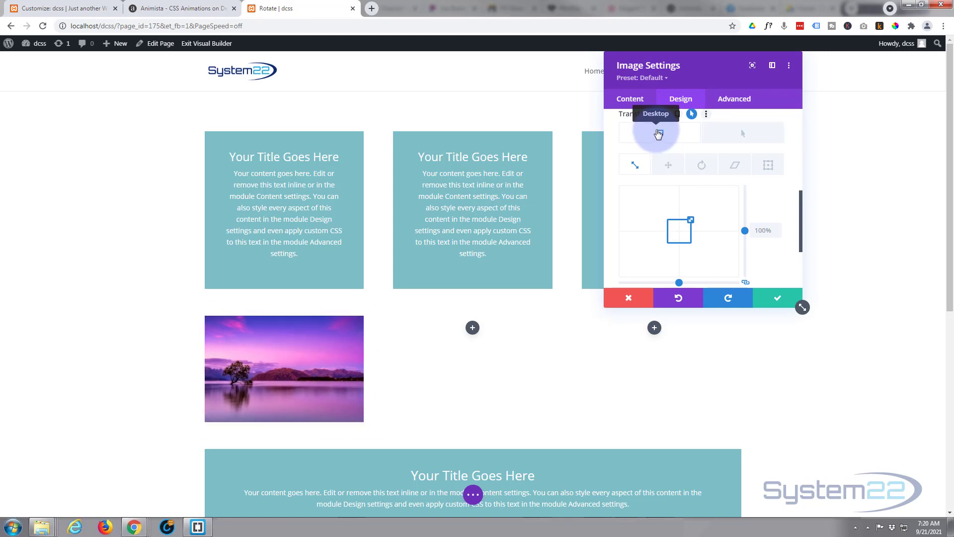
{"action": "left_click", "coordinate": [742, 132]}
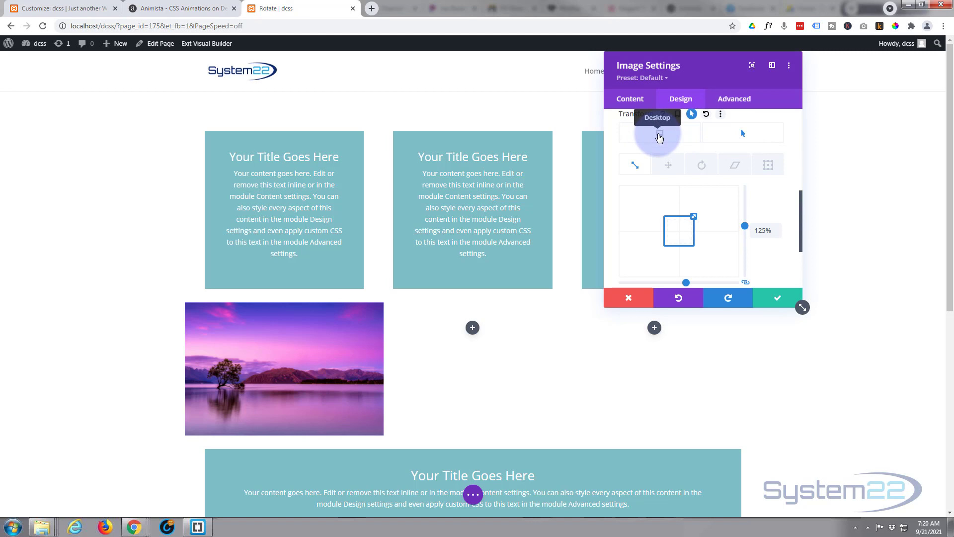
{"action": "left_click", "coordinate": [740, 132]}
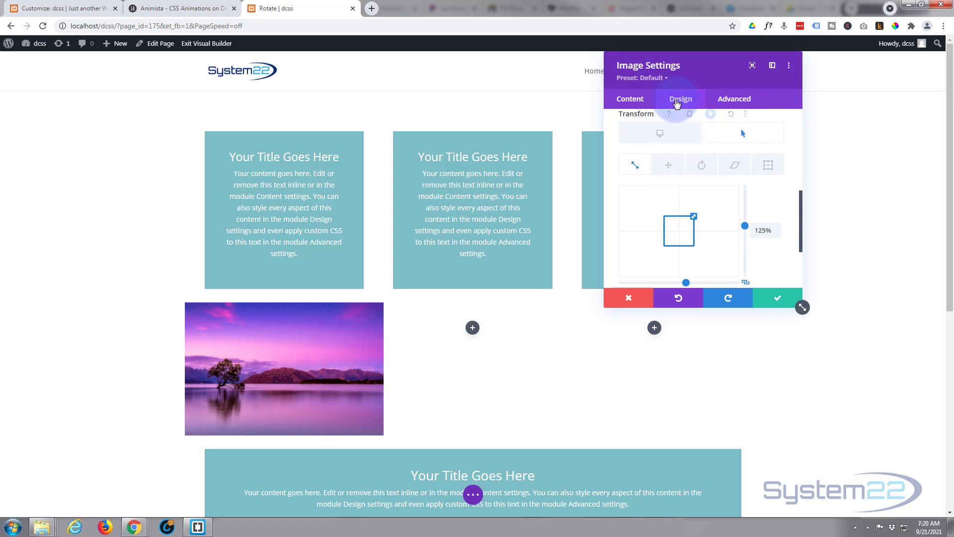
{"action": "left_click", "coordinate": [734, 98]}
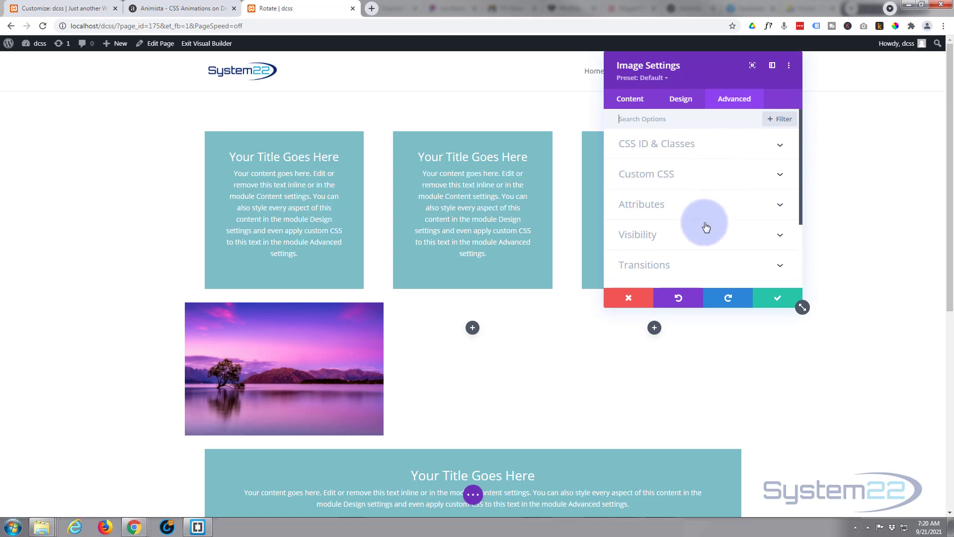
Give the lake image's transitions a 650 ms duration and Ease-In-Out speed curve.
{"action": "left_click", "coordinate": [644, 265]}
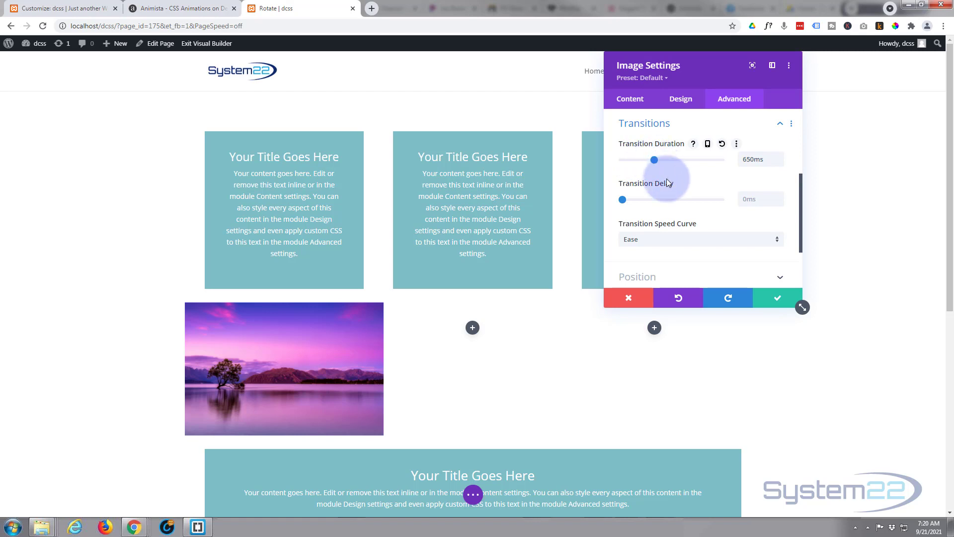
{"action": "mouse_move", "coordinate": [646, 187]}
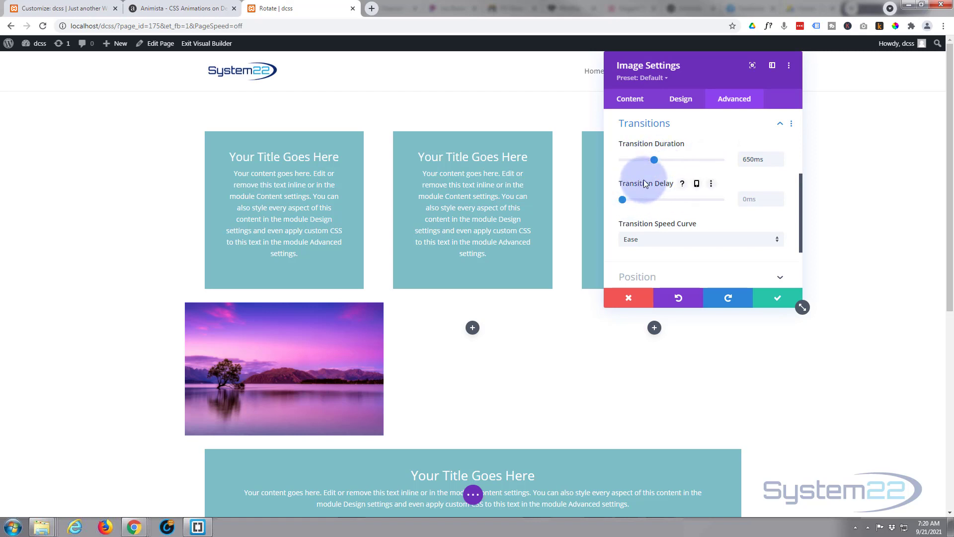
{"action": "mouse_move", "coordinate": [647, 233]}
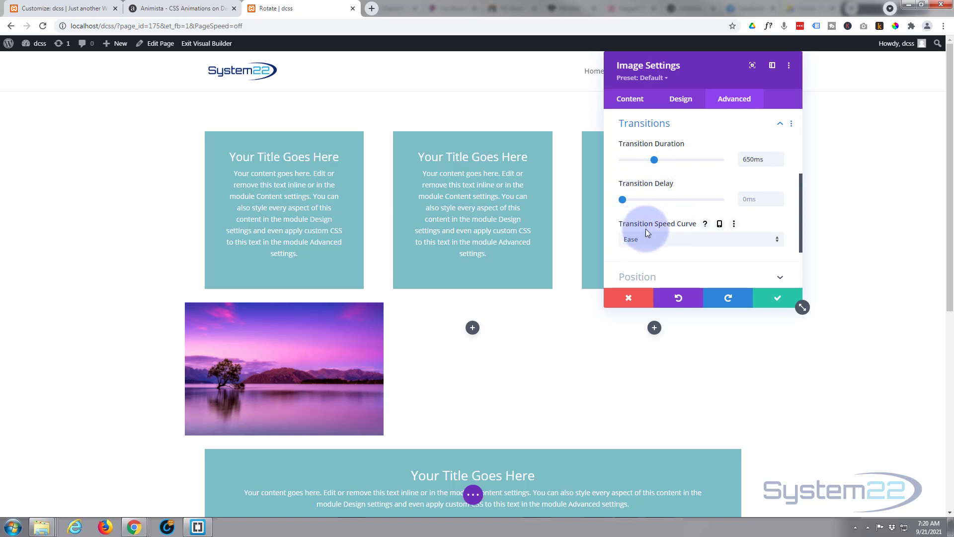
{"action": "left_click", "coordinate": [700, 238]}
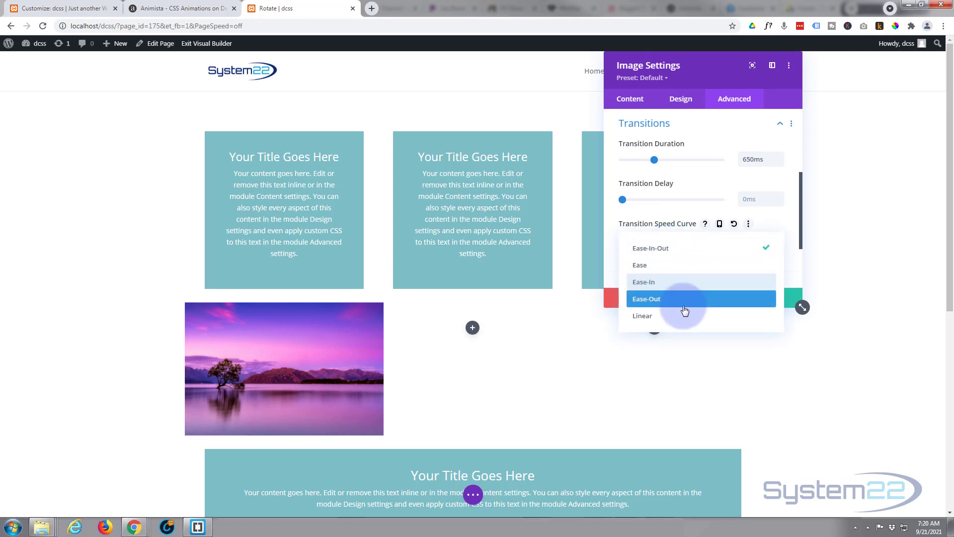
{"action": "mouse_move", "coordinate": [657, 287]}
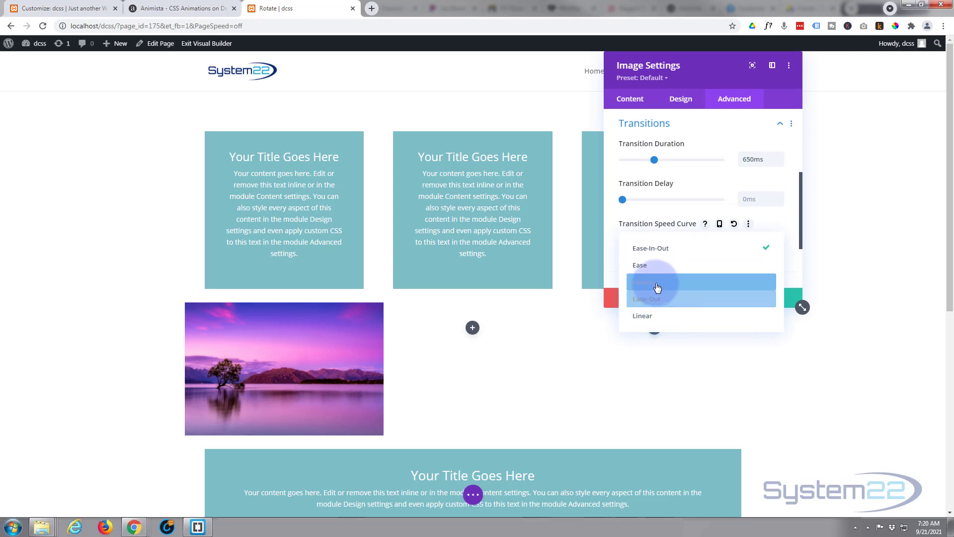
{"action": "mouse_move", "coordinate": [647, 265]}
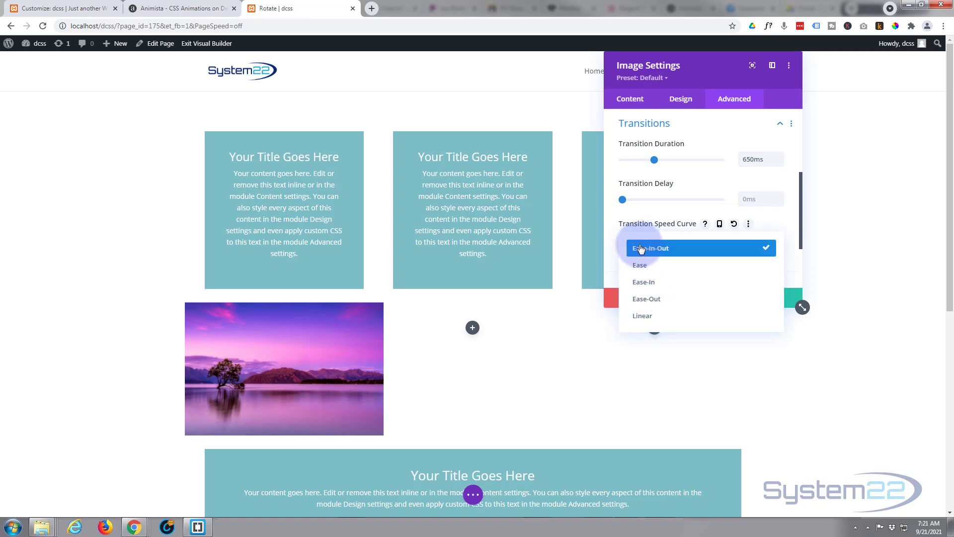
{"action": "left_click", "coordinate": [650, 247]}
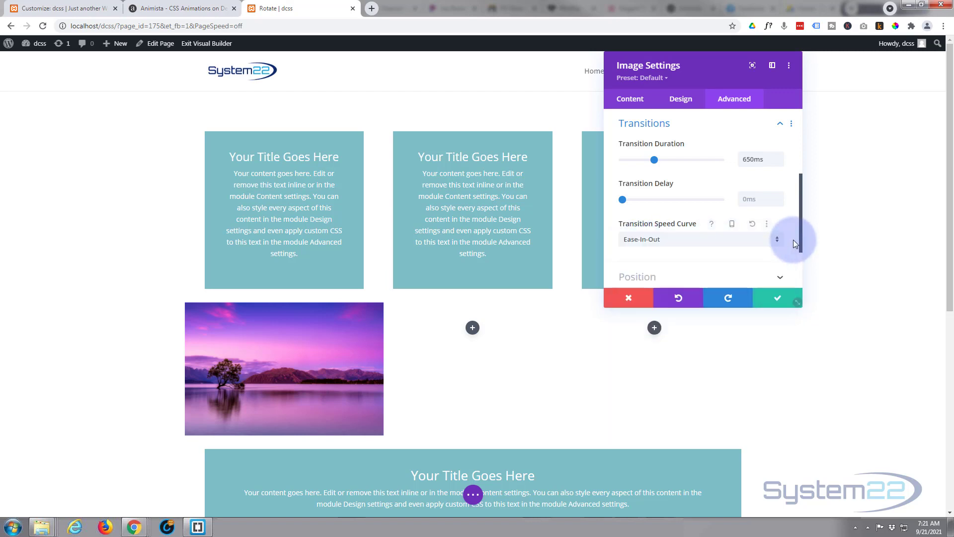
{"action": "mouse_move", "coordinate": [749, 253]}
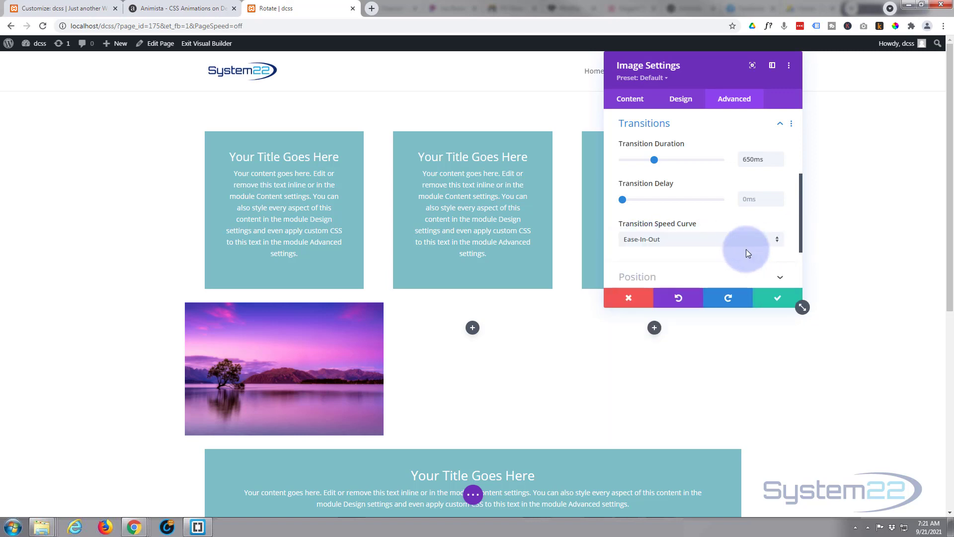
{"action": "mouse_move", "coordinate": [698, 254]}
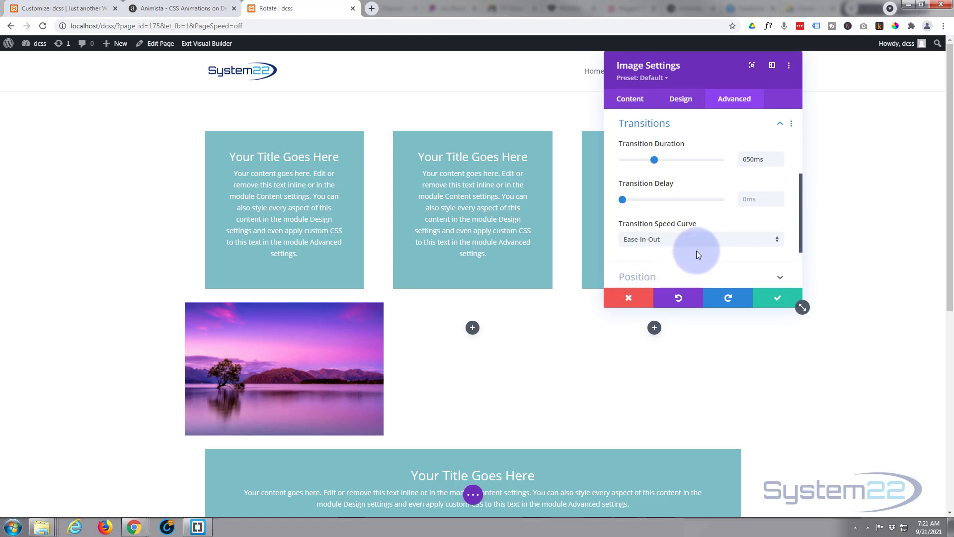
{"action": "mouse_move", "coordinate": [257, 376]}
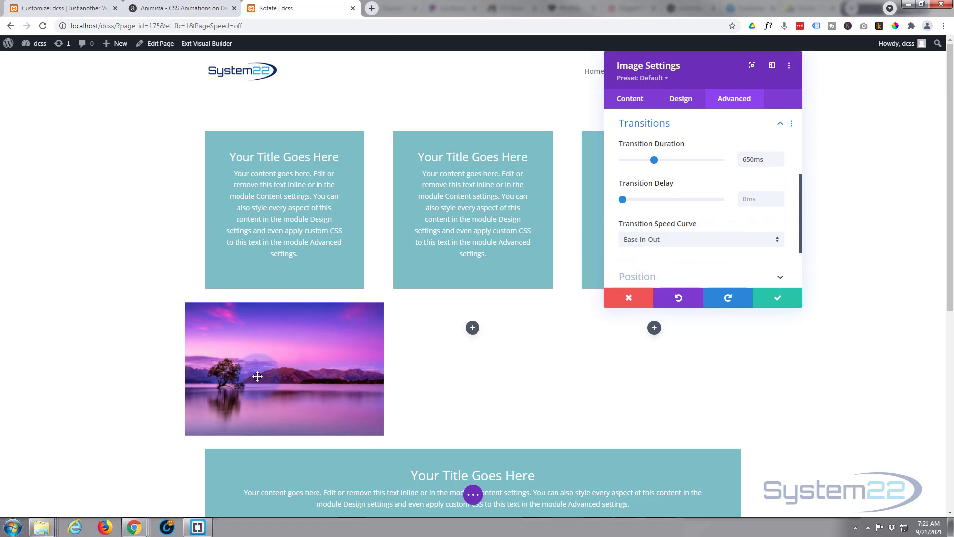
{"action": "mouse_move", "coordinate": [482, 259]}
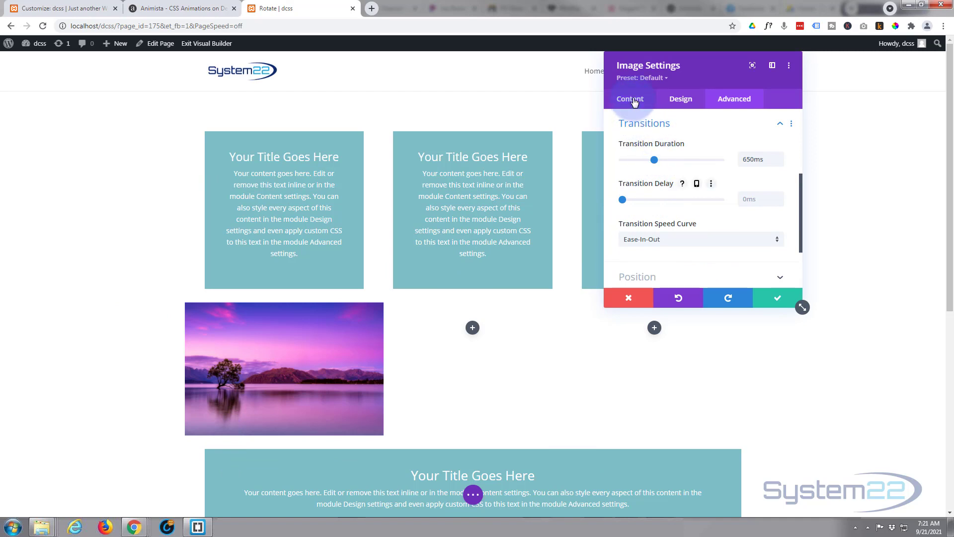
Turn on Open in Lightbox in the lake image's Link options.
{"action": "left_click", "coordinate": [629, 98]}
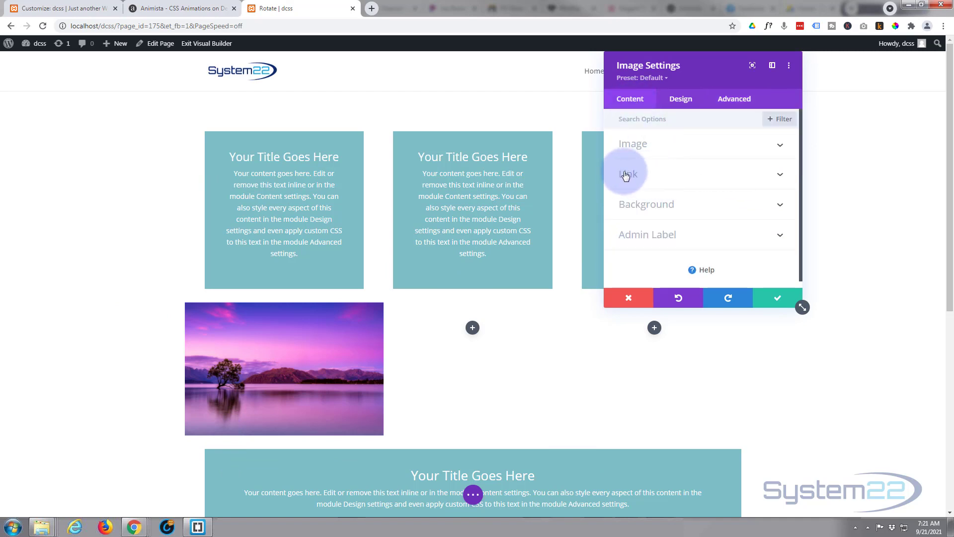
{"action": "left_click", "coordinate": [633, 173]}
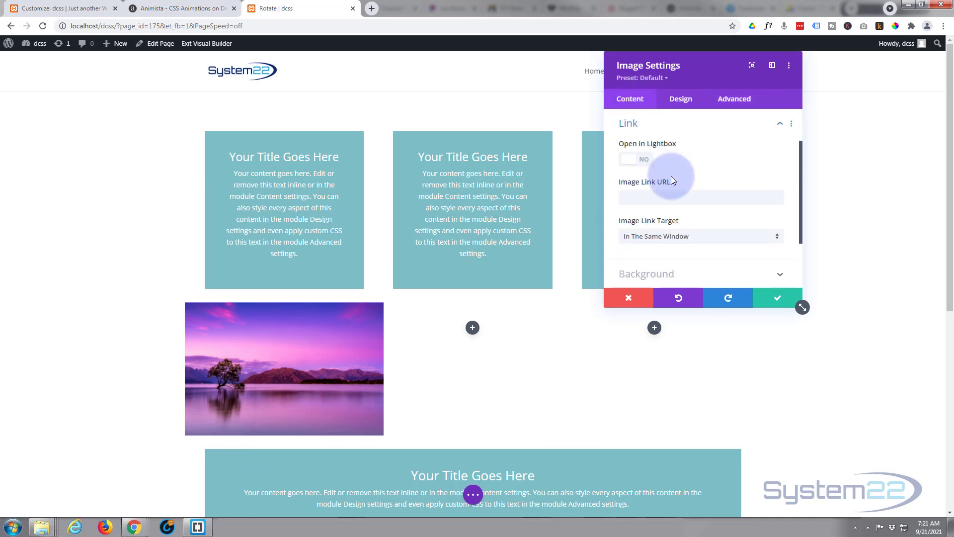
{"action": "mouse_move", "coordinate": [631, 236]}
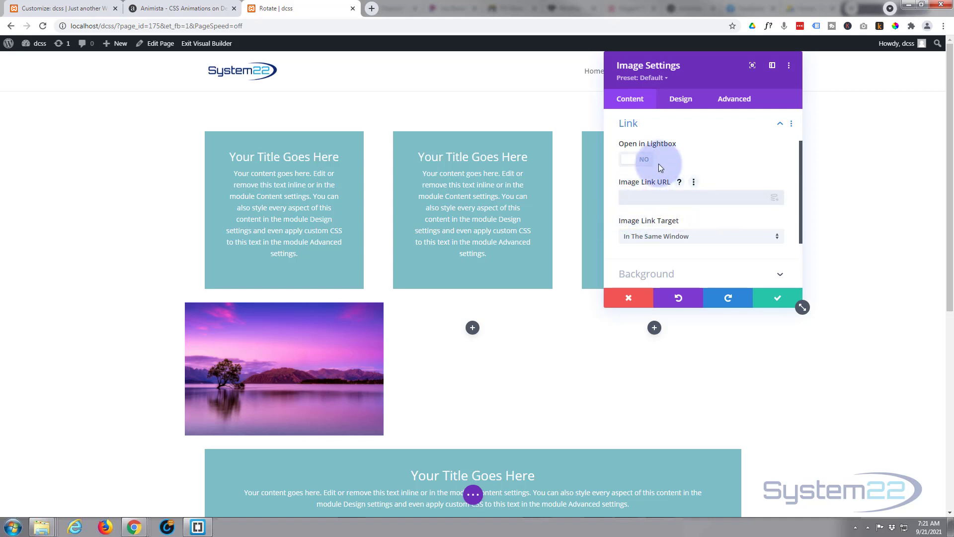
{"action": "left_click", "coordinate": [635, 160]}
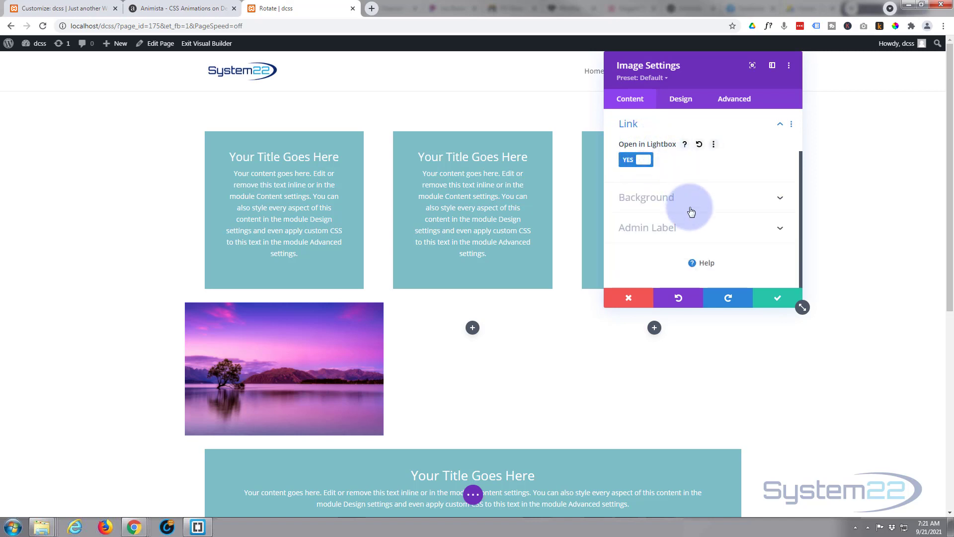
{"action": "mouse_move", "coordinate": [251, 136]}
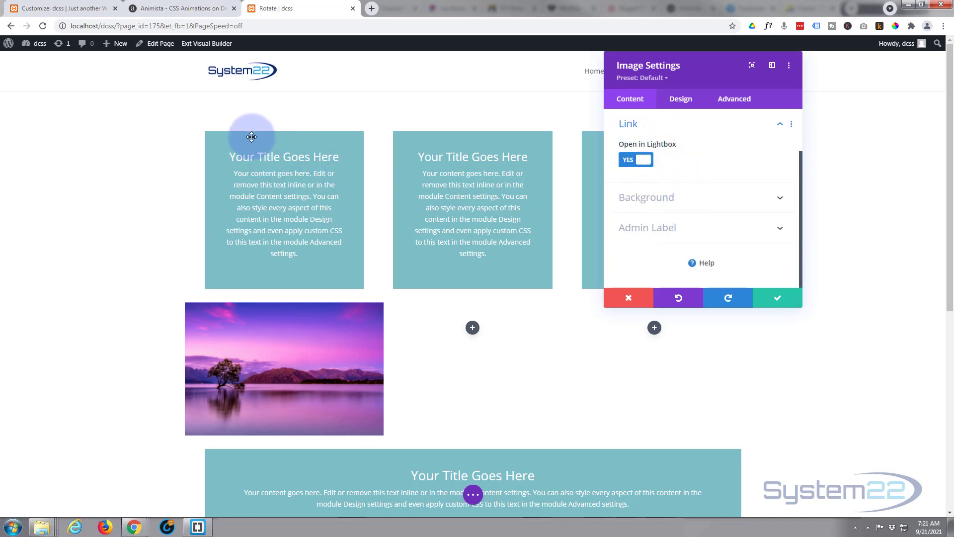
{"action": "mouse_move", "coordinate": [780, 438]}
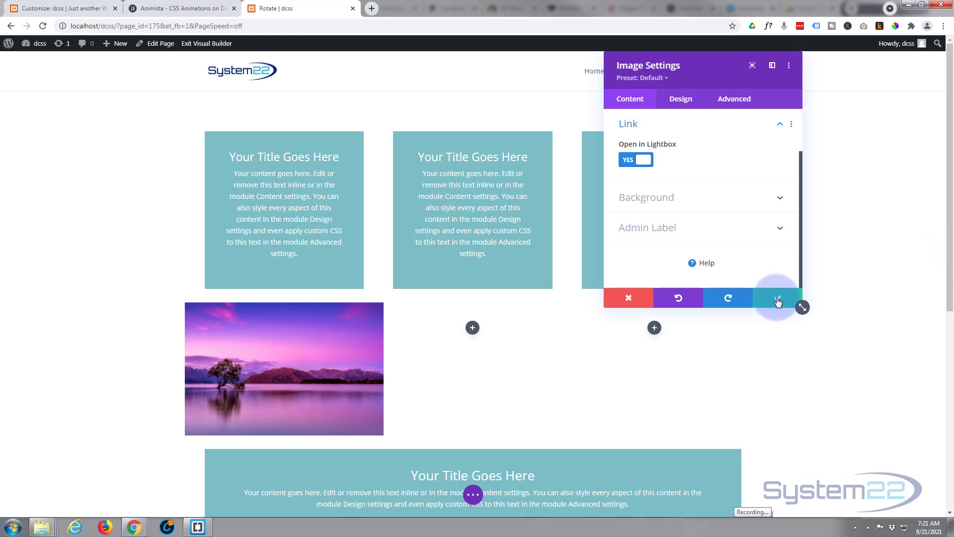
{"action": "mouse_move", "coordinate": [777, 299]}
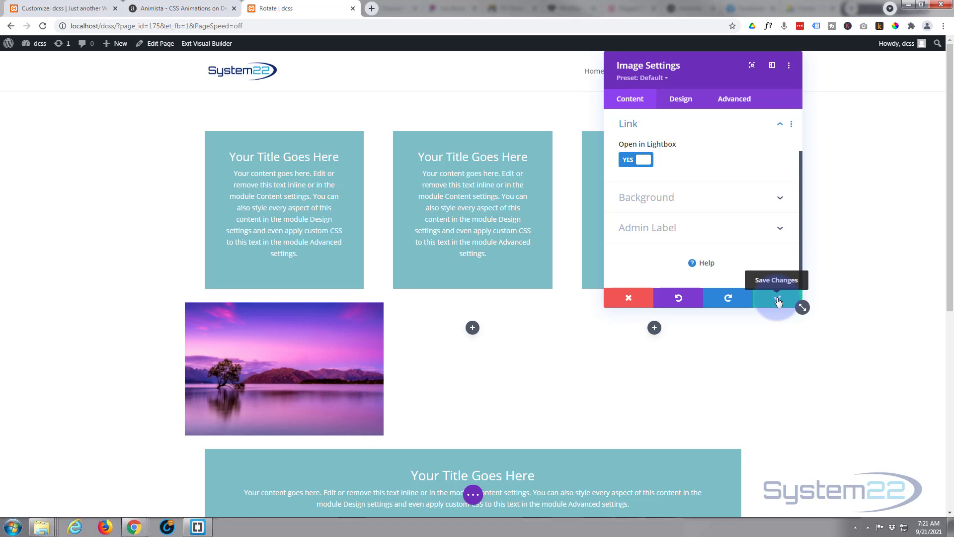
Save and close the lake image module's settings.
{"action": "left_click", "coordinate": [776, 298]}
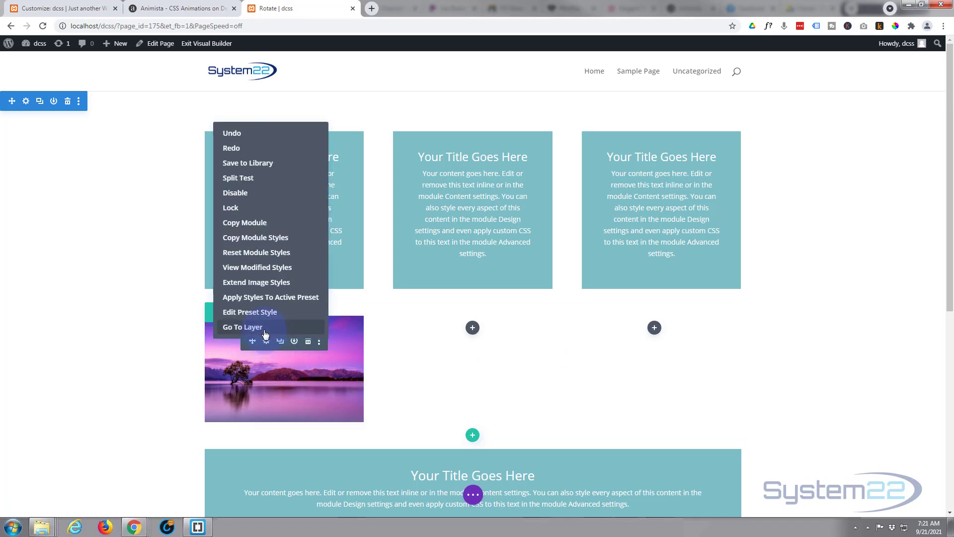
{"action": "mouse_move", "coordinate": [271, 297]}
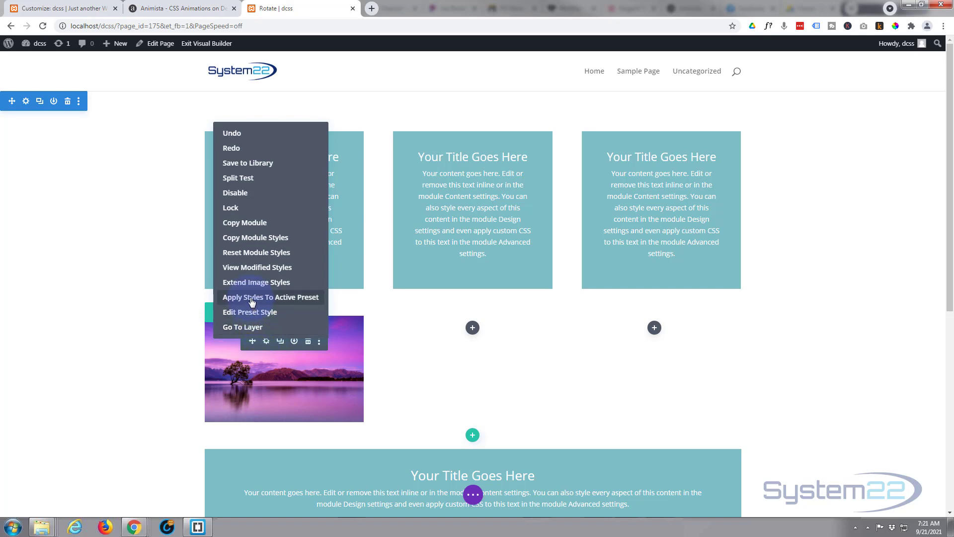
{"action": "mouse_move", "coordinate": [289, 285]}
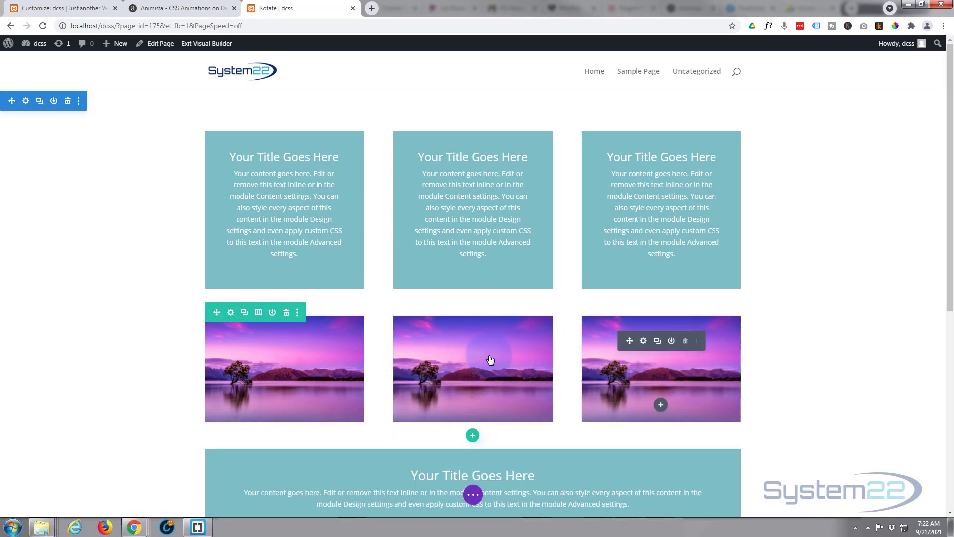
Replace the second image module's photo with the waterfall photo and save it.
{"action": "left_click", "coordinate": [643, 340]}
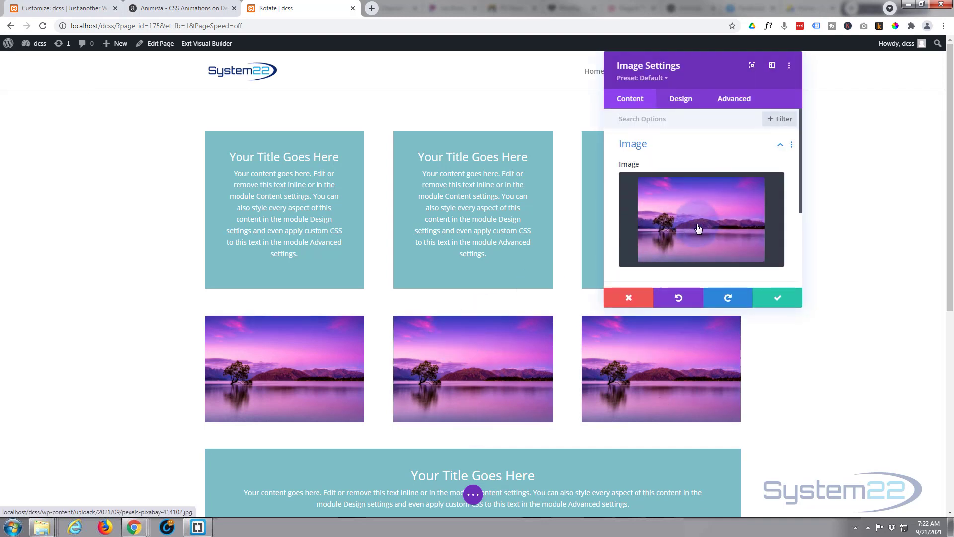
{"action": "left_click", "coordinate": [700, 219]}
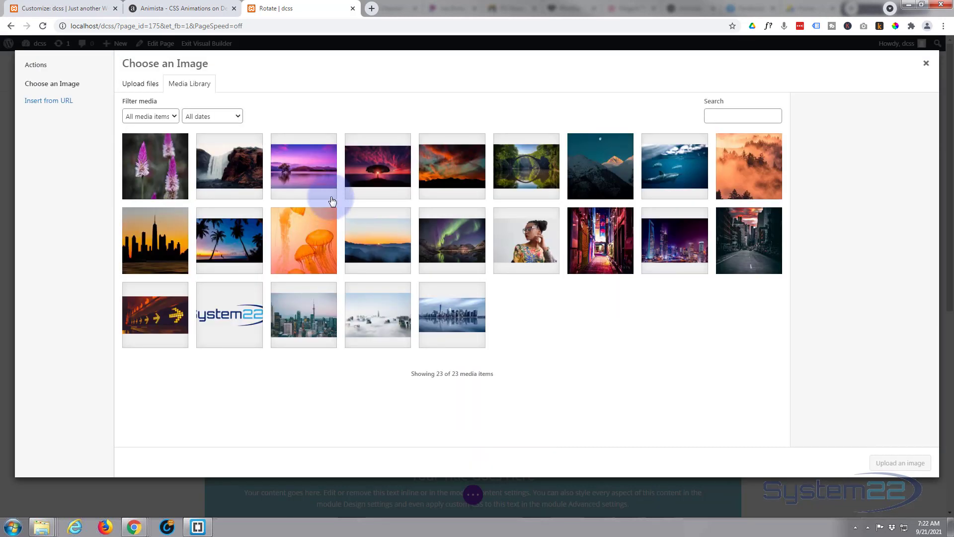
{"action": "left_click", "coordinate": [228, 166]}
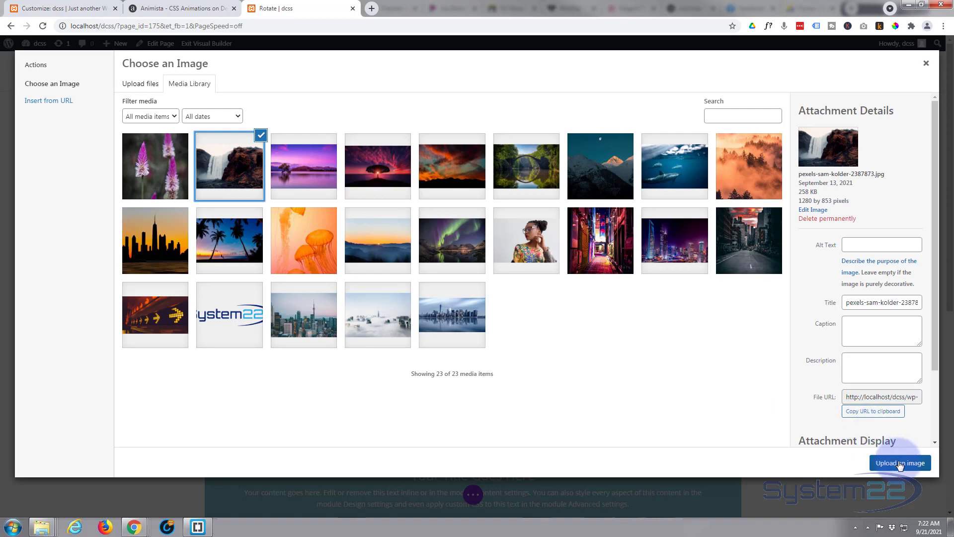
{"action": "left_click", "coordinate": [900, 462]}
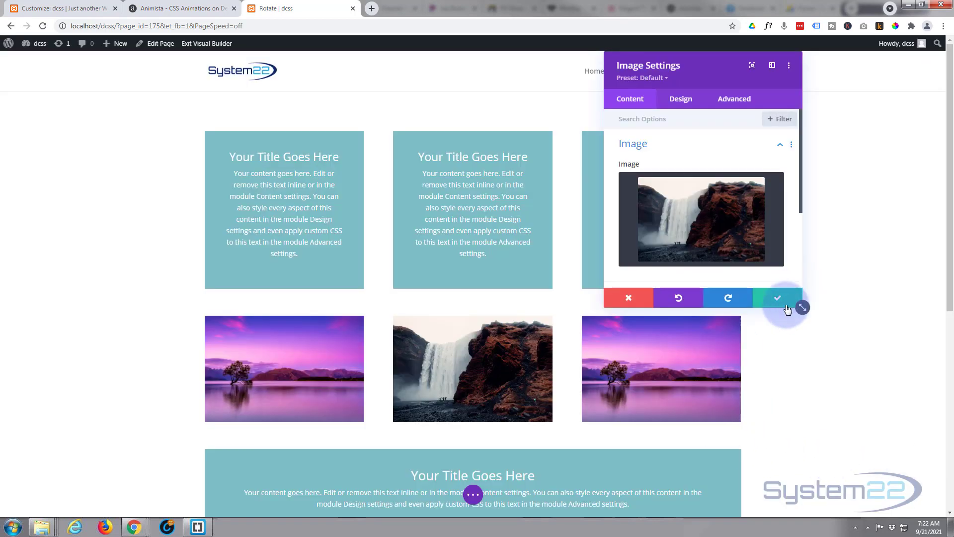
{"action": "left_click", "coordinate": [777, 297]}
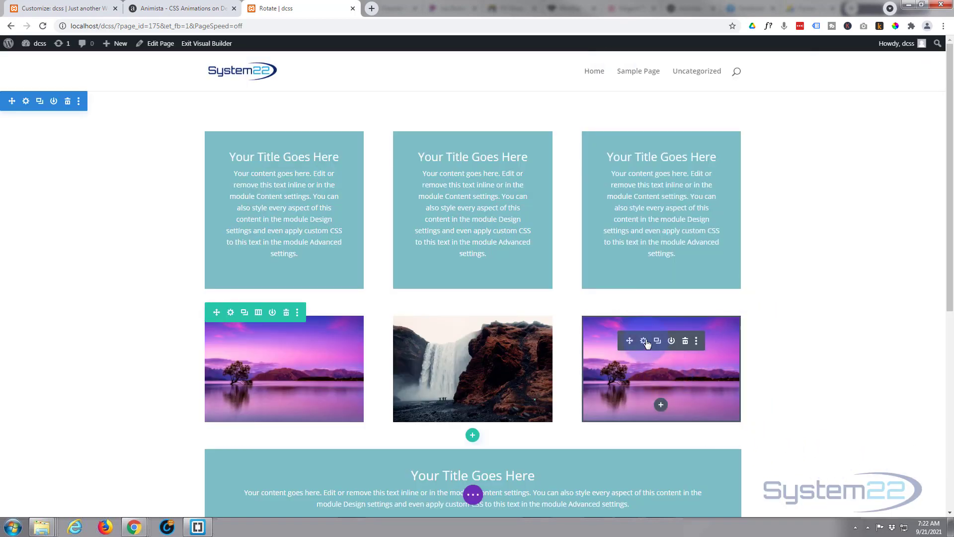
{"action": "left_click", "coordinate": [642, 341]}
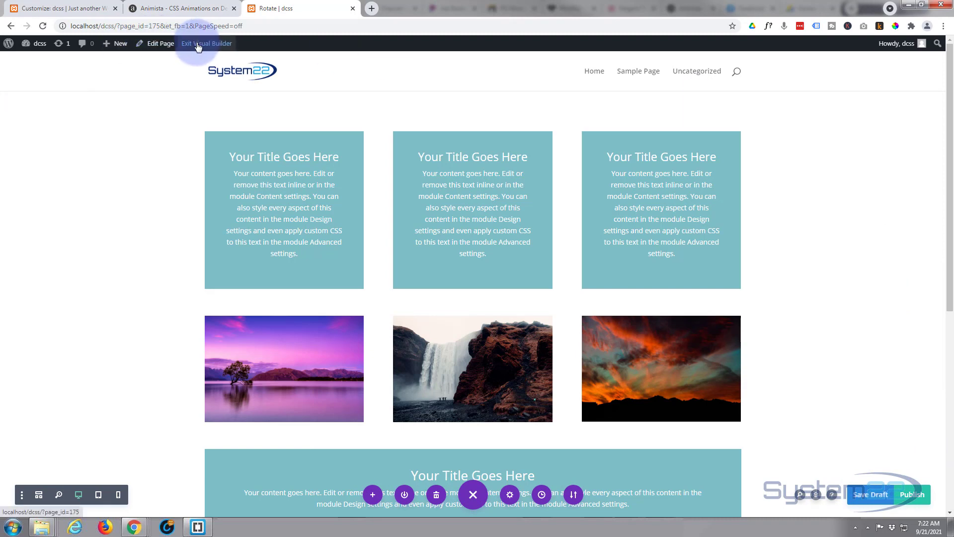
Exit the visual builder and test the sunset image's lightbox on the live page.
{"action": "left_click", "coordinate": [207, 43]}
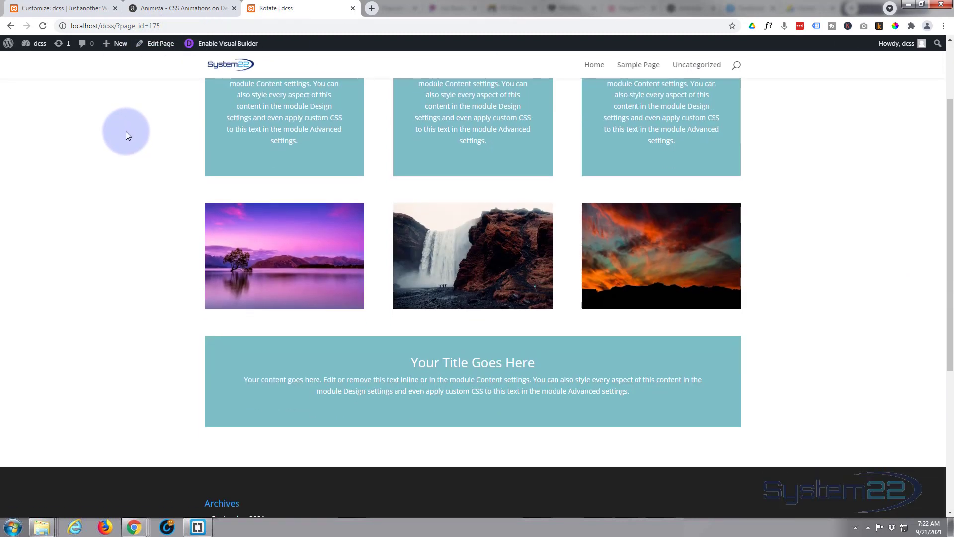
{"action": "mouse_move", "coordinate": [228, 272]}
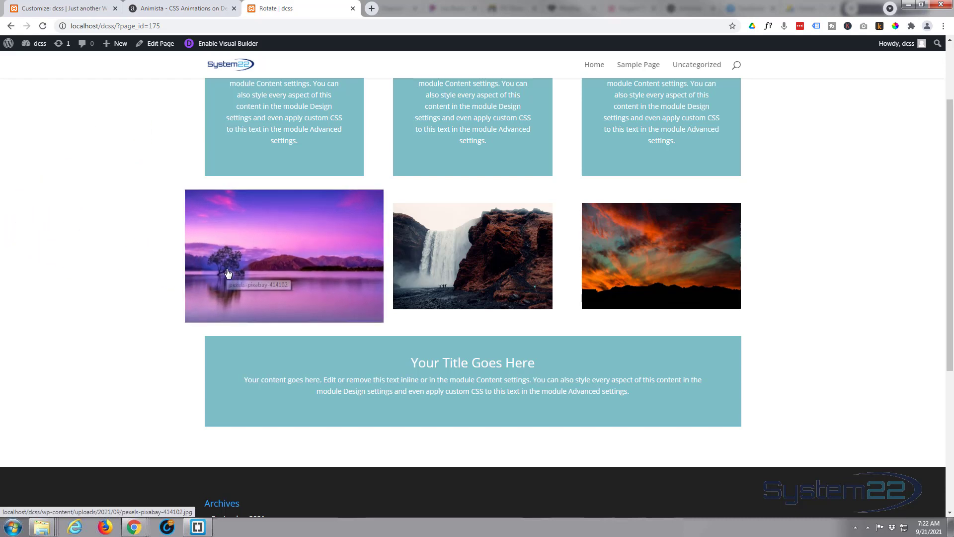
{"action": "mouse_move", "coordinate": [111, 269]}
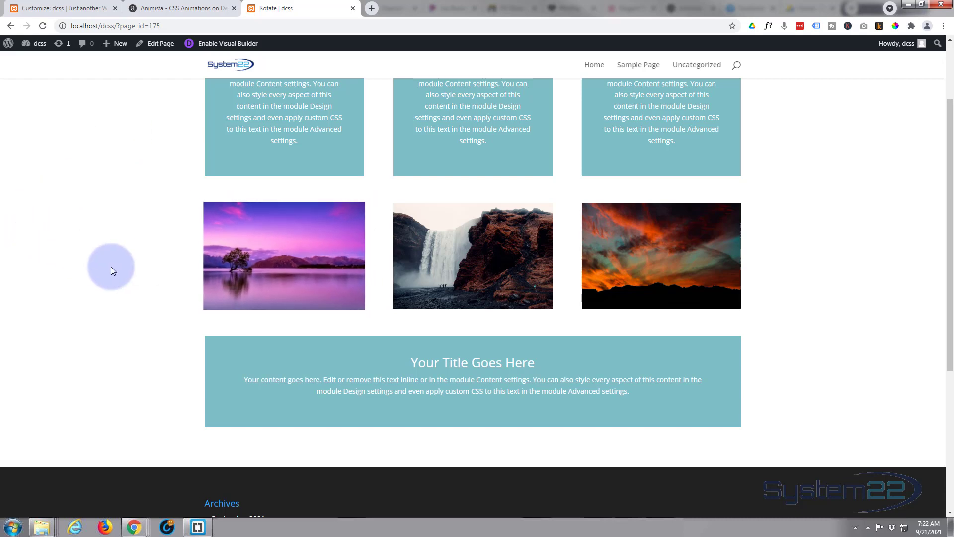
{"action": "mouse_move", "coordinate": [243, 271]}
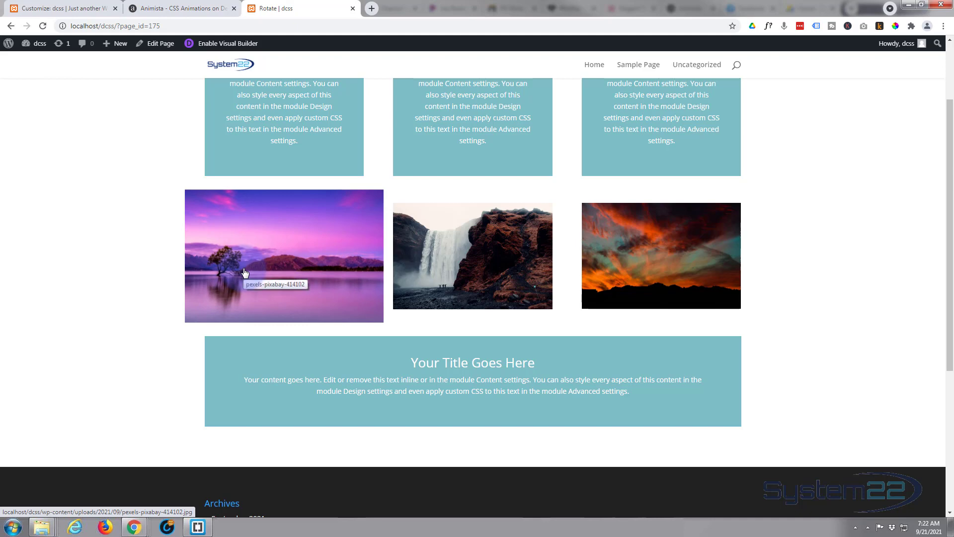
{"action": "mouse_move", "coordinate": [607, 282]}
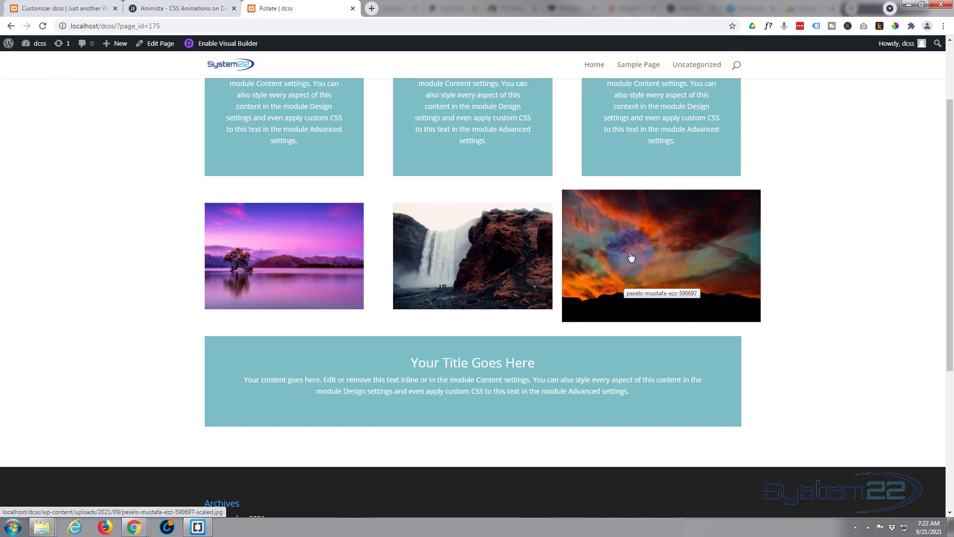
{"action": "left_click", "coordinate": [631, 256]}
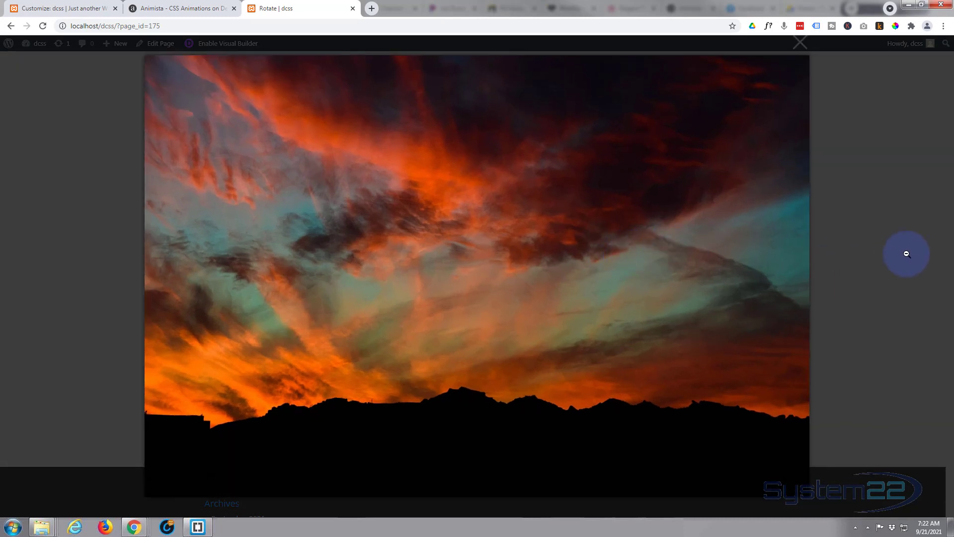
{"action": "mouse_move", "coordinate": [908, 261]}
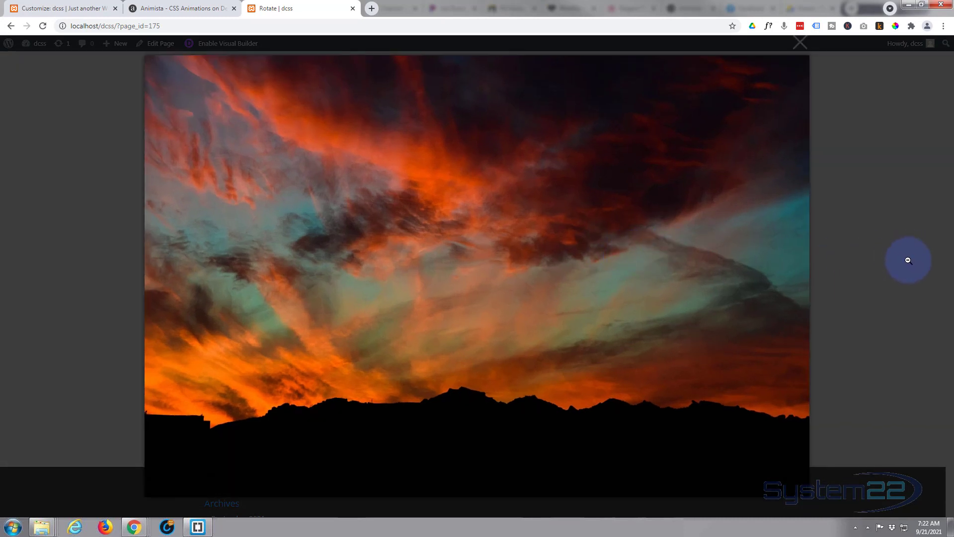
{"action": "left_click", "coordinate": [799, 43]}
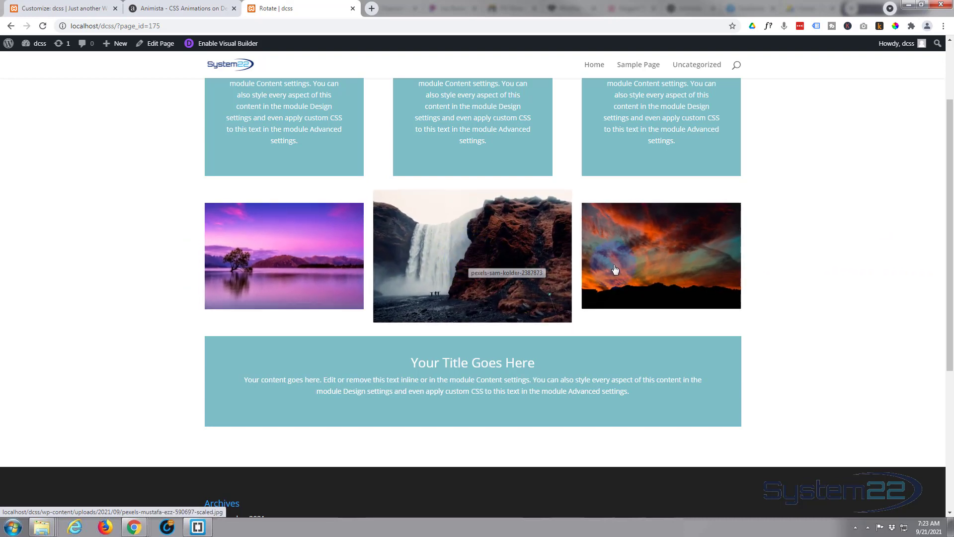
{"action": "mouse_move", "coordinate": [418, 271]}
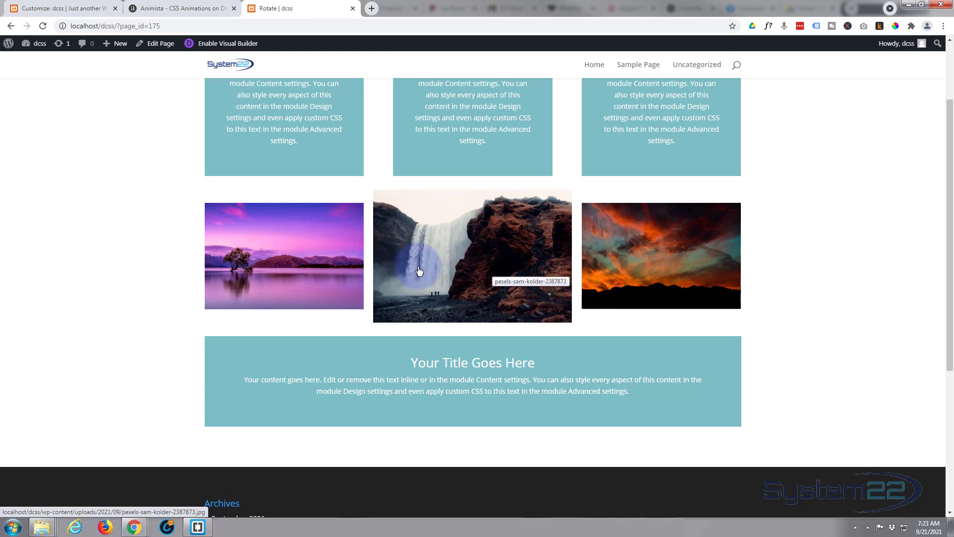
{"action": "mouse_move", "coordinate": [430, 264]}
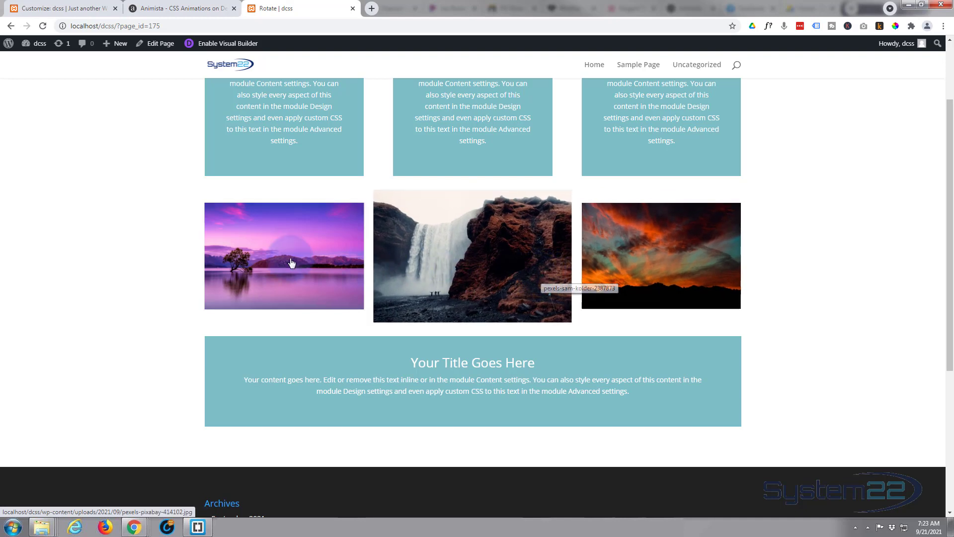
{"action": "mouse_move", "coordinate": [624, 264]}
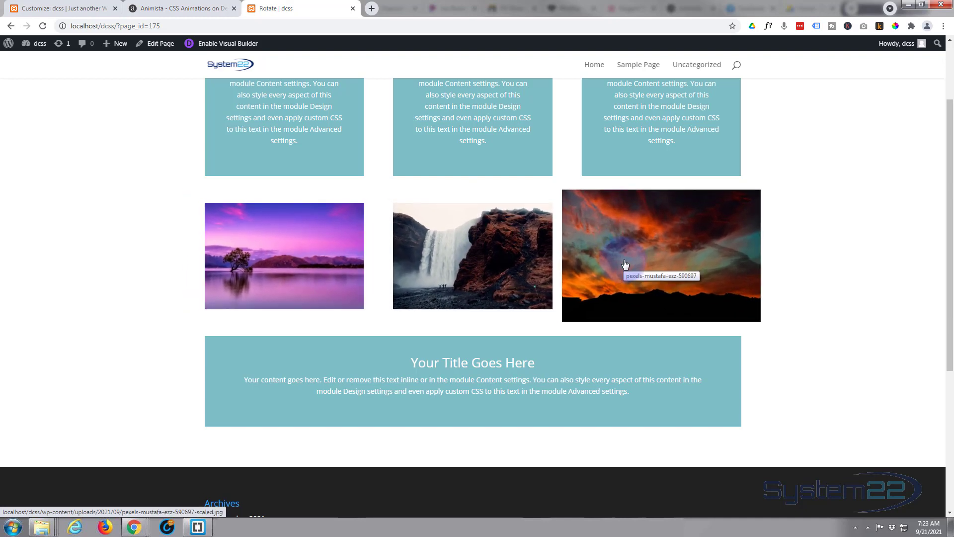
{"action": "mouse_move", "coordinate": [819, 261]}
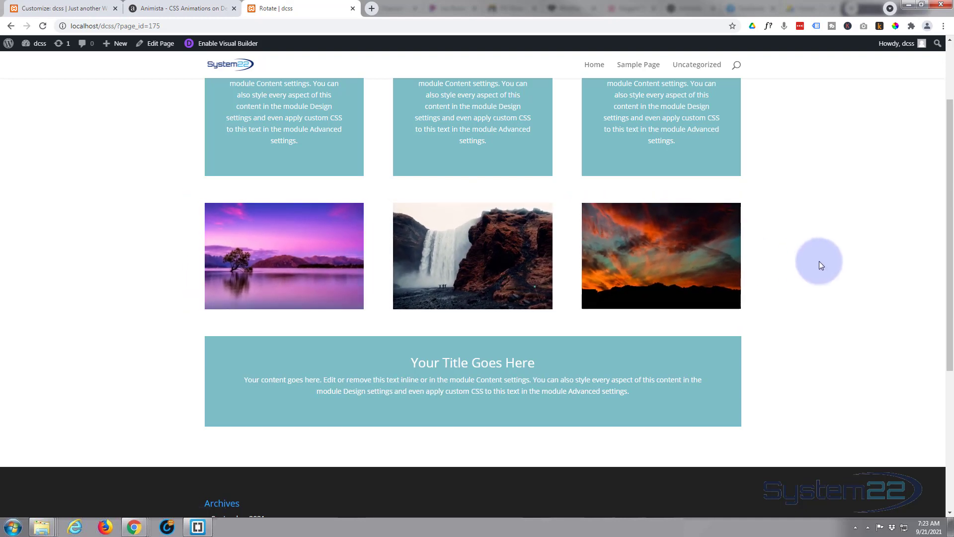
{"action": "mouse_move", "coordinate": [89, 171]}
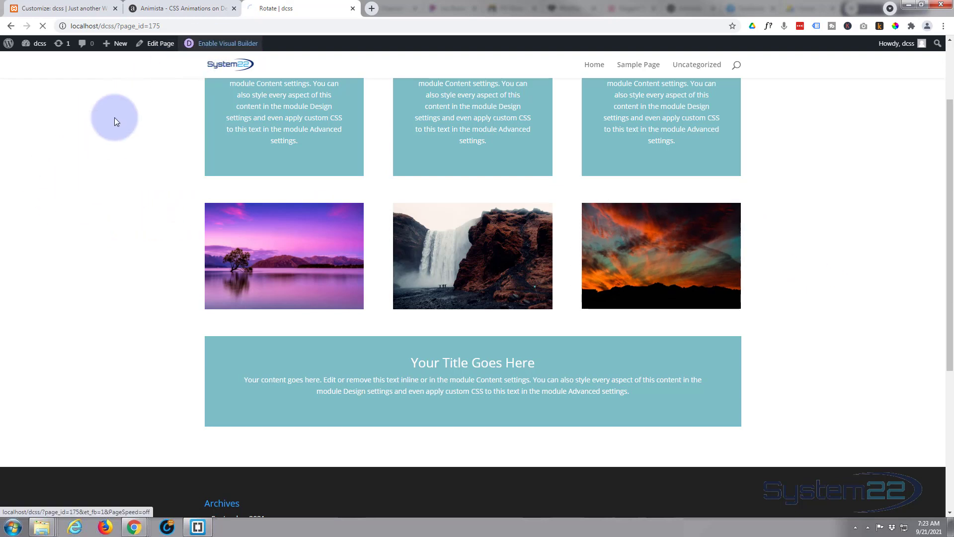
Re-enable the Visual Builder and open the image row's Advanced settings.
{"action": "left_click", "coordinate": [228, 43]}
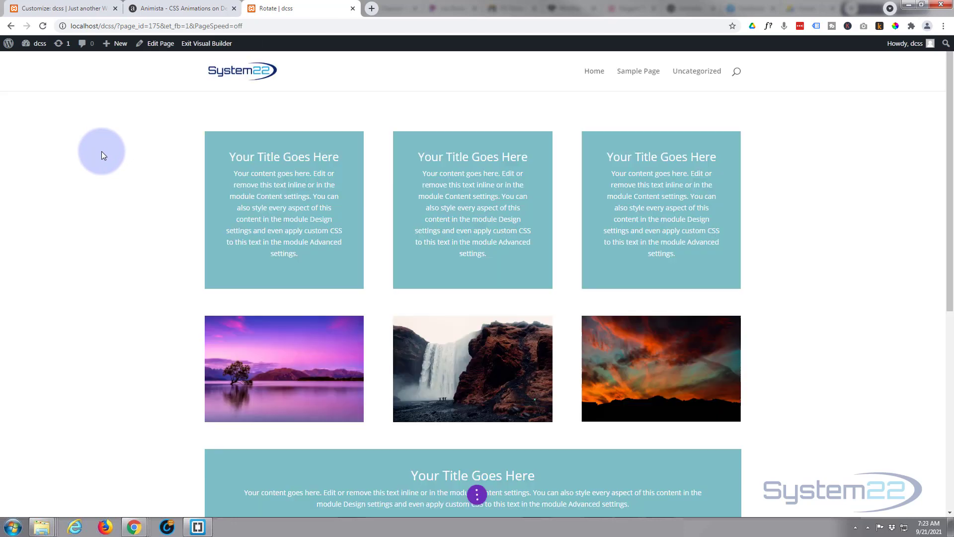
{"action": "scroll", "scroll_direction": "down", "scroll_amount": 3}
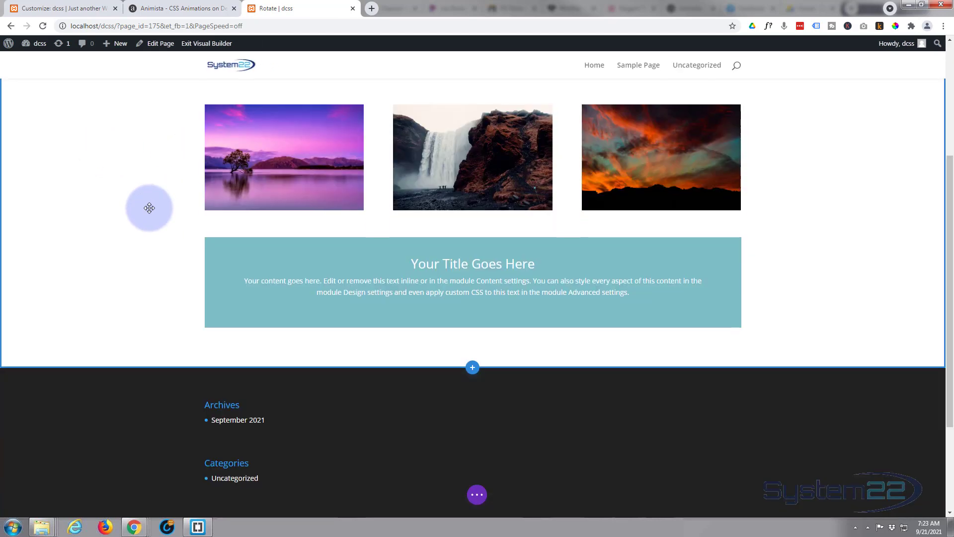
{"action": "scroll", "scroll_direction": "down", "scroll_amount": 3}
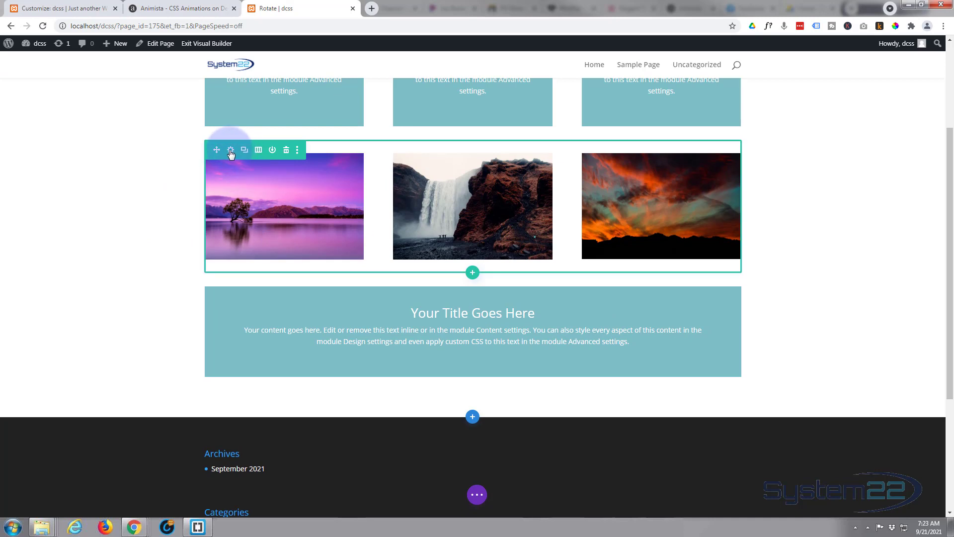
{"action": "mouse_move", "coordinate": [230, 150]}
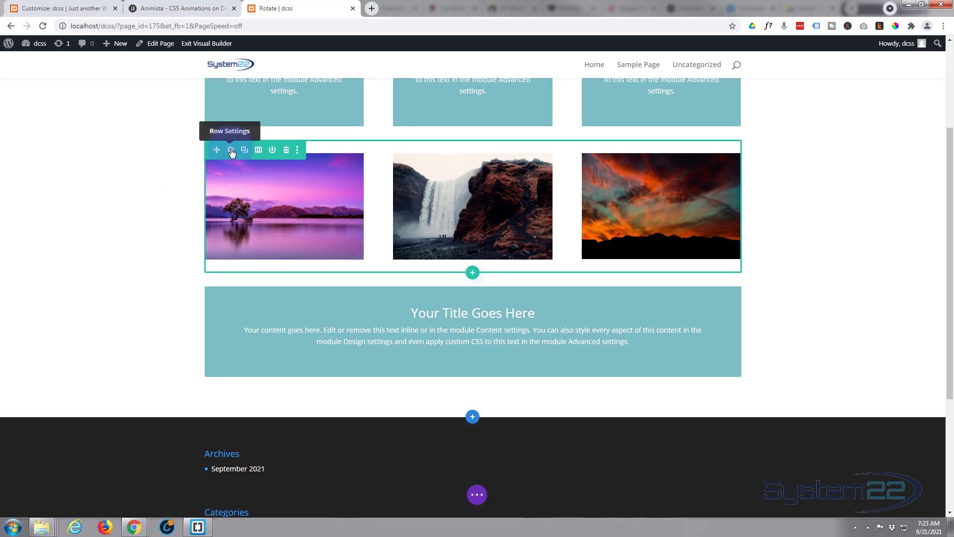
{"action": "left_click", "coordinate": [230, 150]}
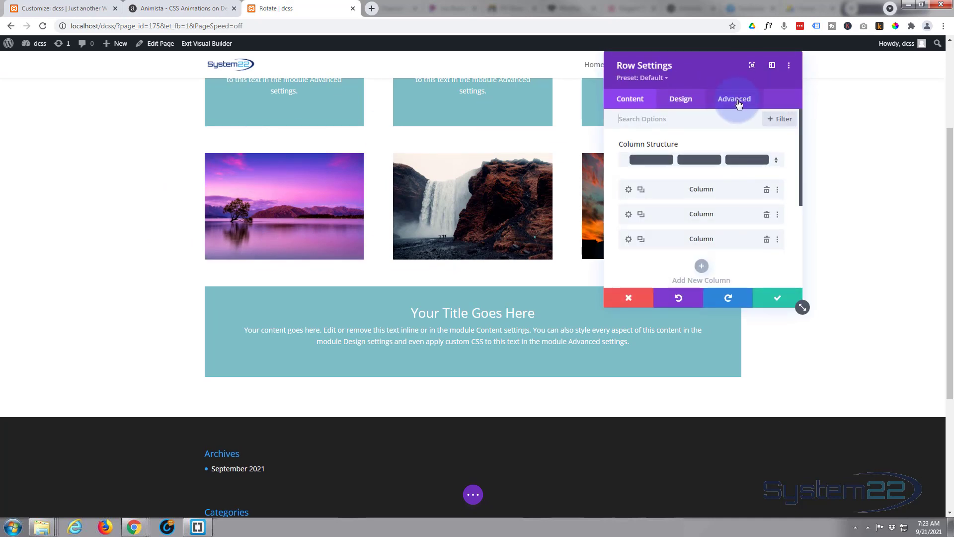
{"action": "left_click", "coordinate": [734, 98]}
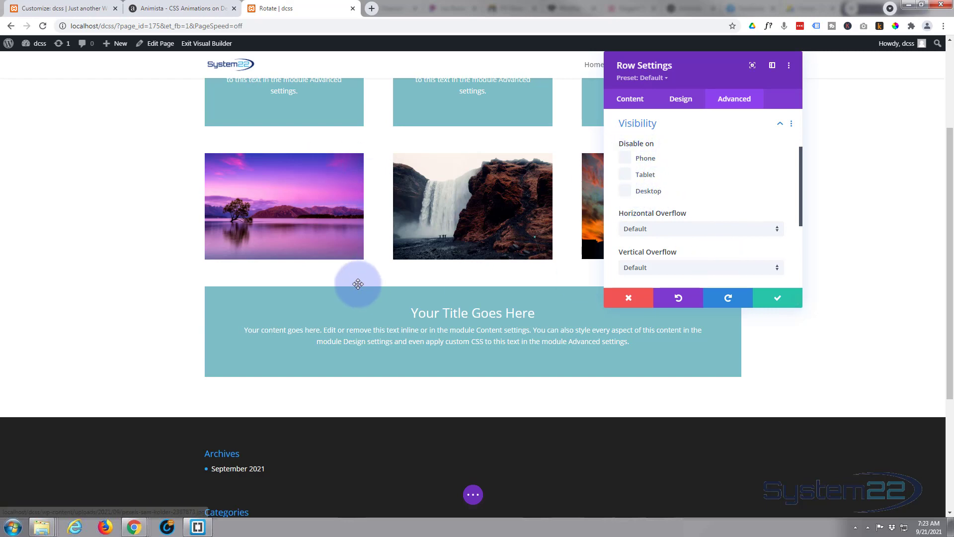
{"action": "mouse_move", "coordinate": [762, 197]}
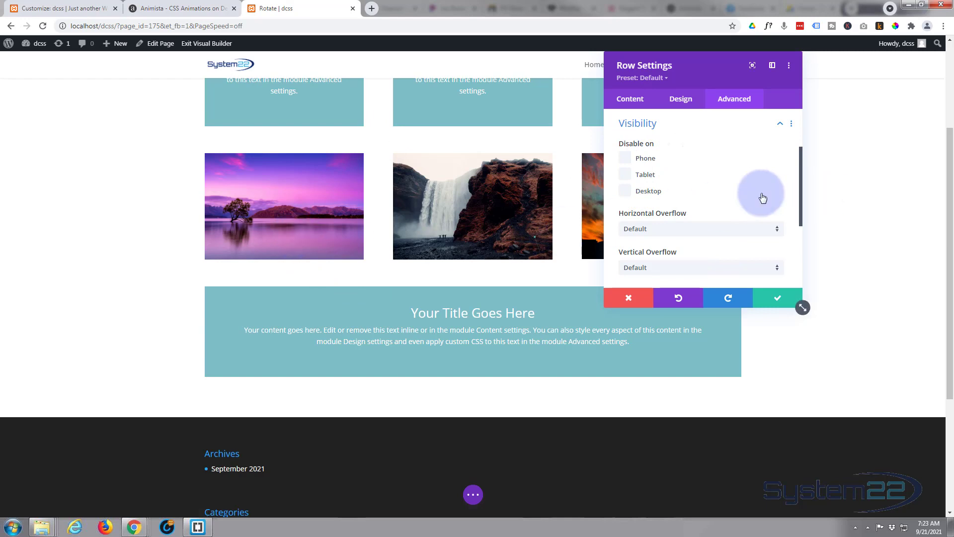
{"action": "mouse_move", "coordinate": [718, 176]}
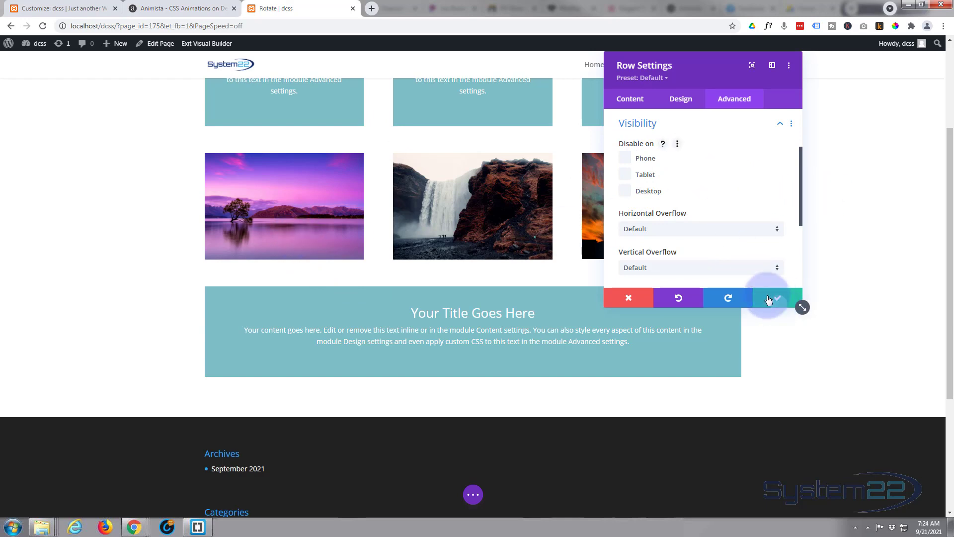
Save the row settings, then confirm the first copied lake image's transform scale stays at 100%.
{"action": "left_click", "coordinate": [775, 298]}
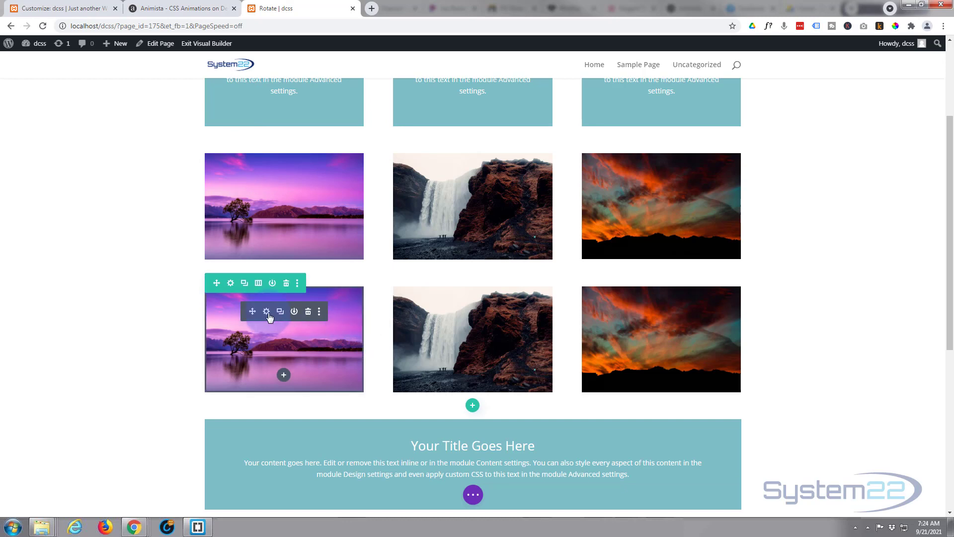
{"action": "left_click", "coordinate": [265, 311]}
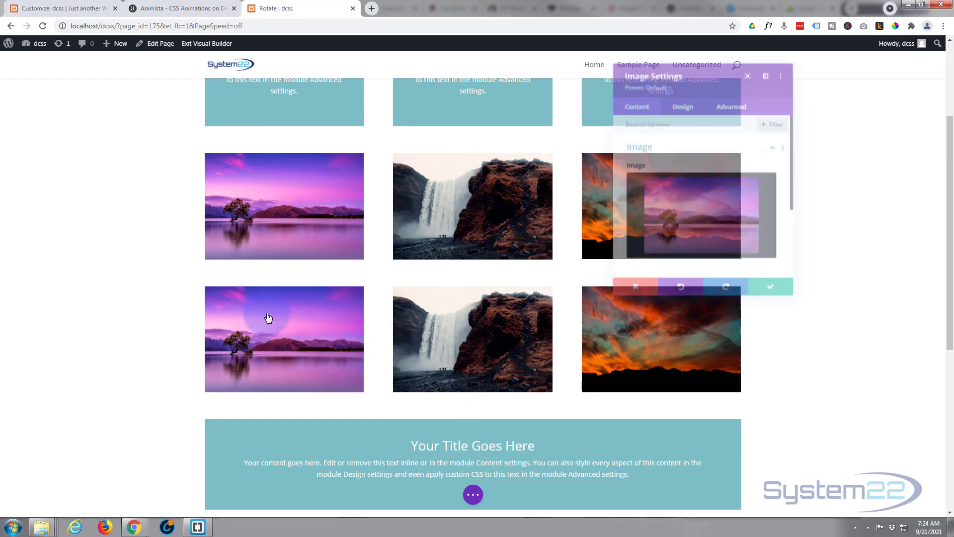
{"action": "left_click", "coordinate": [681, 99]}
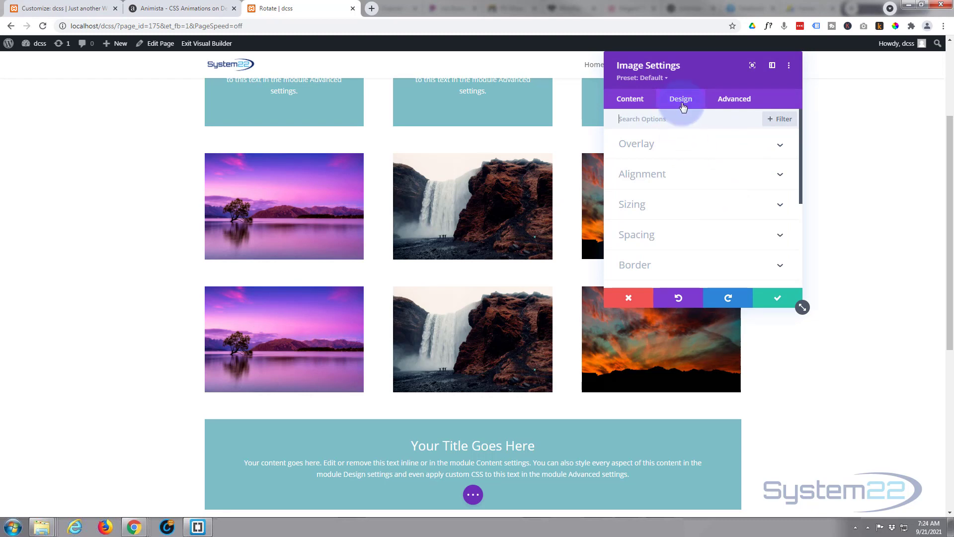
{"action": "scroll", "scroll_direction": "down", "scroll_amount": 3}
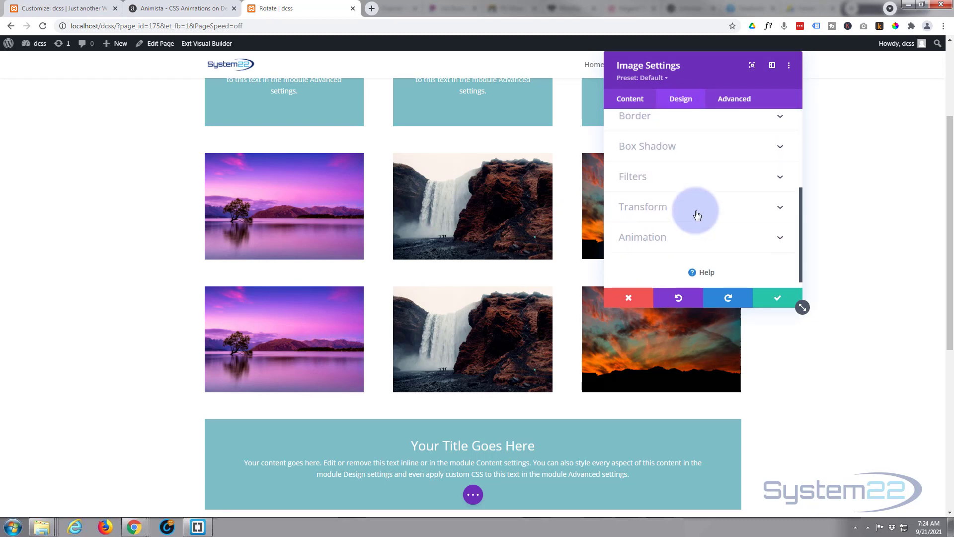
{"action": "left_click", "coordinate": [642, 207]}
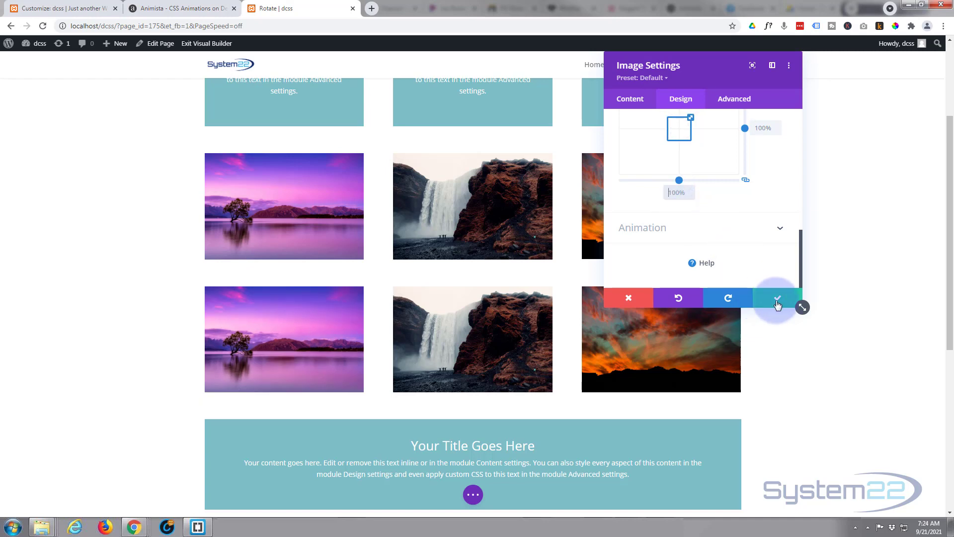
{"action": "left_click", "coordinate": [776, 298]}
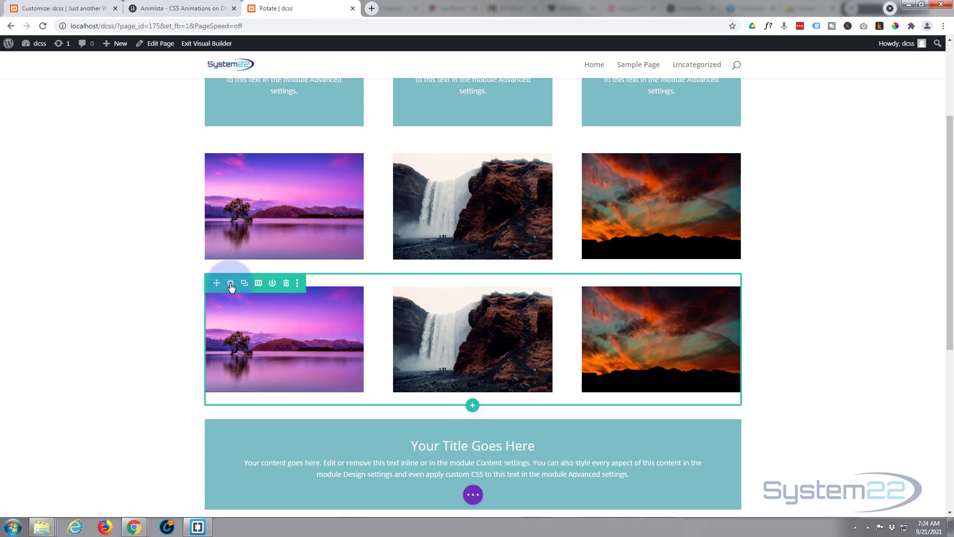
Tick Disable on Desktop in the copied row's Advanced Visibility options and save.
{"action": "left_click", "coordinate": [230, 283]}
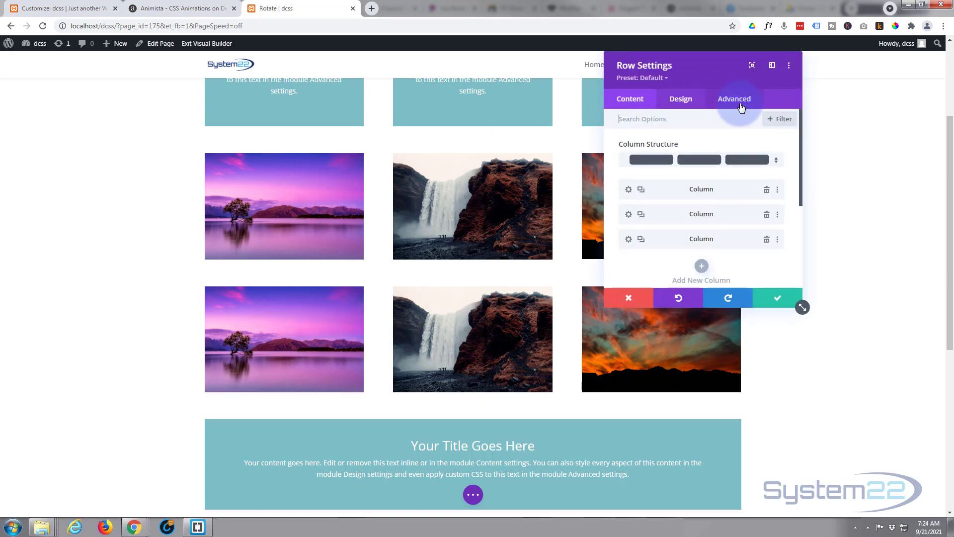
{"action": "left_click", "coordinate": [734, 98]}
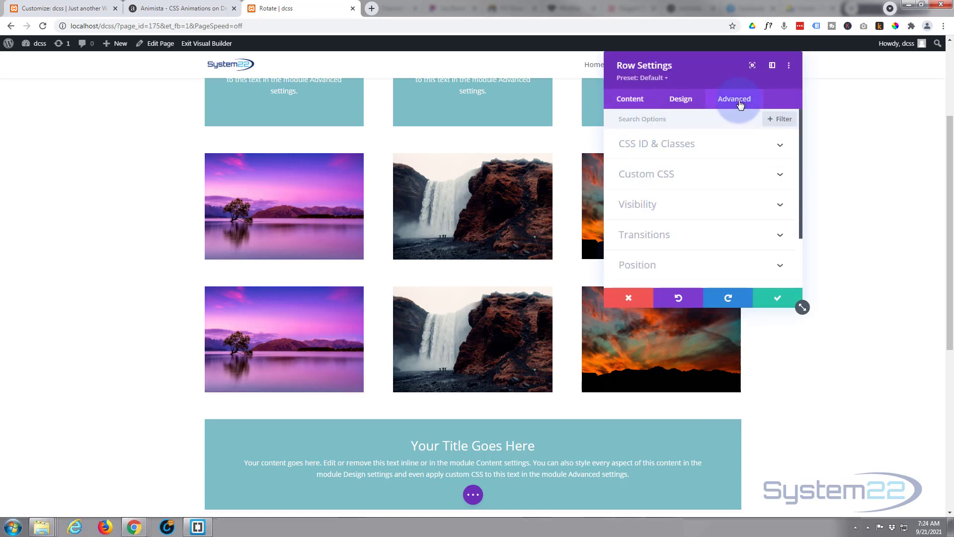
{"action": "left_click", "coordinate": [638, 204]}
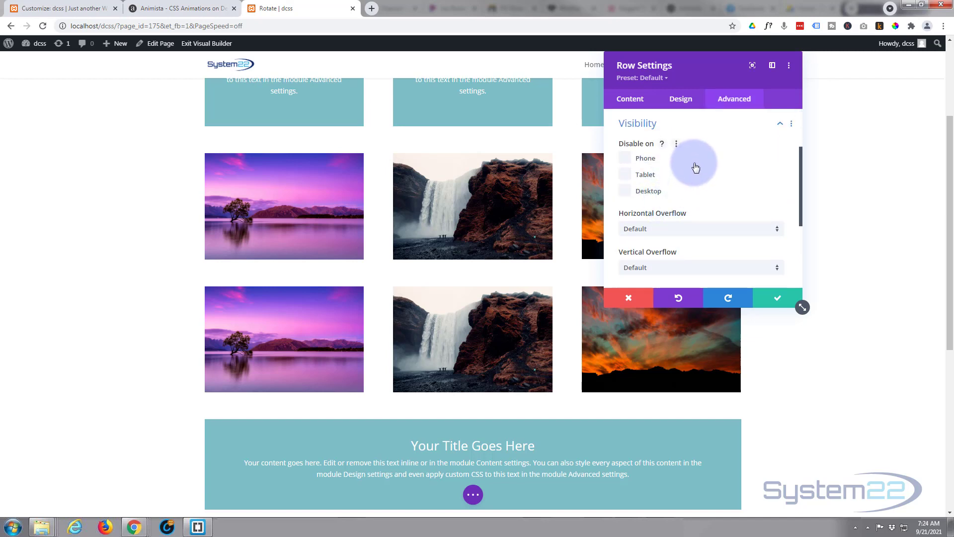
{"action": "mouse_move", "coordinate": [627, 197]}
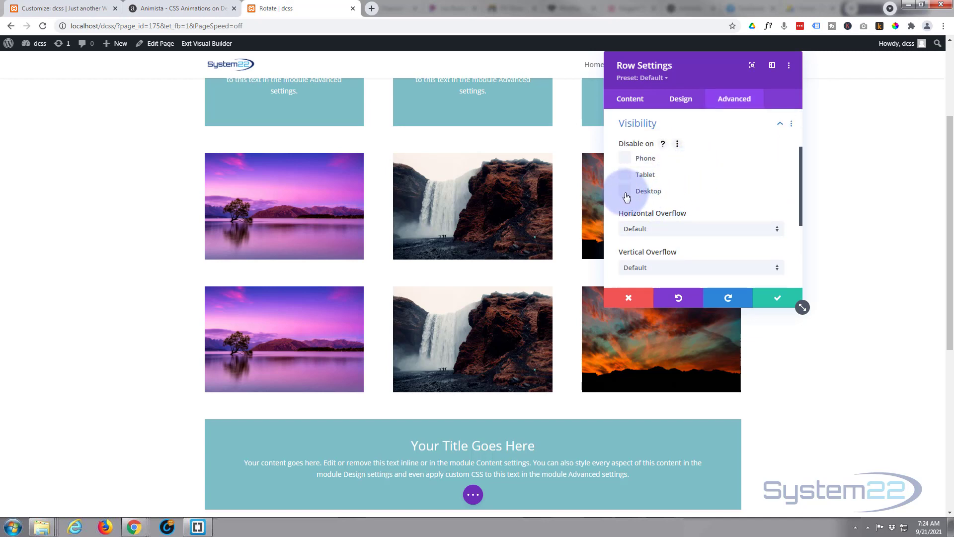
{"action": "left_click", "coordinate": [624, 191]}
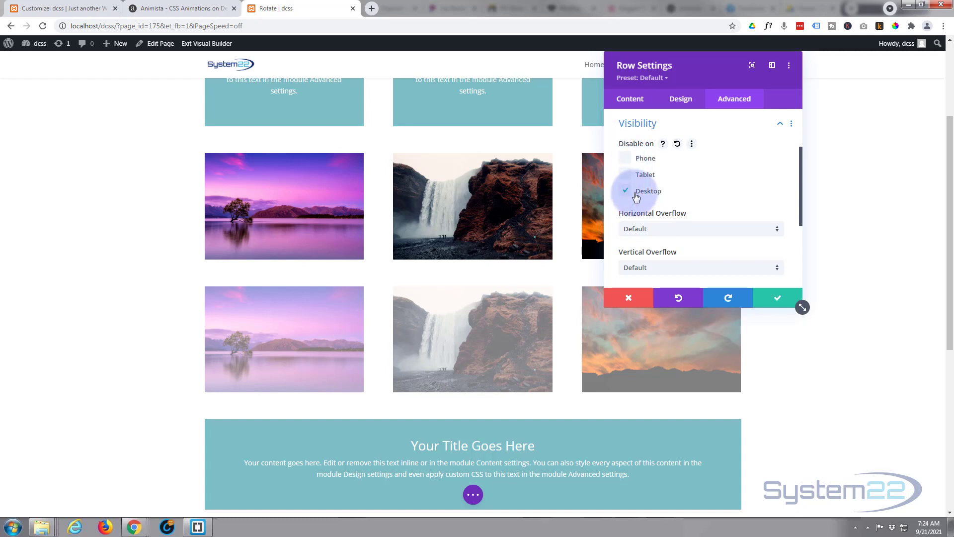
{"action": "mouse_move", "coordinate": [721, 260]}
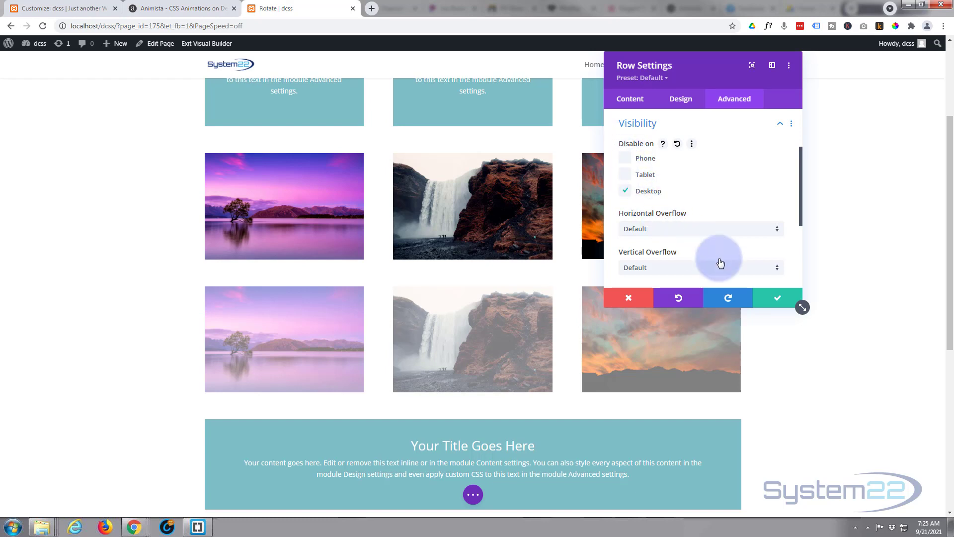
{"action": "left_click", "coordinate": [778, 298]}
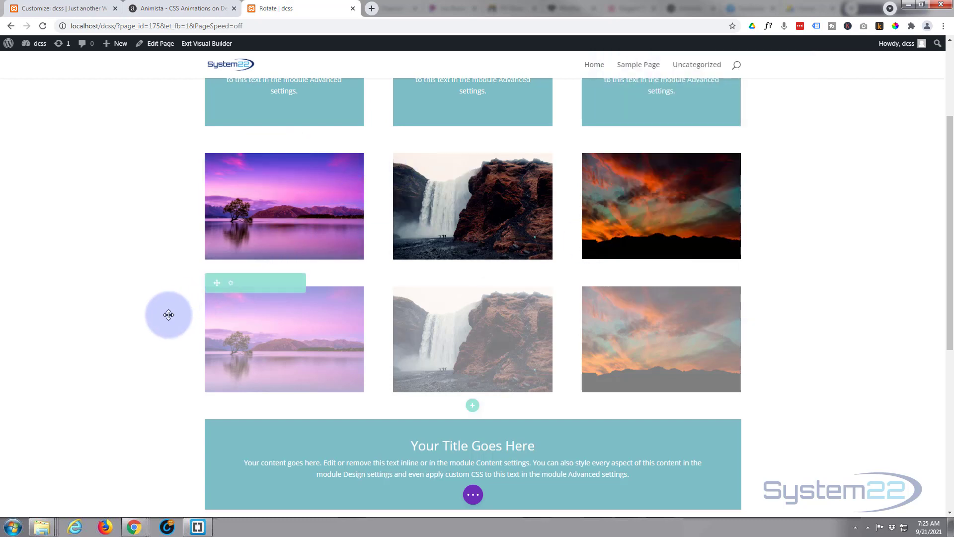
{"action": "mouse_move", "coordinate": [273, 358]}
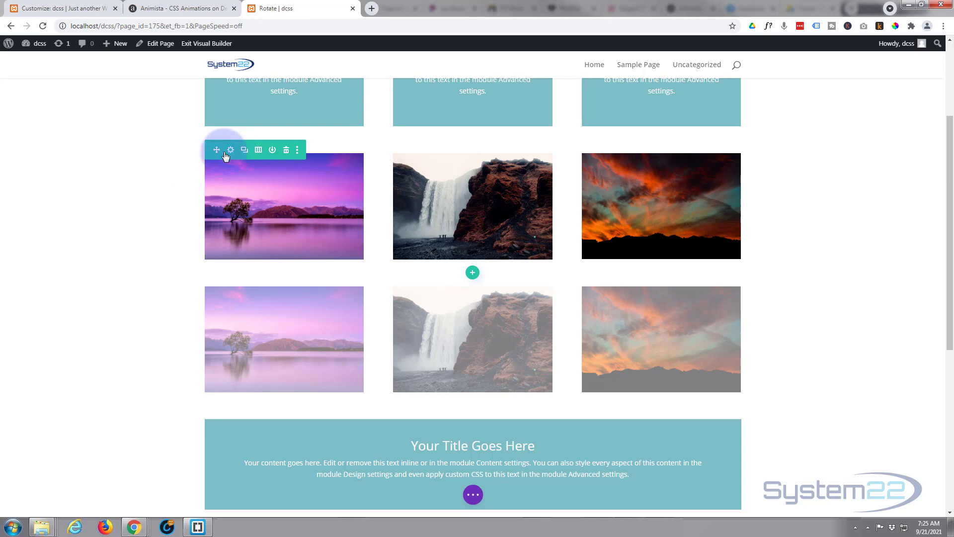
Disable the original image row on phone and tablet in Advanced Visibility, and save.
{"action": "left_click", "coordinate": [231, 150]}
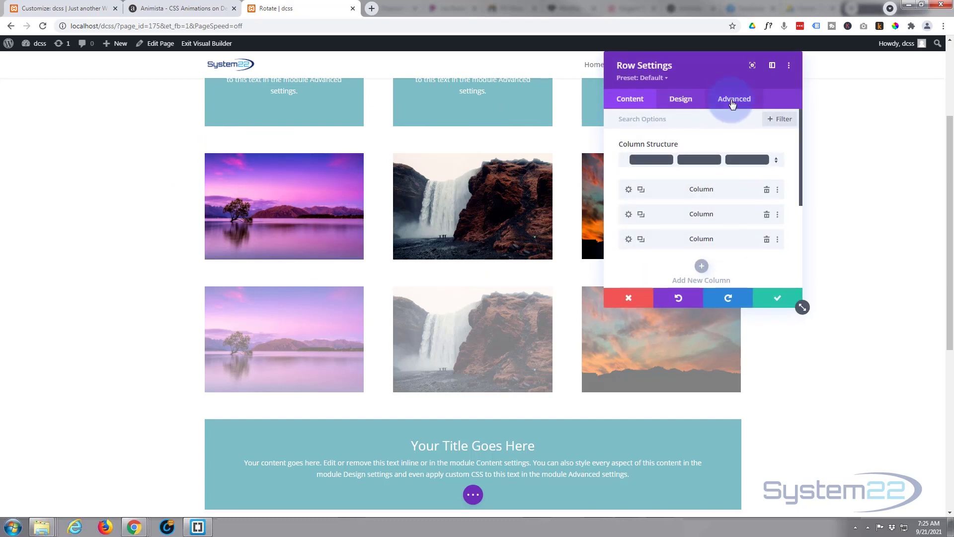
{"action": "left_click", "coordinate": [734, 98]}
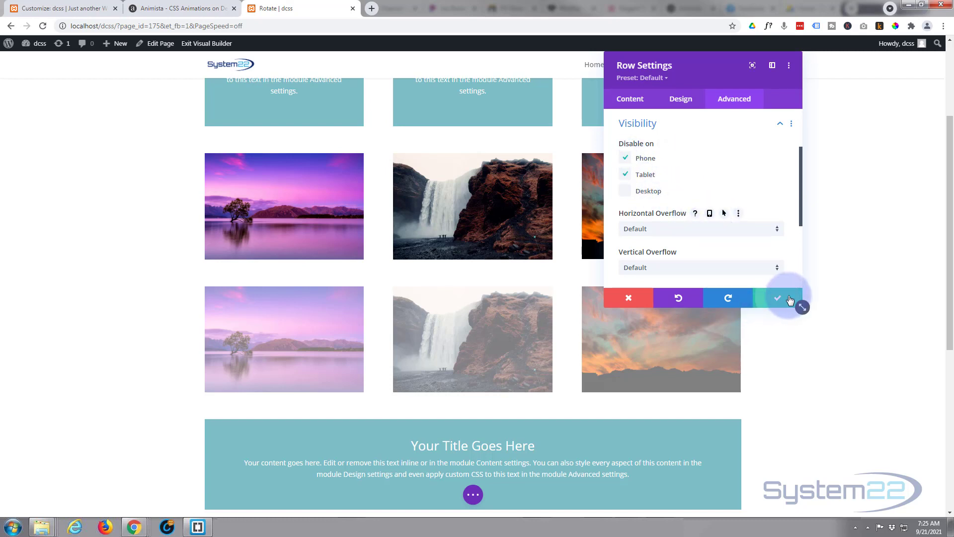
{"action": "left_click", "coordinate": [777, 299]}
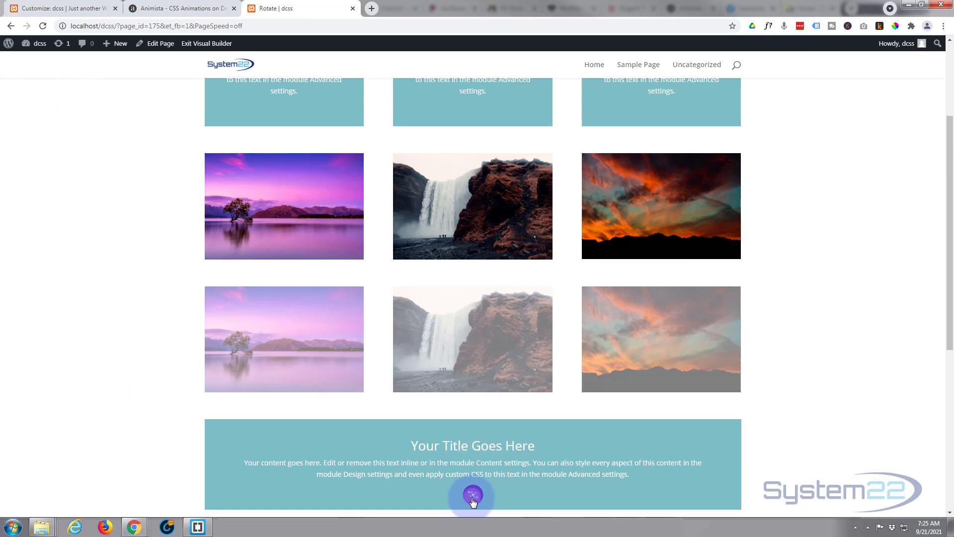
{"action": "left_click", "coordinate": [472, 493]}
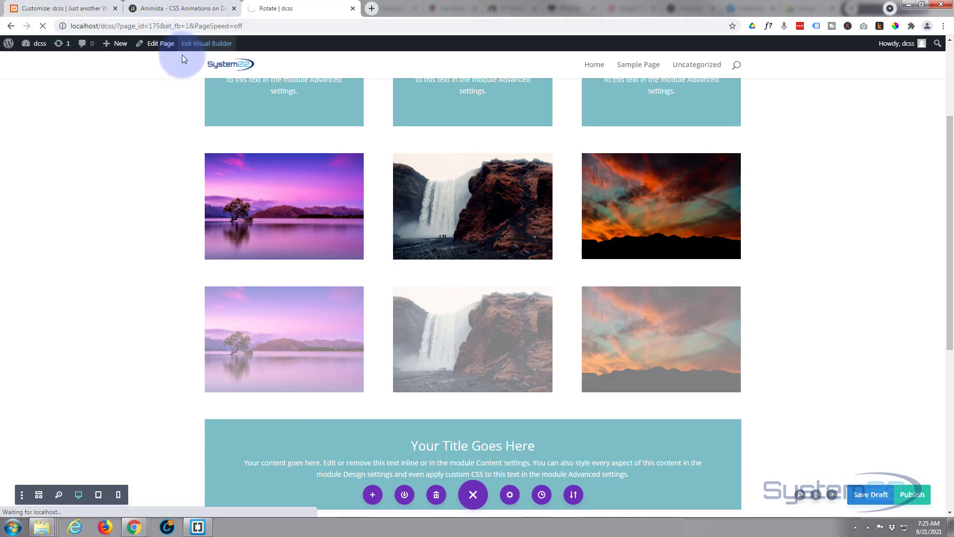
Exit the visual builder, scroll the live page, and open DevTools with F12.
{"action": "left_click", "coordinate": [206, 43]}
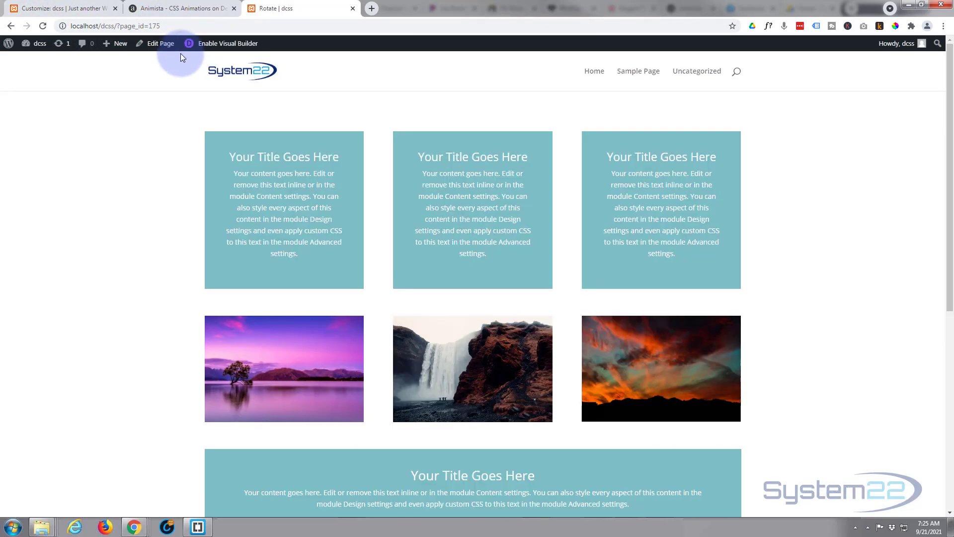
{"action": "scroll", "scroll_direction": "down", "scroll_amount": 3}
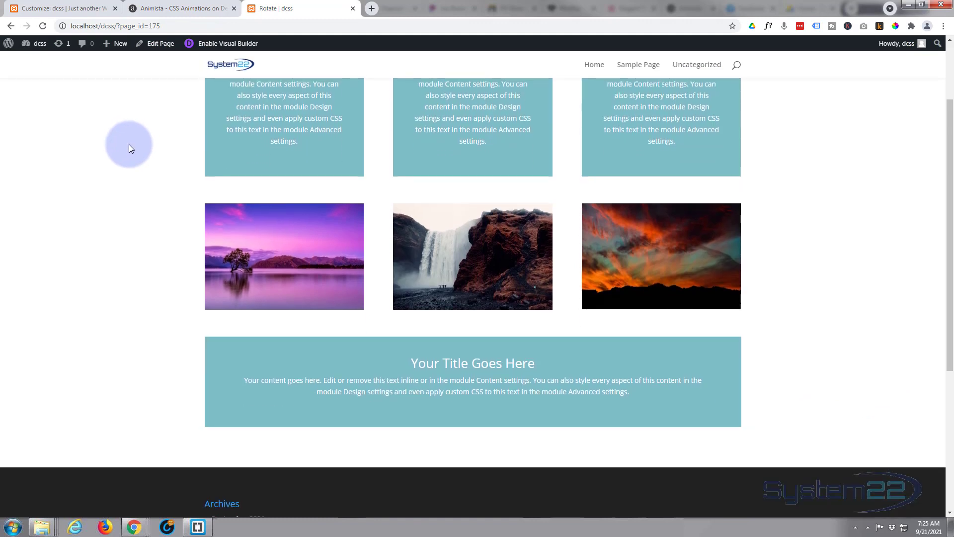
{"action": "scroll", "scroll_direction": "up", "scroll_amount": 3}
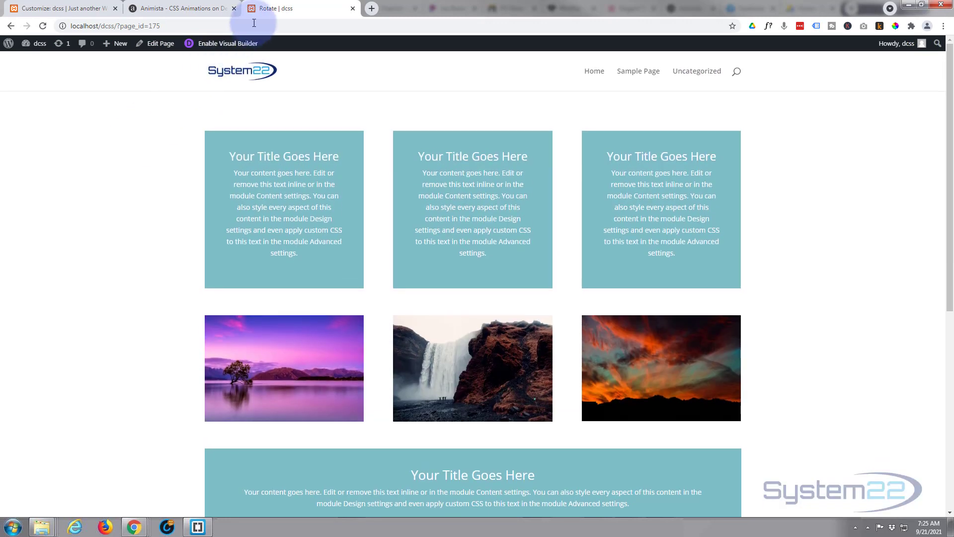
{"action": "mouse_move", "coordinate": [145, 68]}
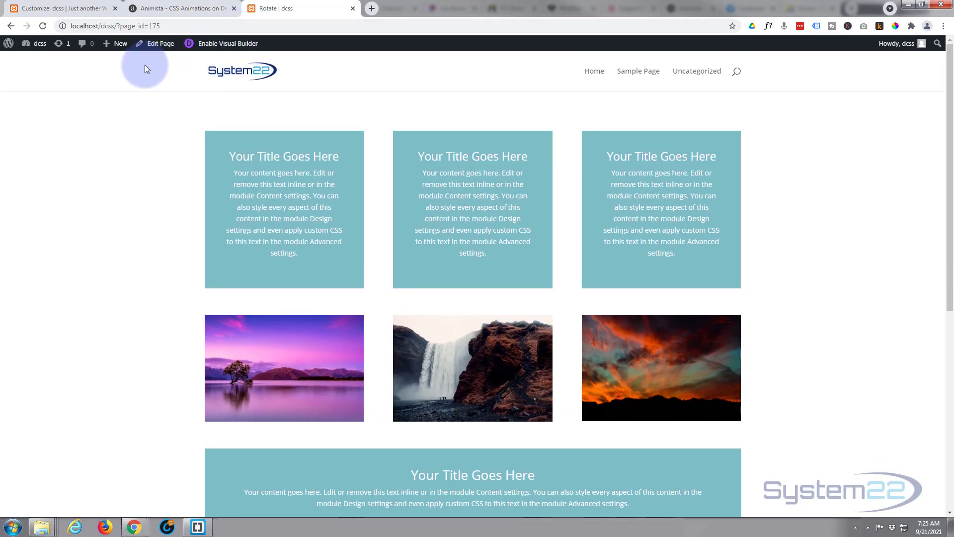
{"action": "mouse_move", "coordinate": [140, 70]}
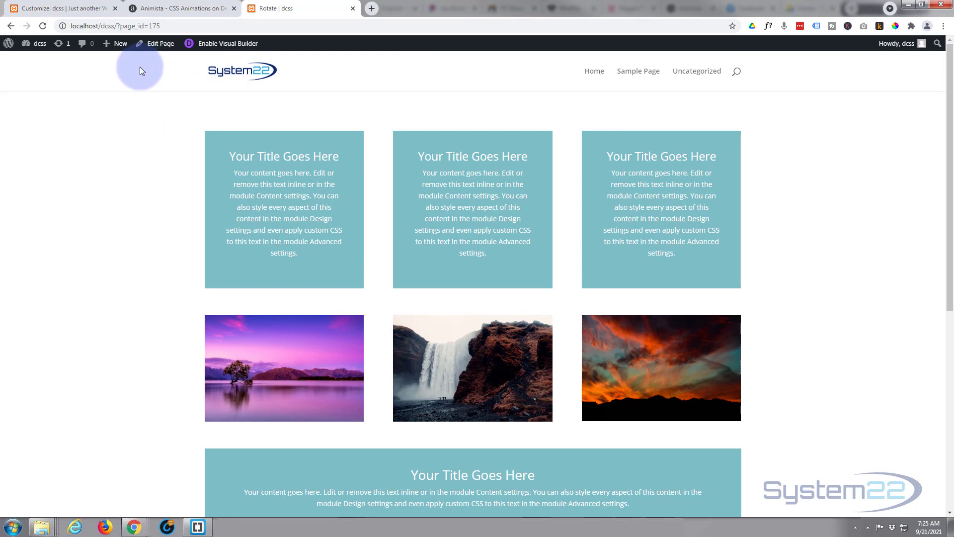
{"action": "key", "text": "F12"}
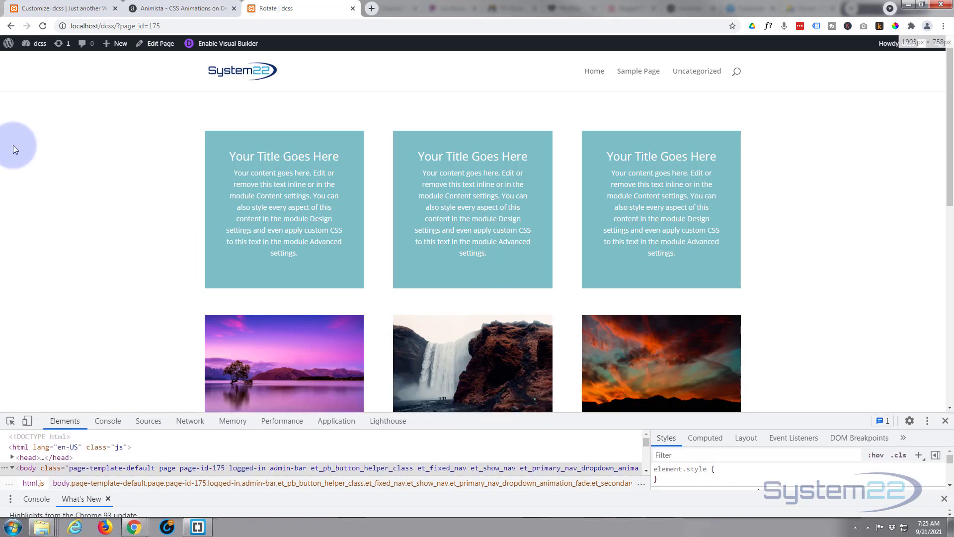
Preview the page in device emulation as iPhone X, then switch to iPad.
{"action": "scroll", "scroll_direction": "down", "scroll_amount": 3}
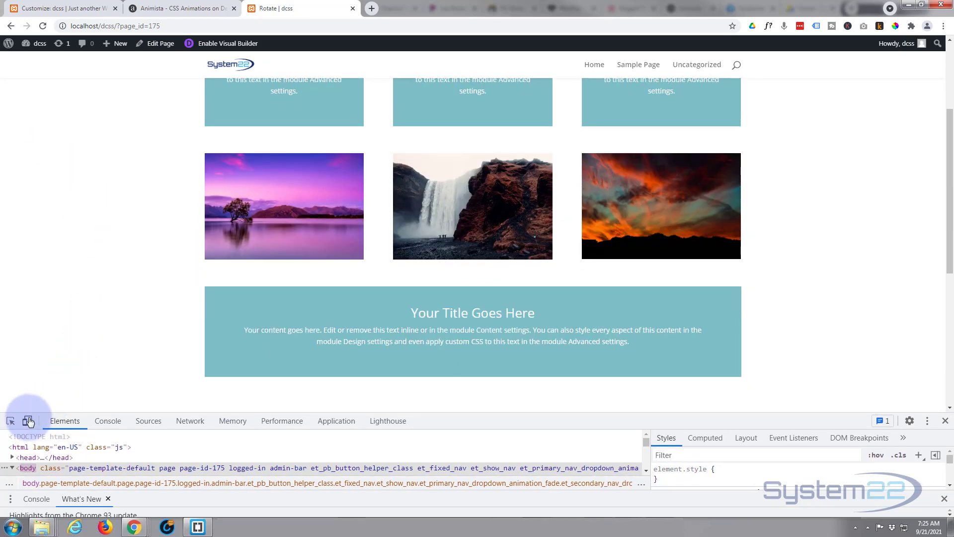
{"action": "left_click", "coordinate": [27, 421]}
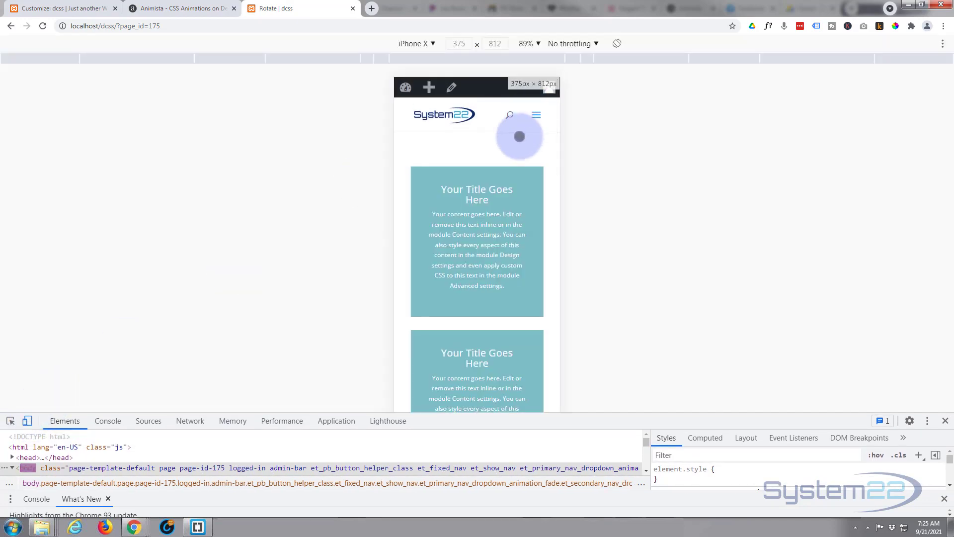
{"action": "scroll", "scroll_direction": "down", "scroll_amount": 3}
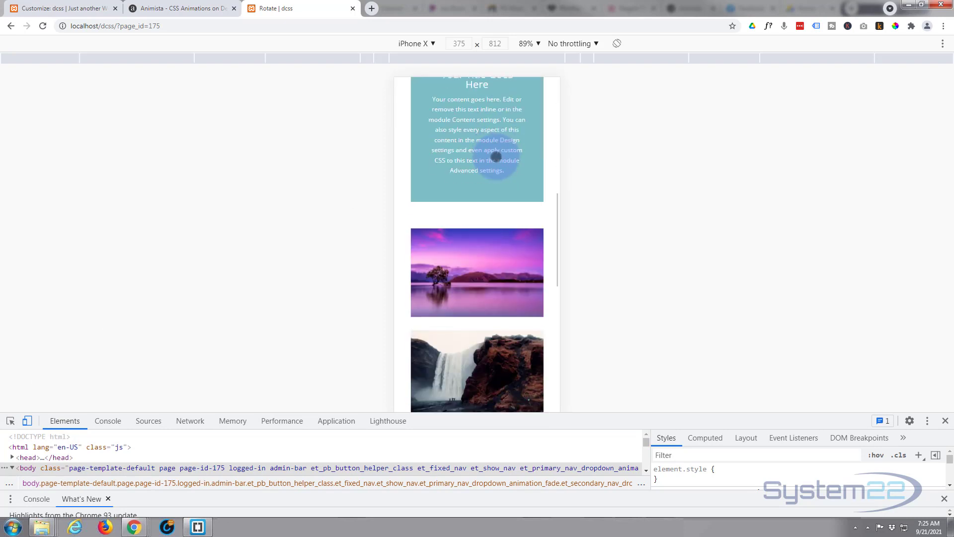
{"action": "left_click", "coordinate": [477, 271]}
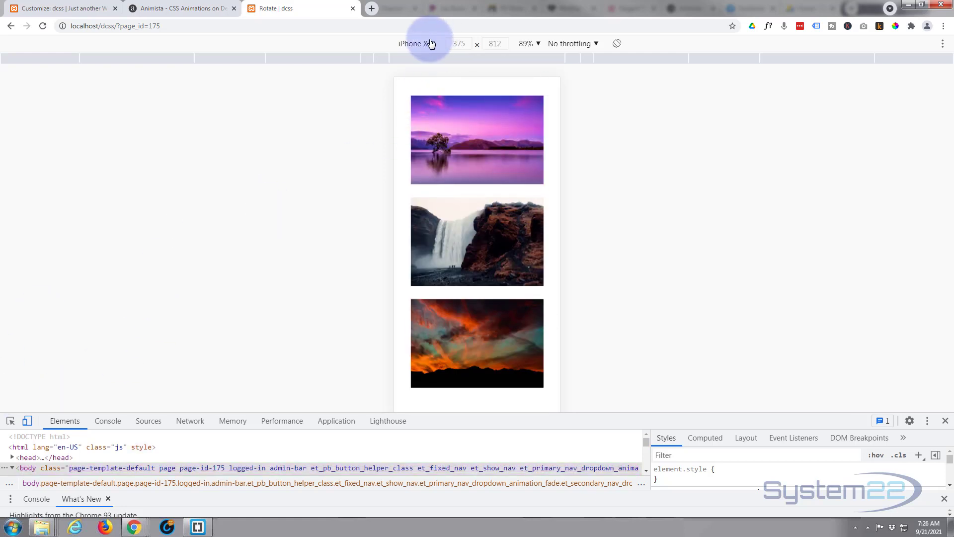
{"action": "left_click", "coordinate": [416, 43]}
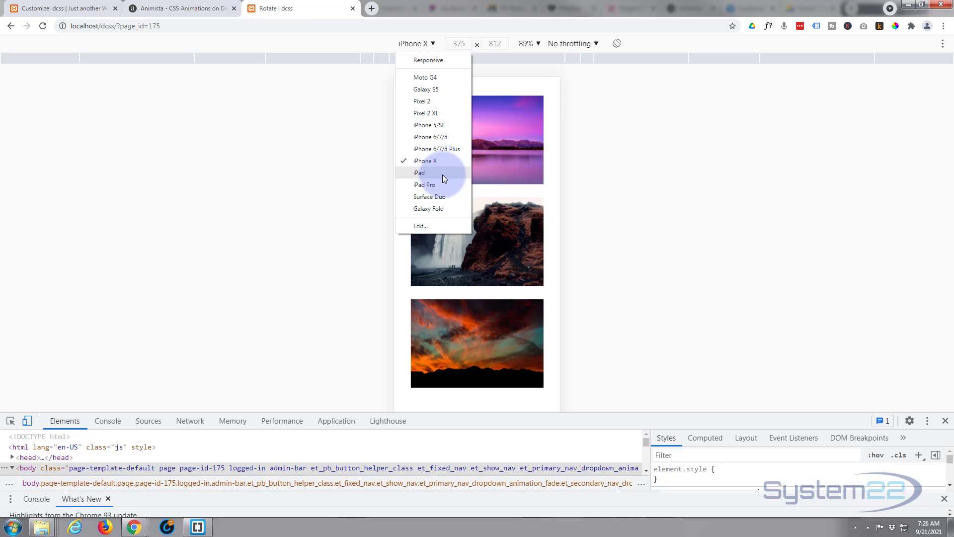
{"action": "left_click", "coordinate": [418, 172]}
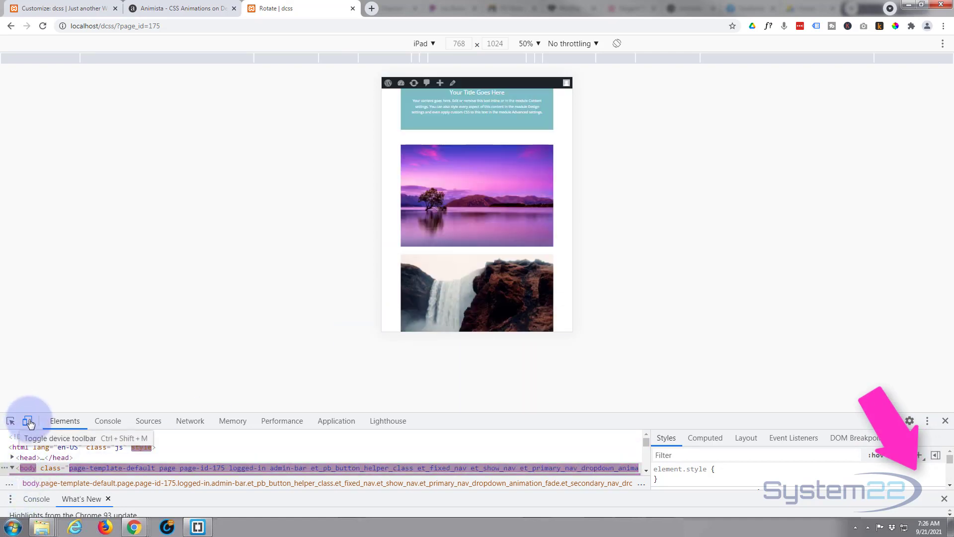
Turn off device emulation, close DevTools, and hover the desktop images to test scale-up.
{"action": "left_click", "coordinate": [27, 420]}
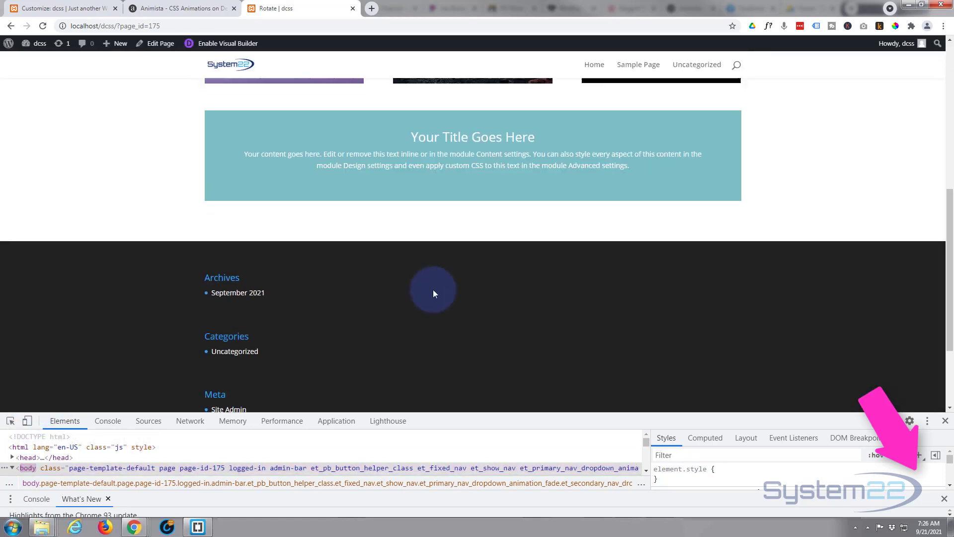
{"action": "scroll", "scroll_direction": "up", "scroll_amount": 3}
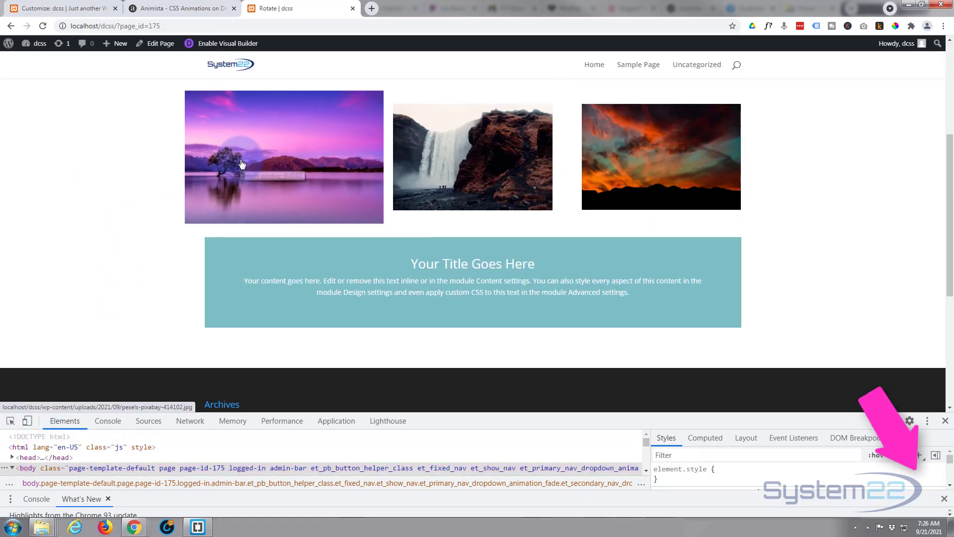
{"action": "mouse_move", "coordinate": [637, 166]}
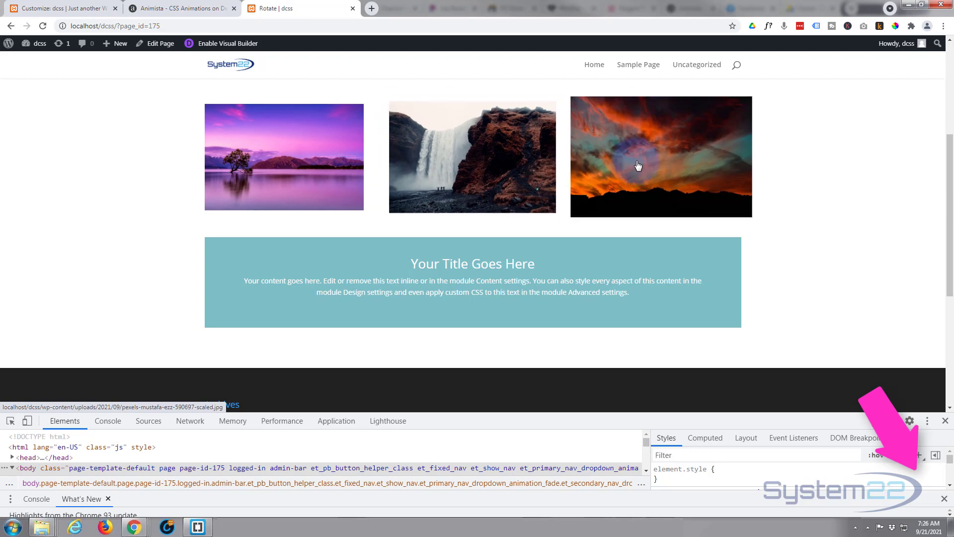
{"action": "mouse_move", "coordinate": [307, 170]}
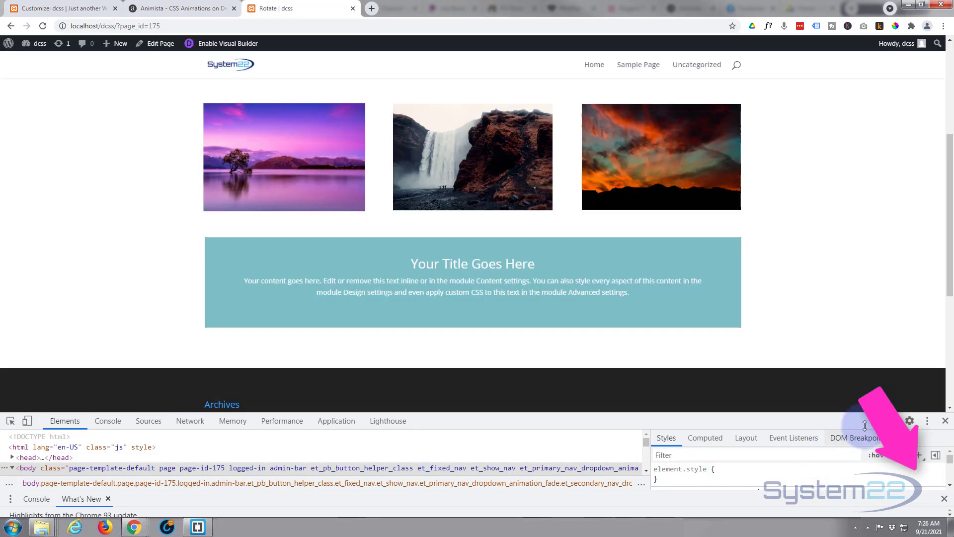
{"action": "left_click", "coordinate": [944, 421]}
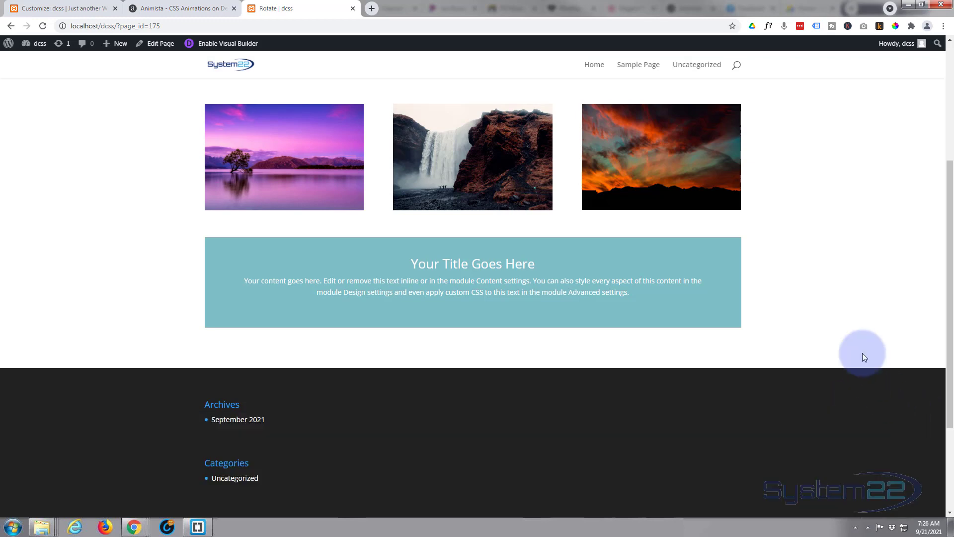
{"action": "scroll", "scroll_direction": "down", "scroll_amount": 3}
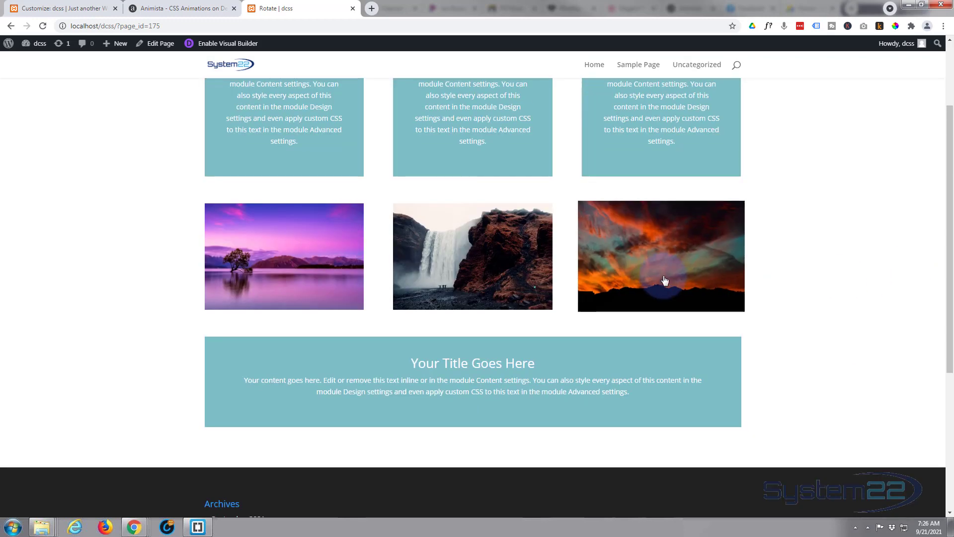
{"action": "mouse_move", "coordinate": [388, 278]}
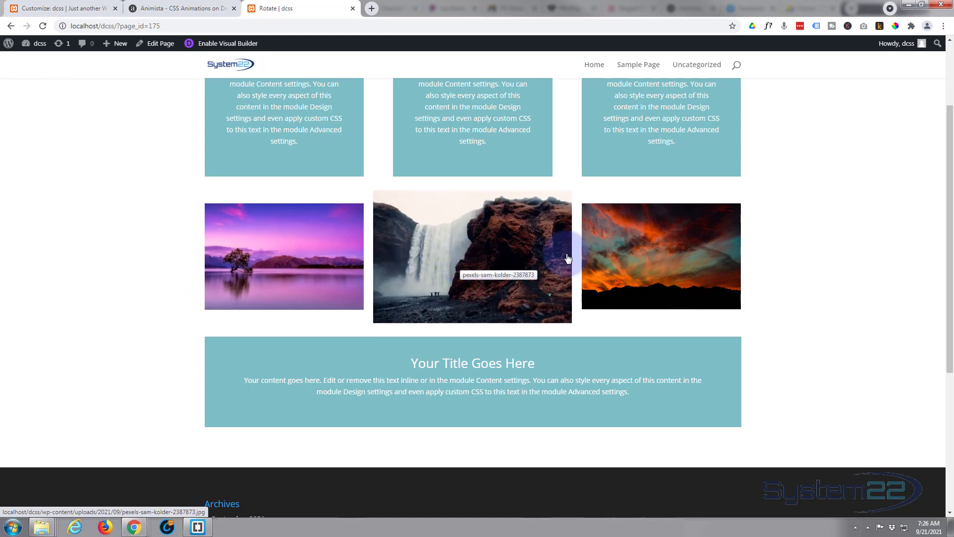
{"action": "mouse_move", "coordinate": [355, 277]}
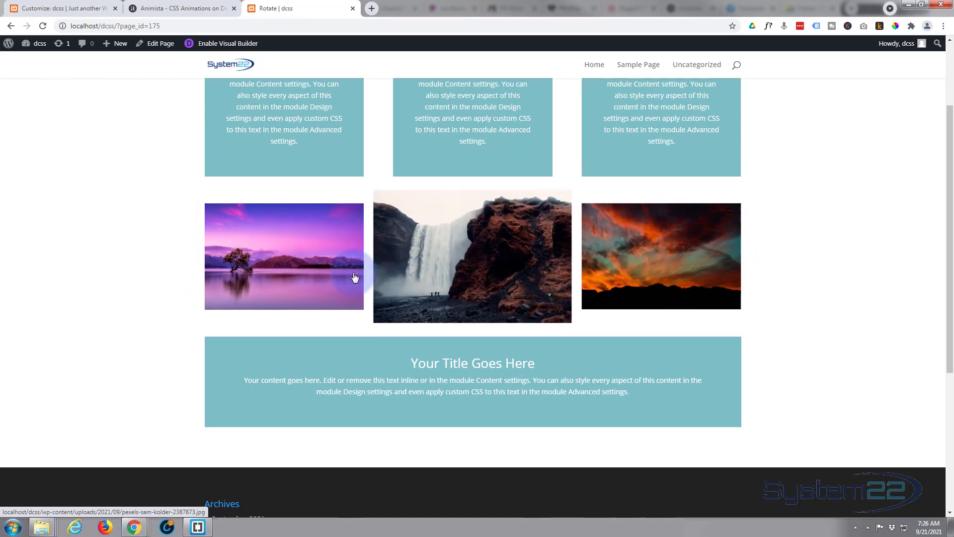
{"action": "left_click", "coordinate": [283, 255]}
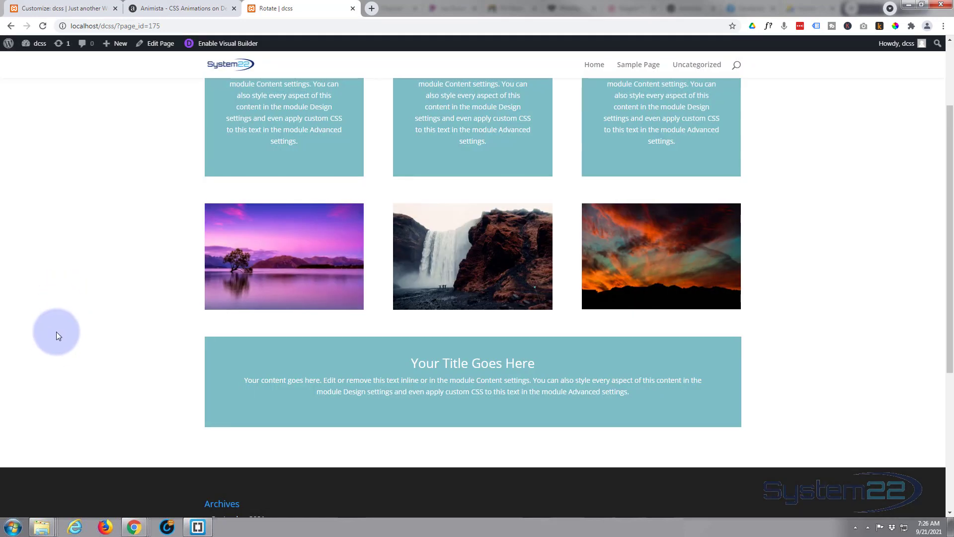
{"action": "scroll", "scroll_direction": "up", "scroll_amount": 3}
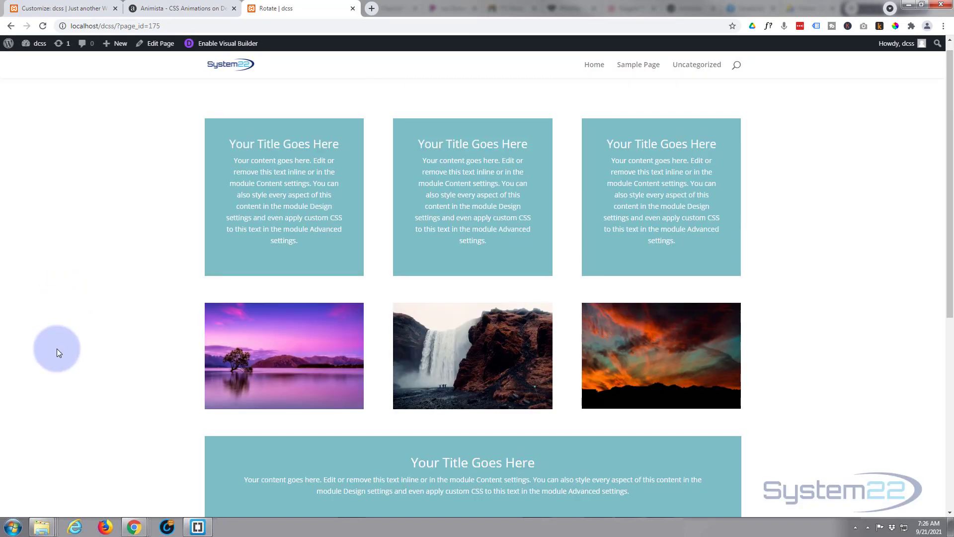
{"action": "mouse_move", "coordinate": [307, 351]}
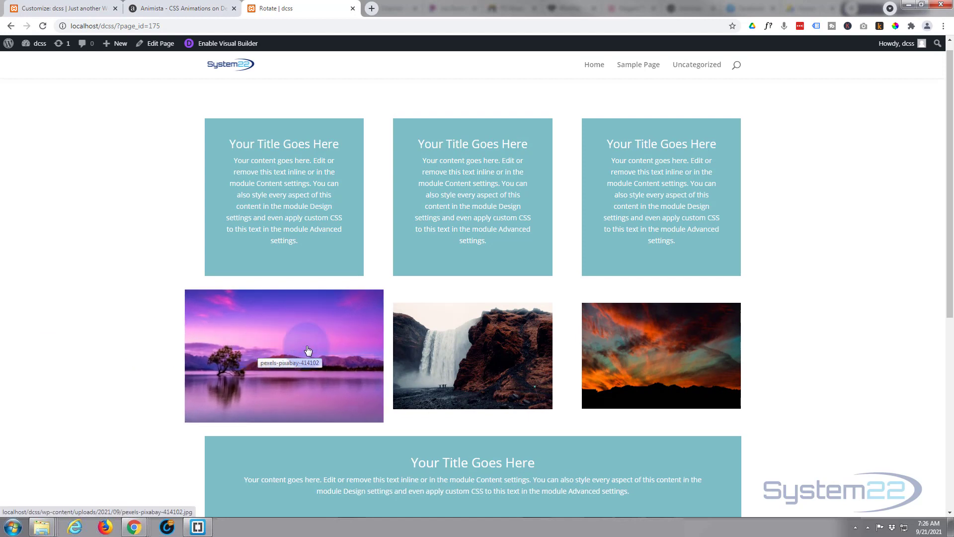
{"action": "mouse_move", "coordinate": [646, 341]}
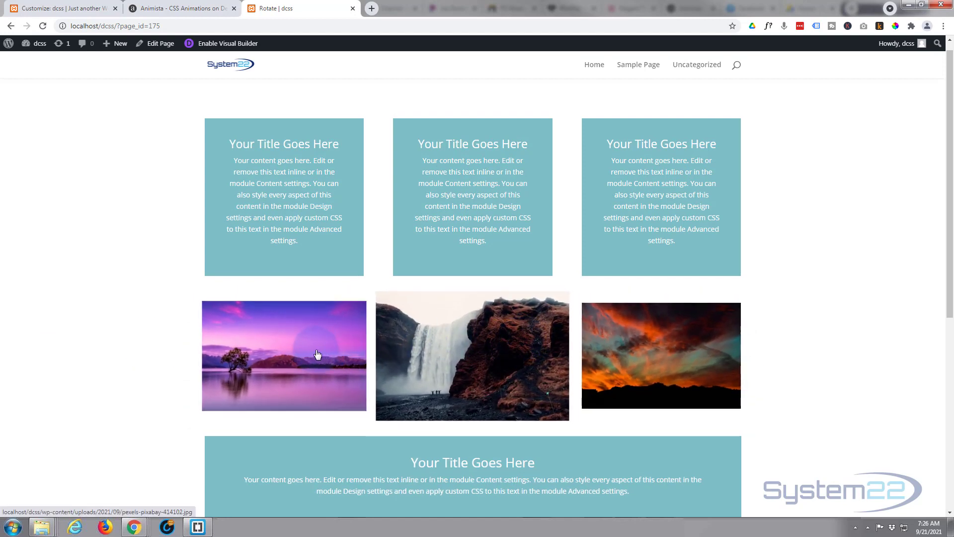
{"action": "mouse_move", "coordinate": [89, 353]}
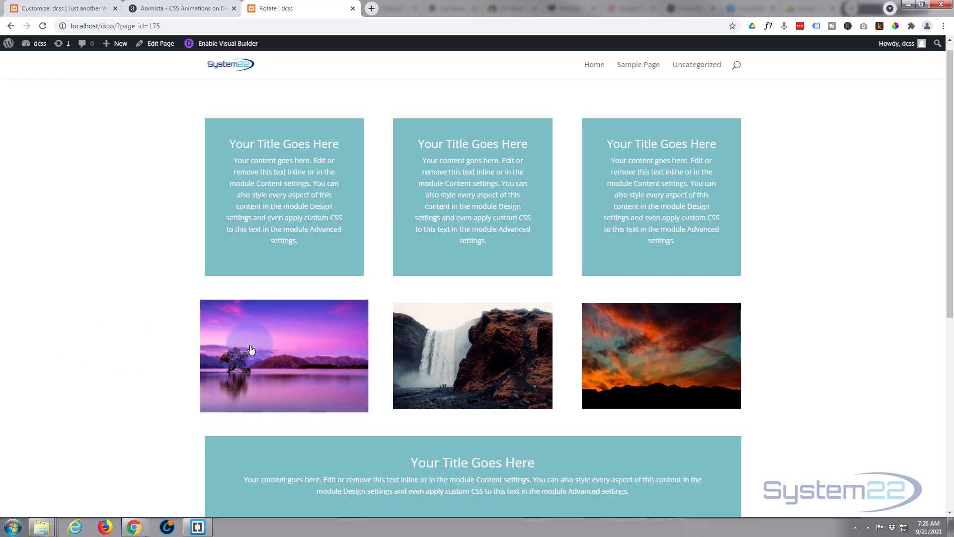
{"action": "mouse_move", "coordinate": [531, 344]}
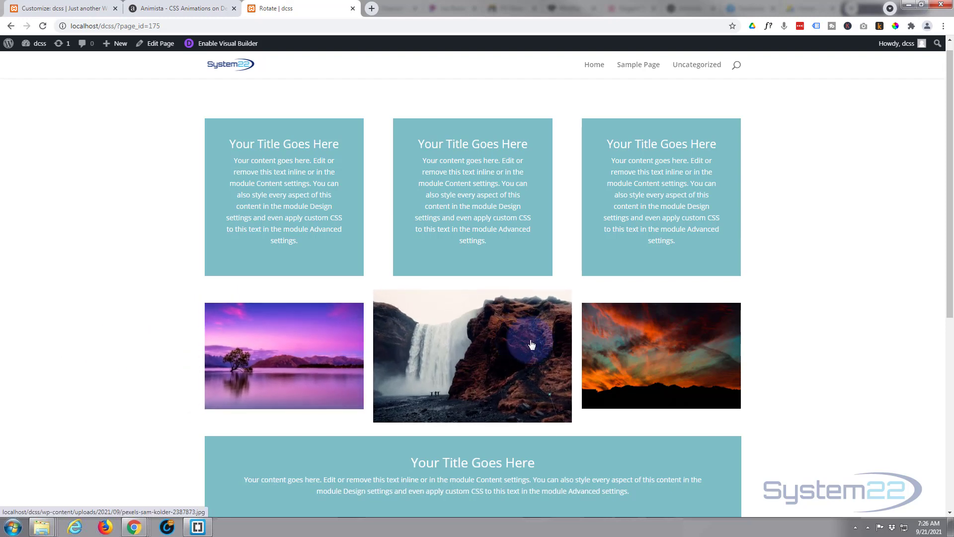
{"action": "mouse_move", "coordinate": [551, 345]}
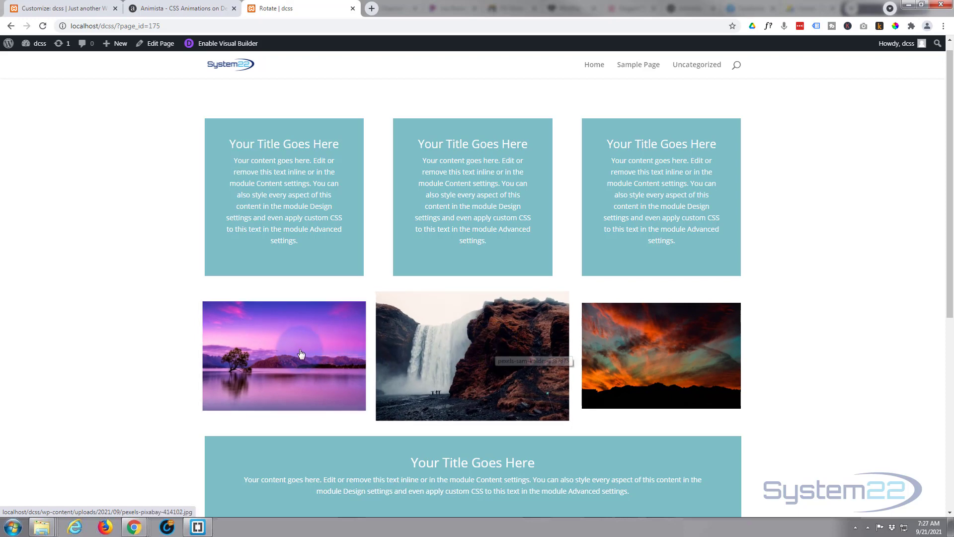
{"action": "mouse_move", "coordinate": [196, 352]}
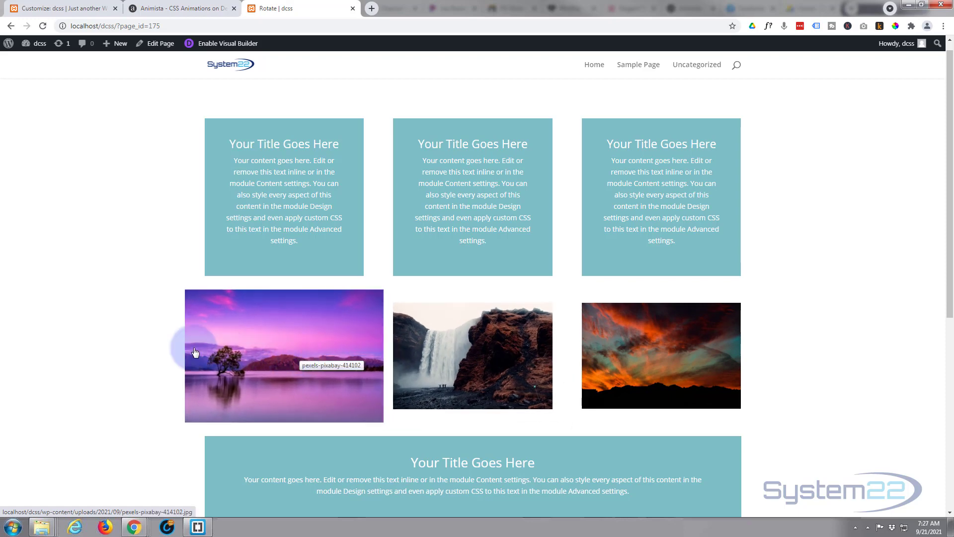